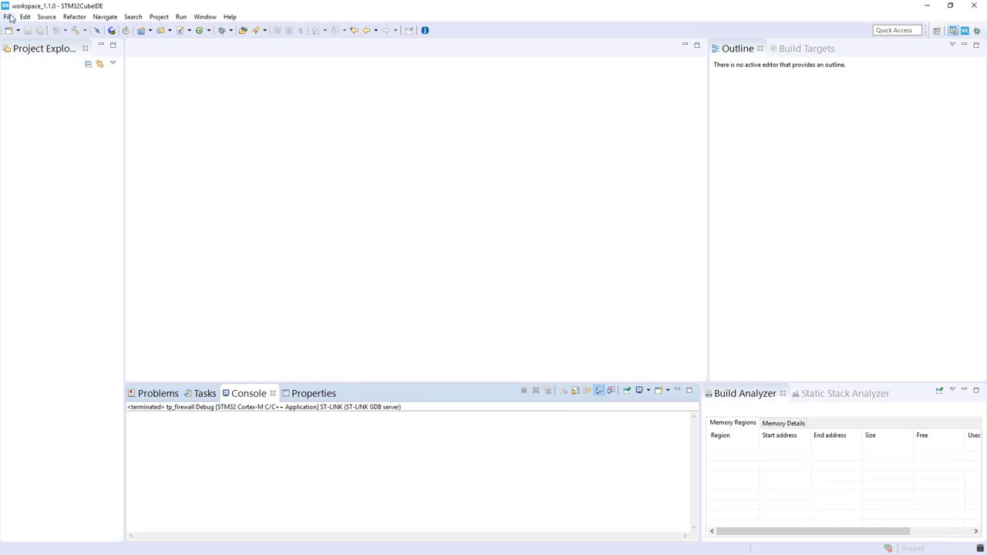
- Point the file-system import at the CORTEXM_MPU example folder in the G0 V1.3.0 firmware package
click(8, 15)
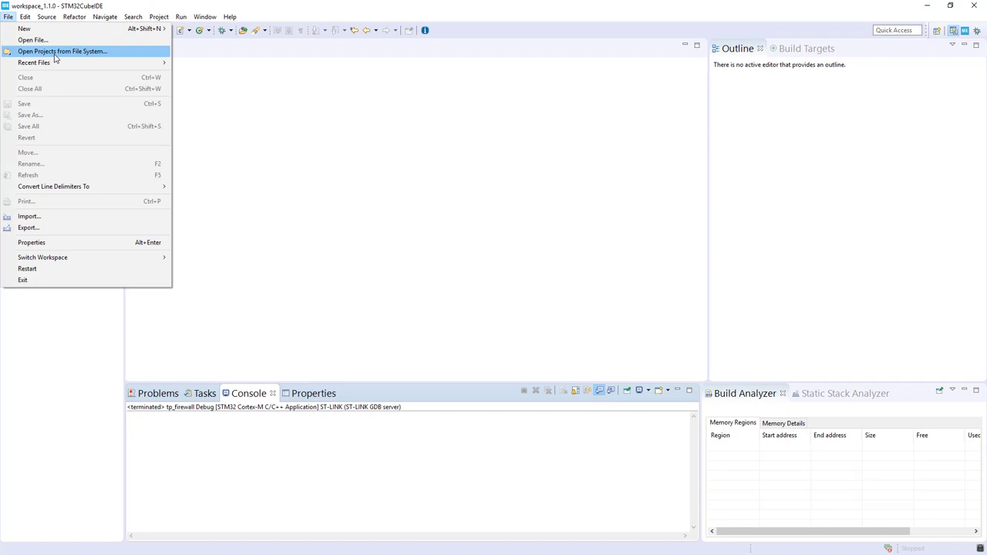
mouse_move(29, 216)
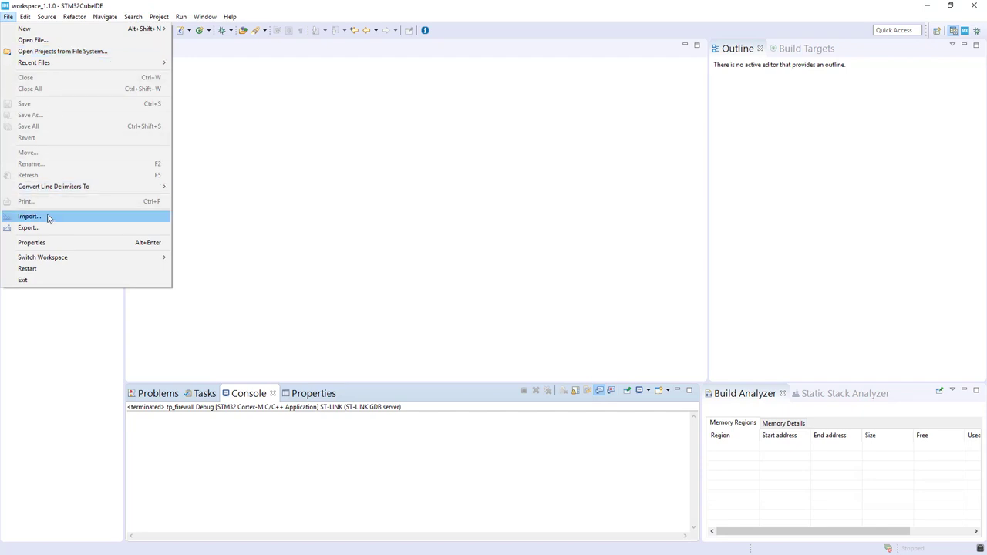
mouse_move(59, 62)
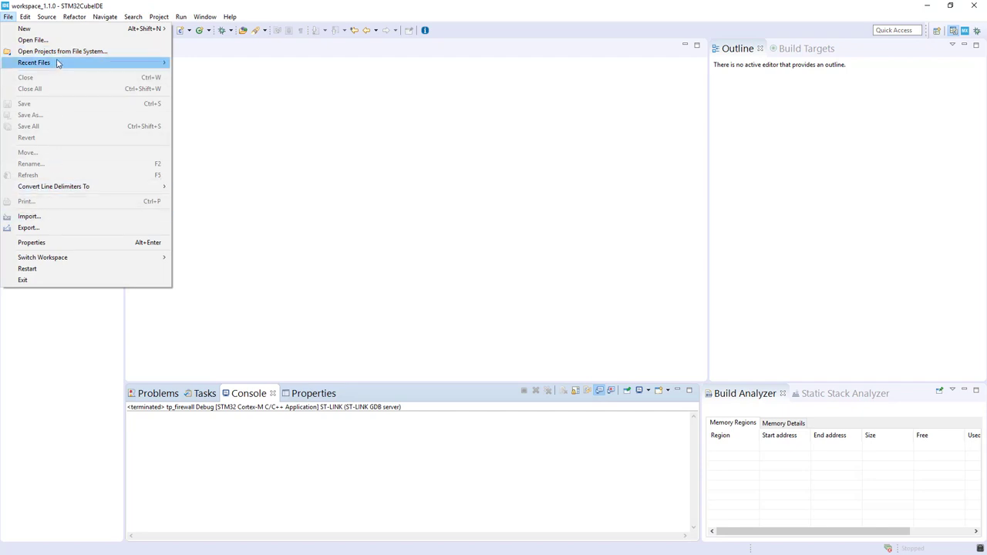
click(29, 215)
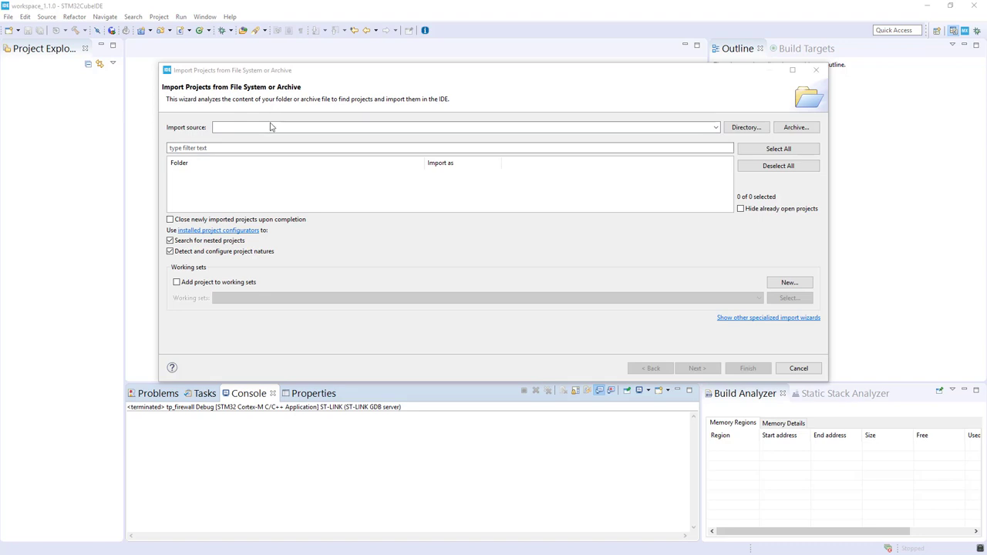
text(C:\STM32Cube_FW_G0_V1.3.0\Projects\NUCLEO-G071RB\Examples\CORTEX\CORTEXM_MPU\SW4STM32)
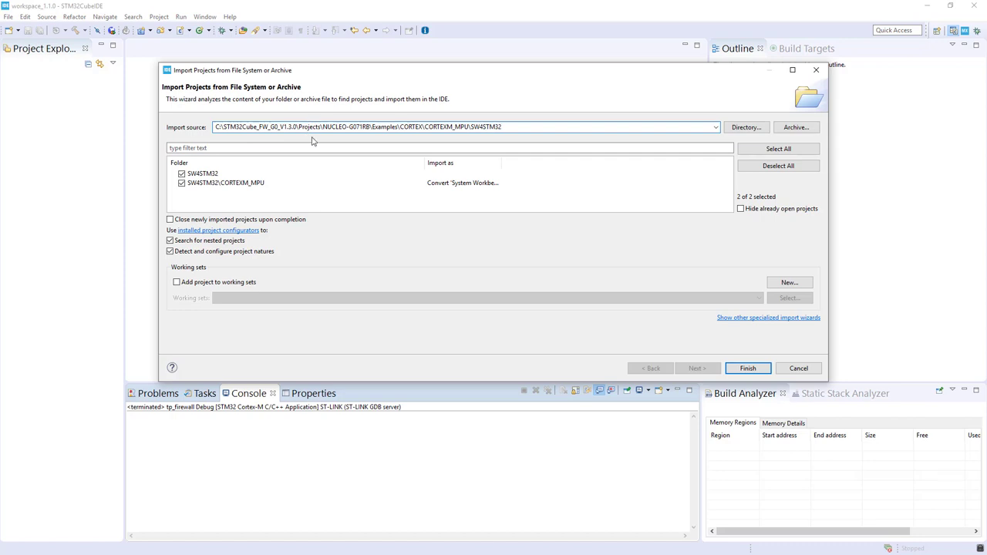
double_click(347, 126)
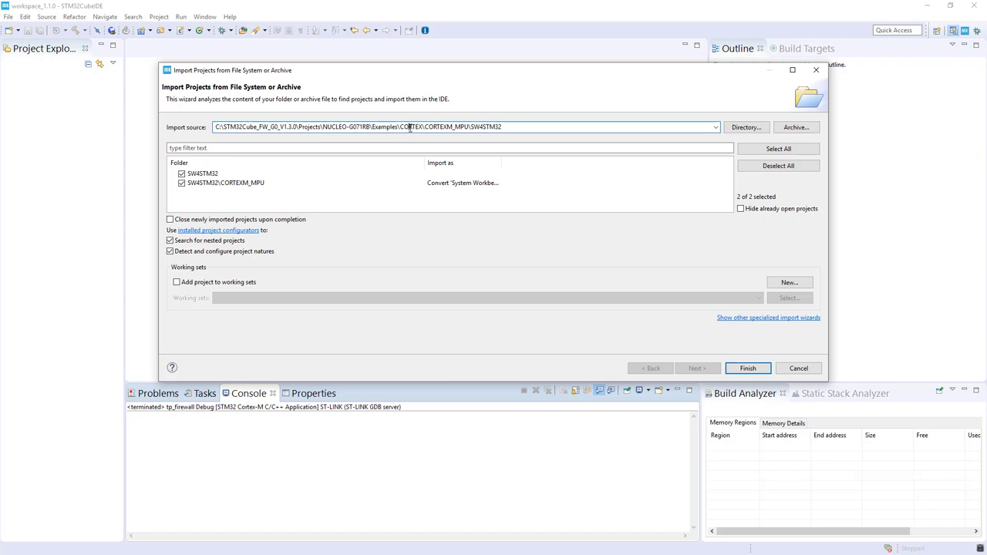
double_click(446, 126)
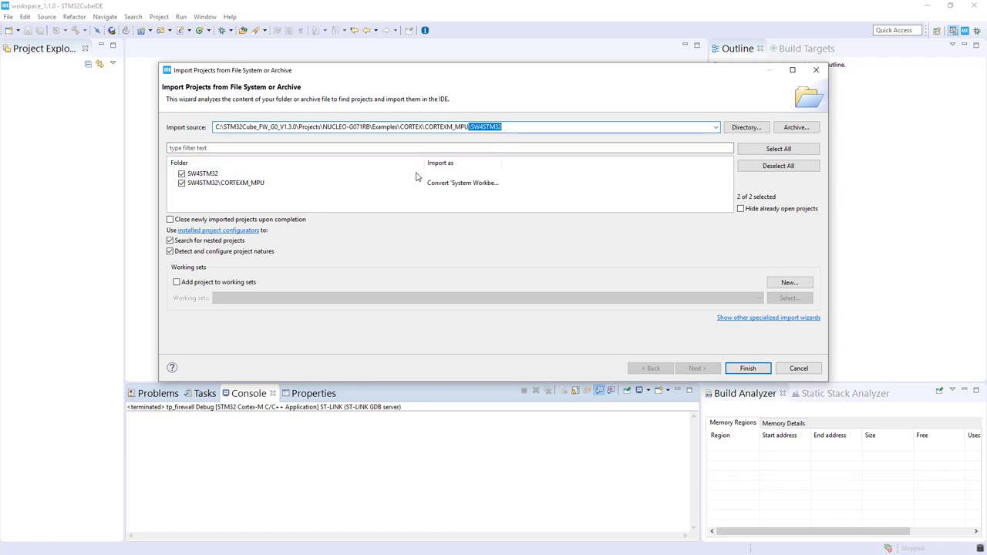
- Exclude the SW4STM32 folder, finish the import and accept the conversion to an STM32CubeIDE project
click(182, 173)
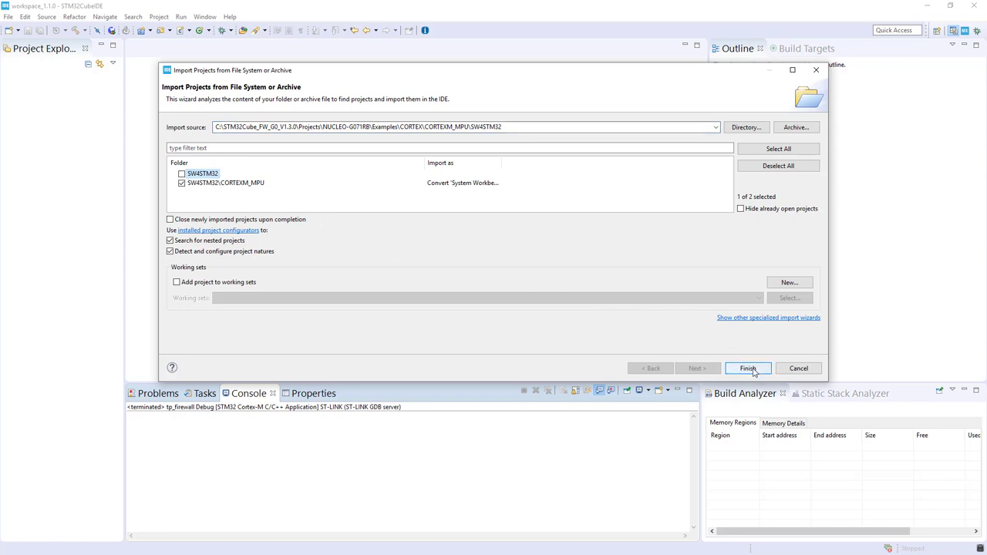
click(747, 367)
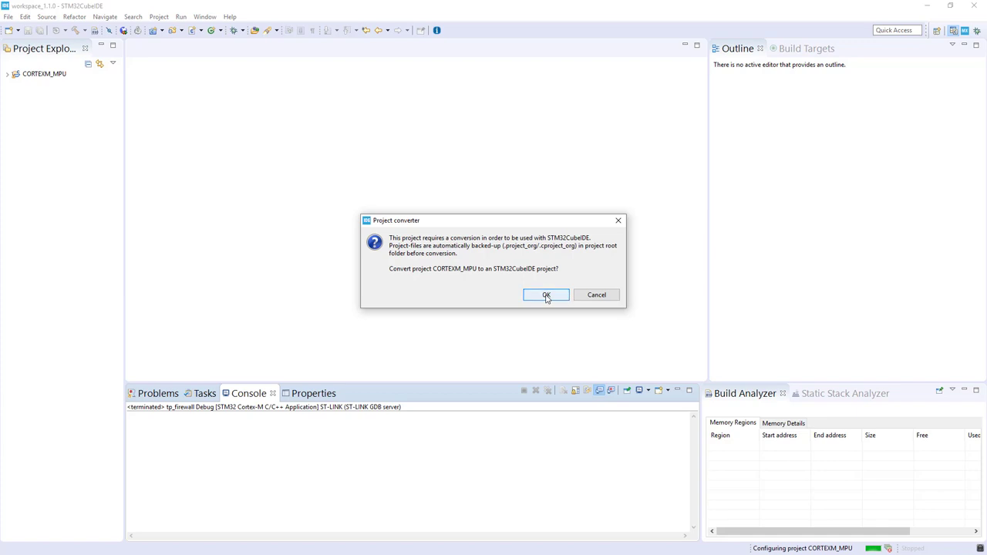
click(546, 294)
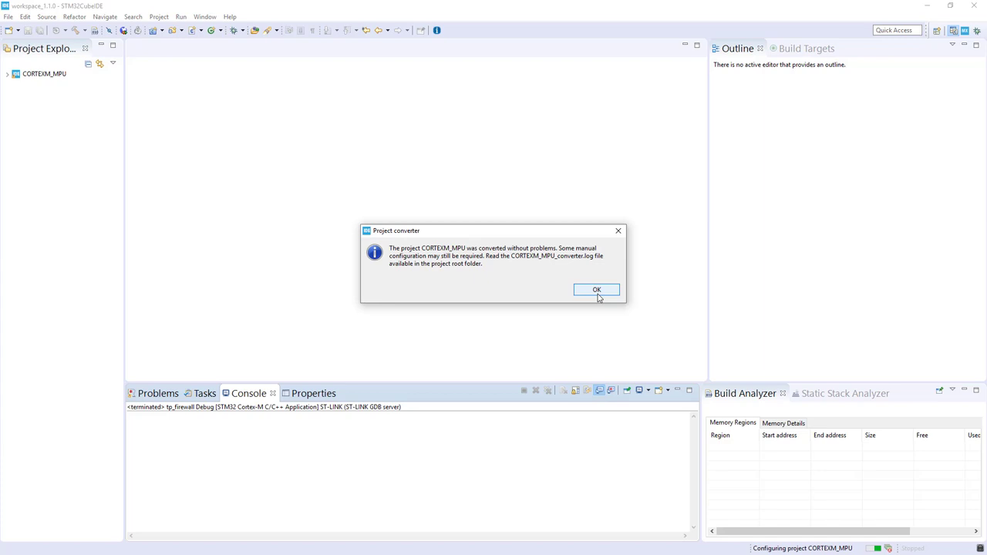
click(595, 290)
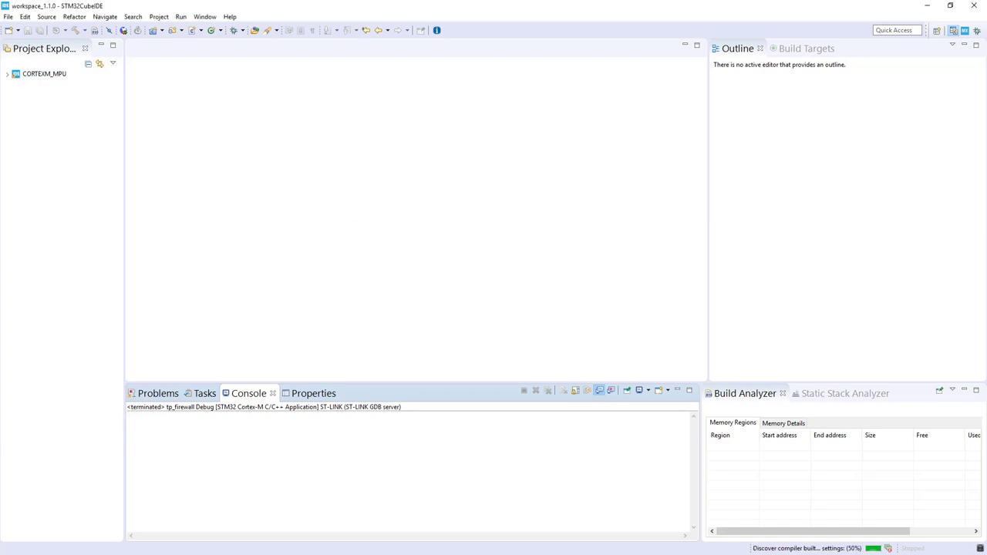
click(6, 74)
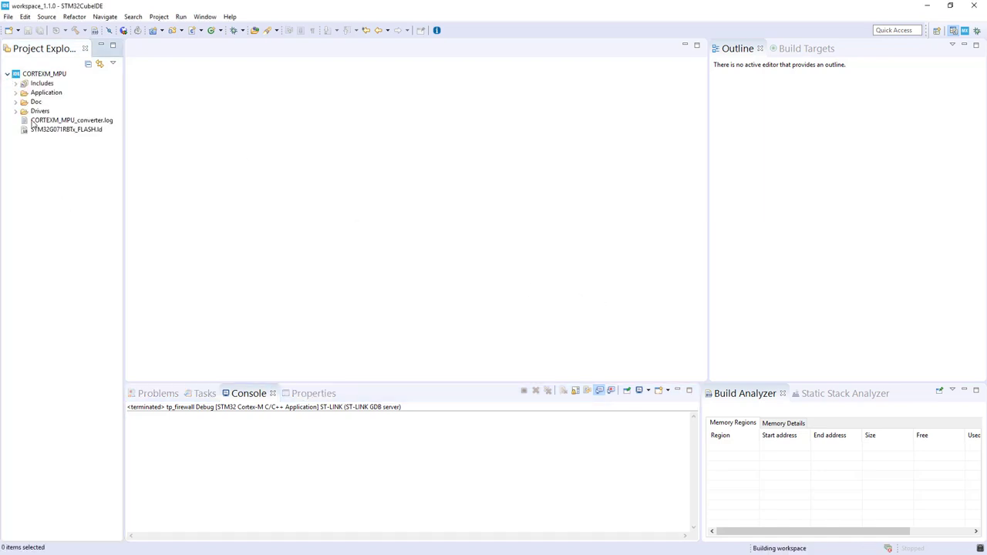
- Read readme.txt from the Doc folder, noting the stm32_mpu.c file name and the usage steps
click(16, 102)
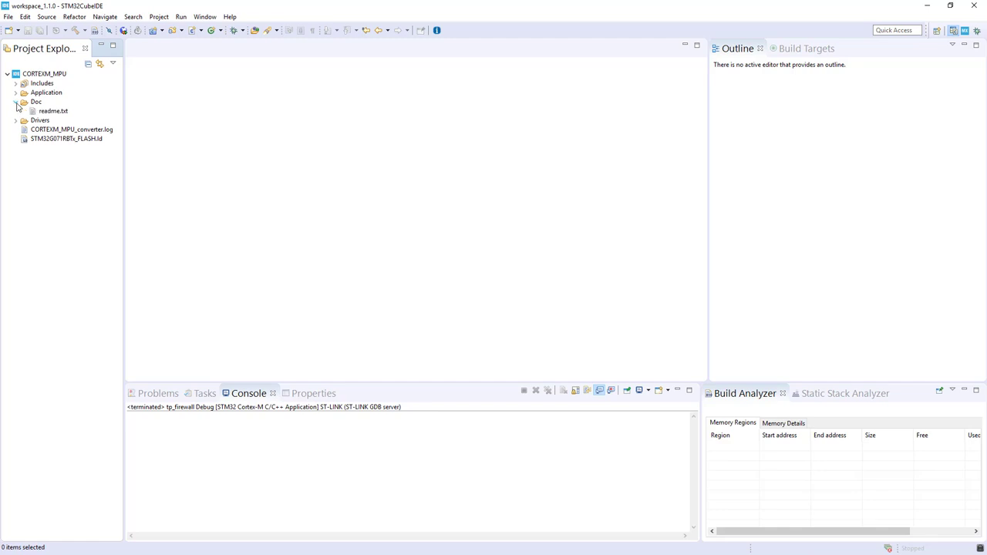
click(53, 111)
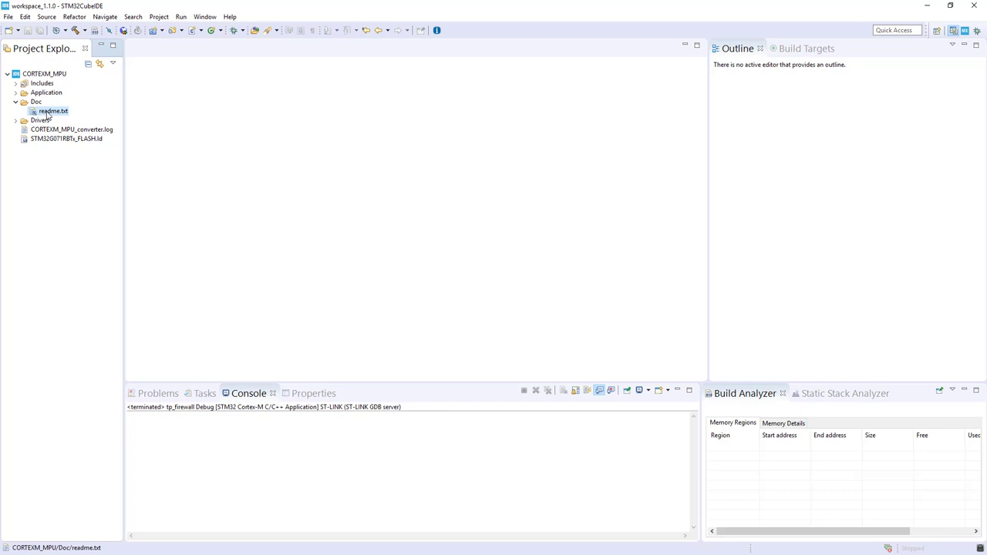
double_click(53, 111)
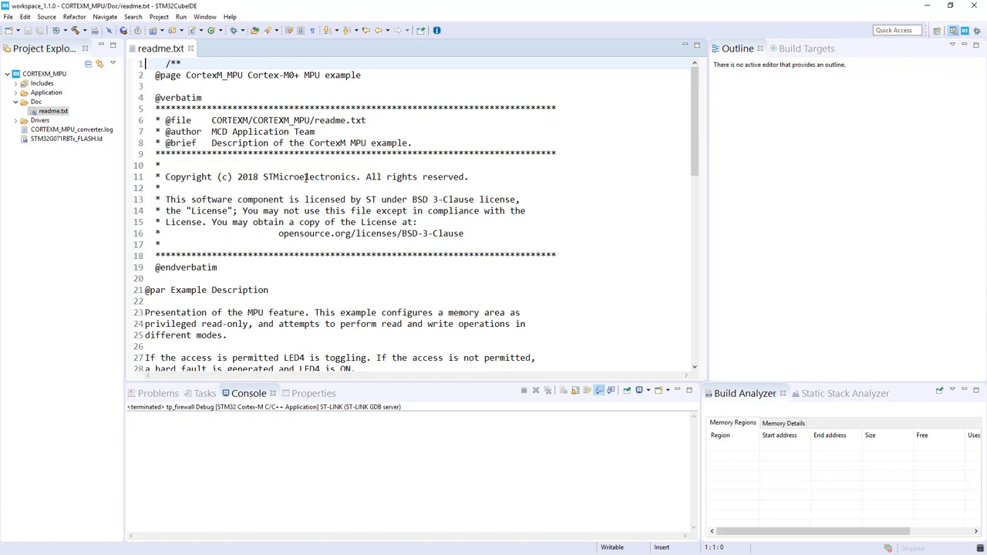
scroll(down, 3)
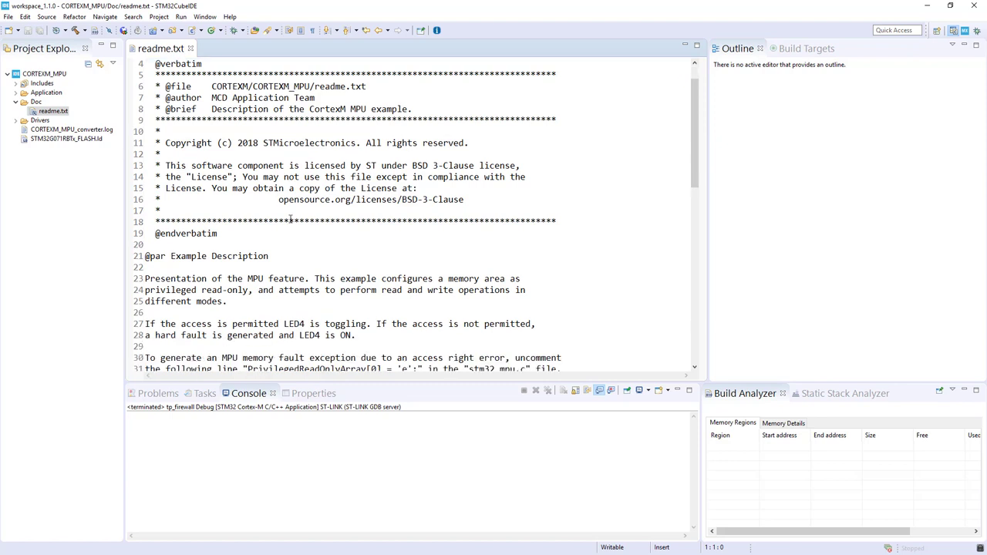
scroll(down, 3)
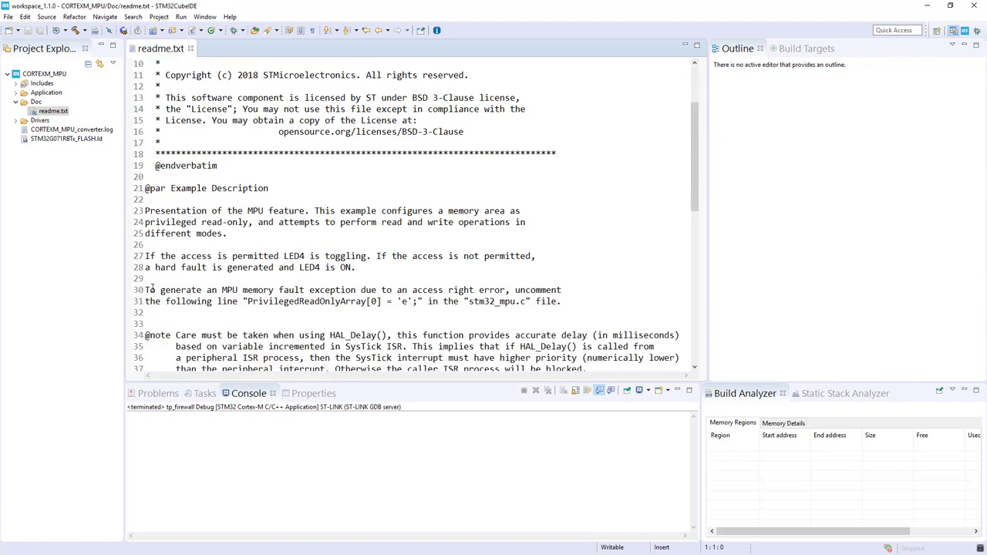
drag(147, 290, 460, 301)
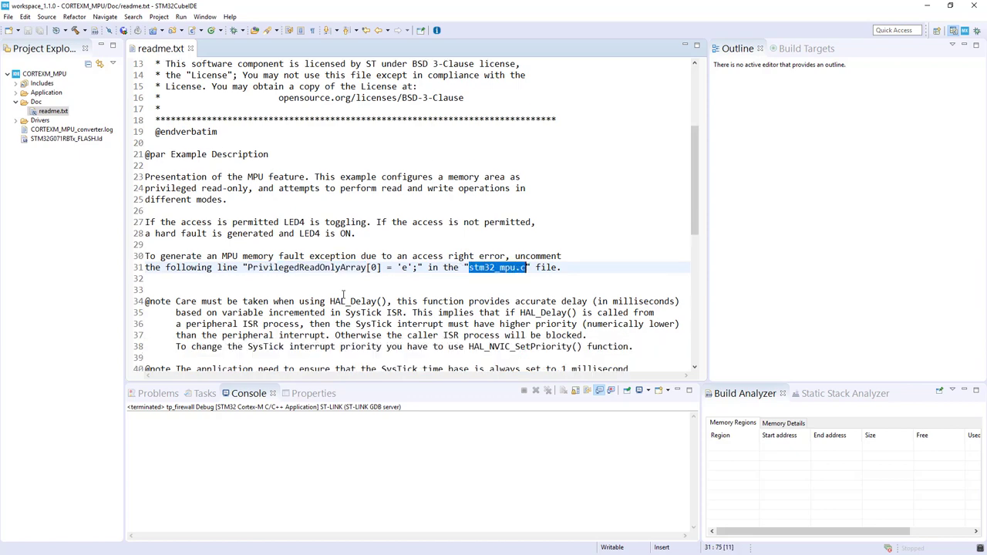
scroll(down, 3)
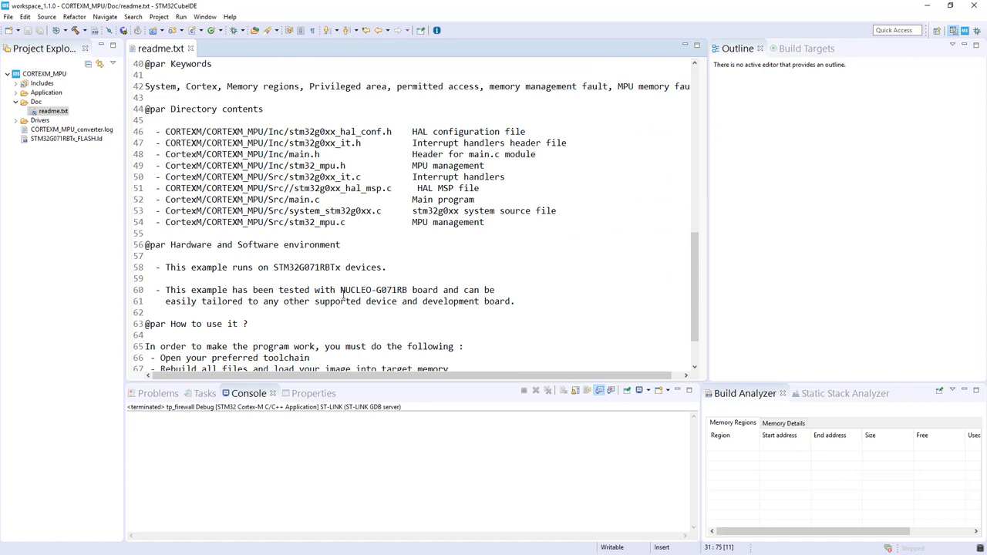
scroll(down, 3)
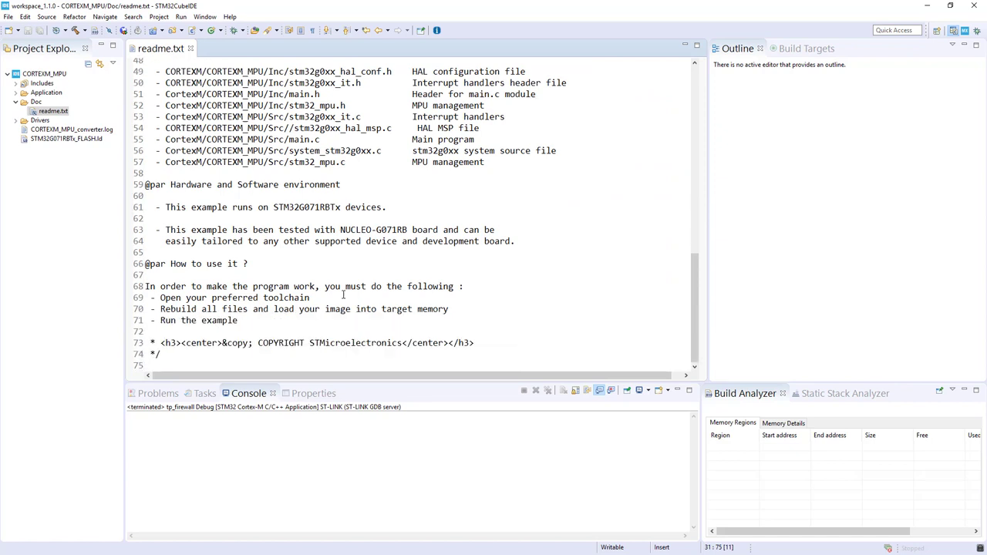
mouse_move(241, 330)
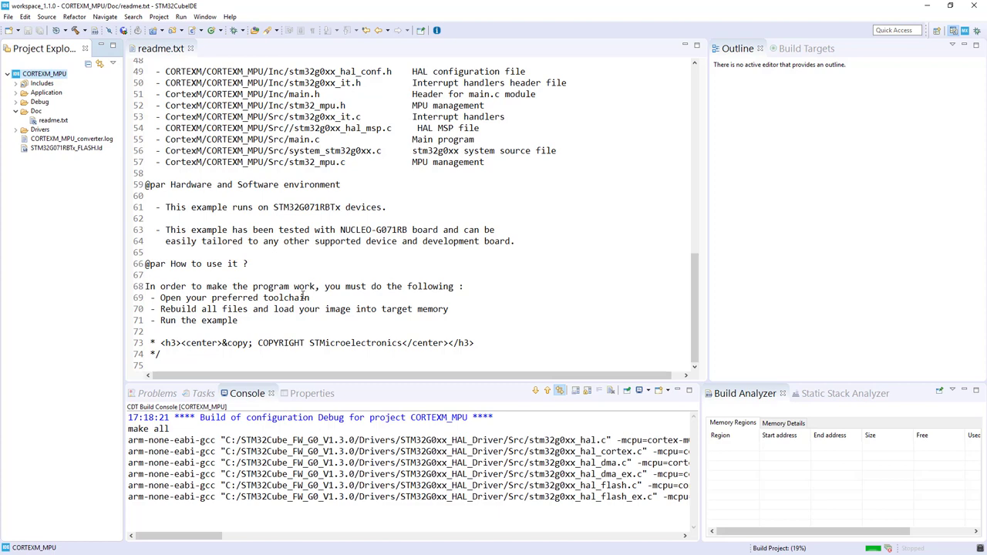
- Scroll down through the open STM32G071RBTx_FLASH.ld linker script
scroll(down, 3)
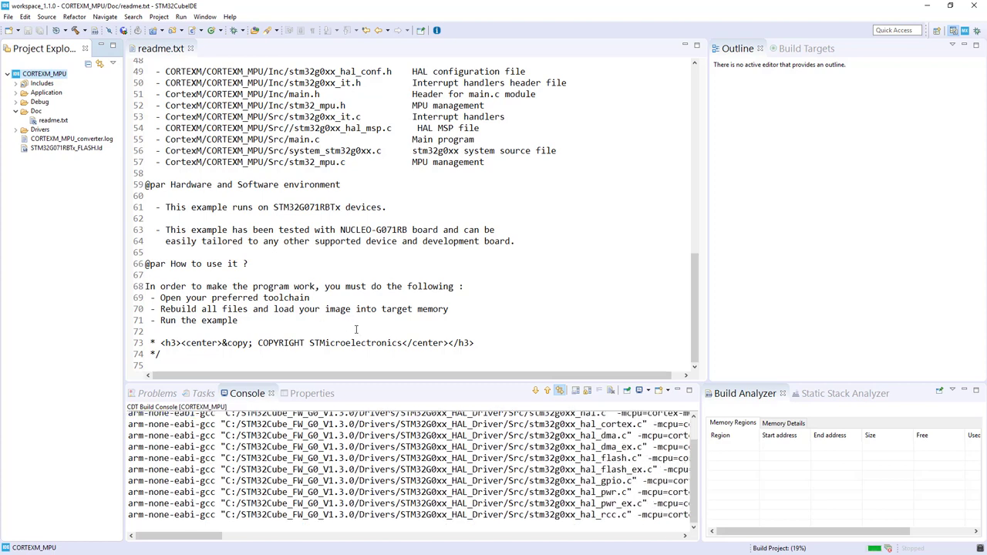
scroll(down, 3)
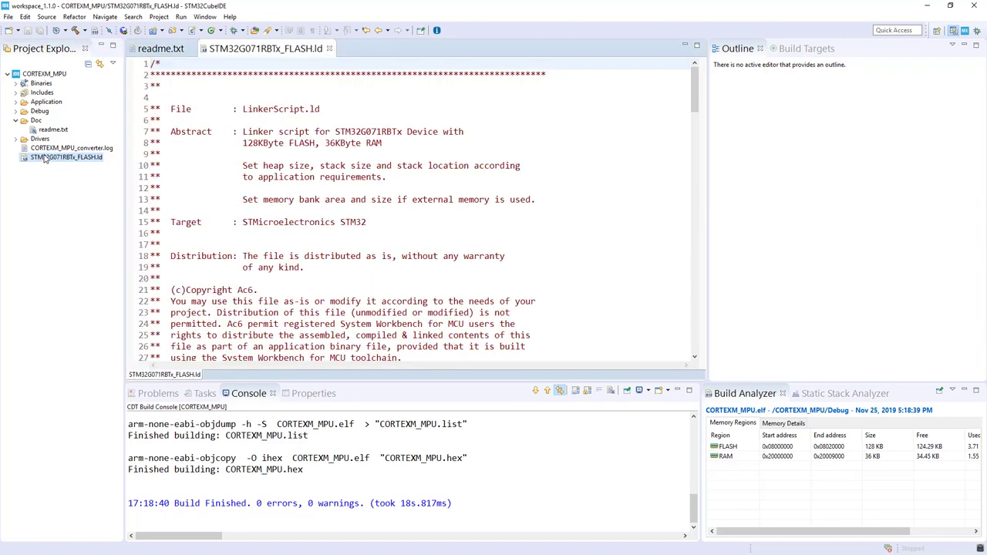
- Read main.c from the ACCESS_PERMISSION define down to main()'s MPU_Config call and show its context actions
click(17, 102)
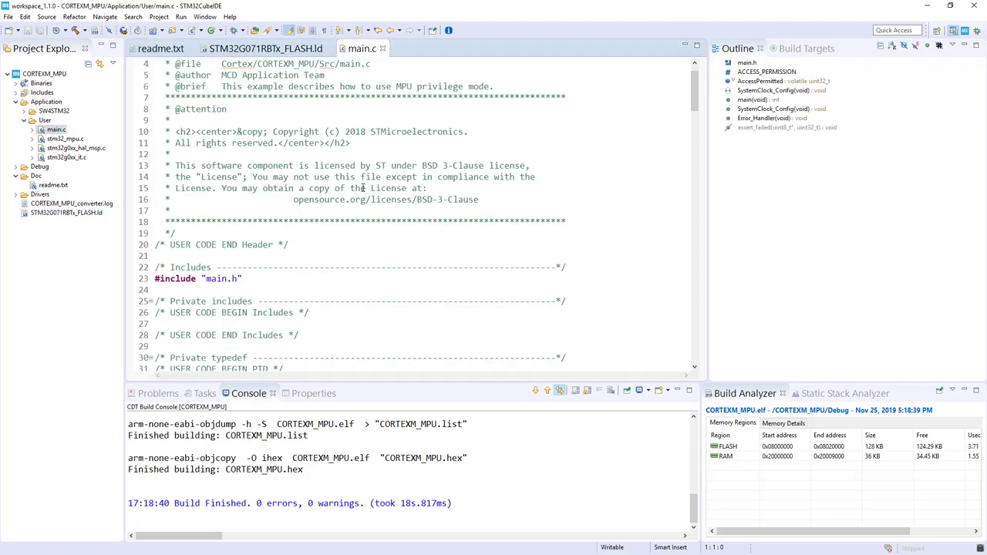
double_click(226, 233)
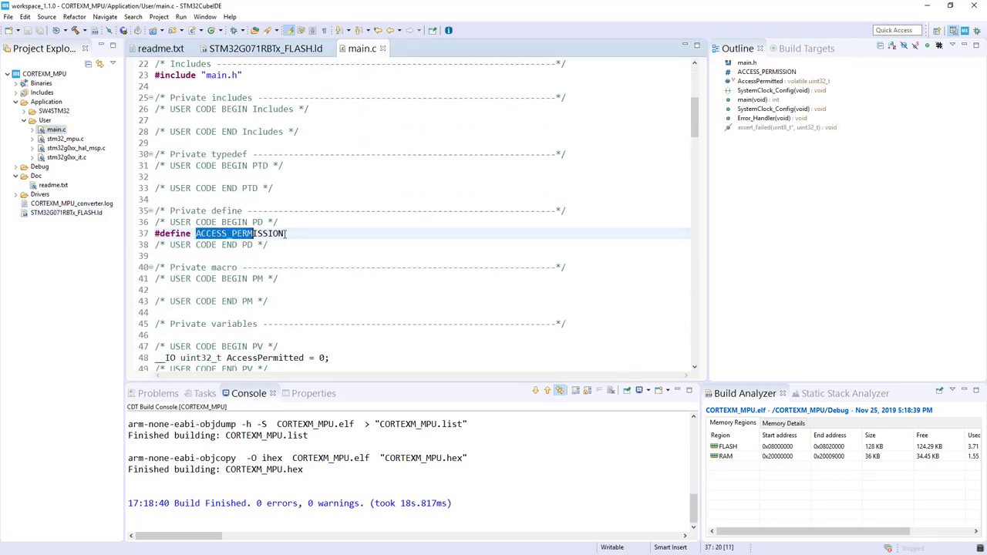
scroll(down, 3)
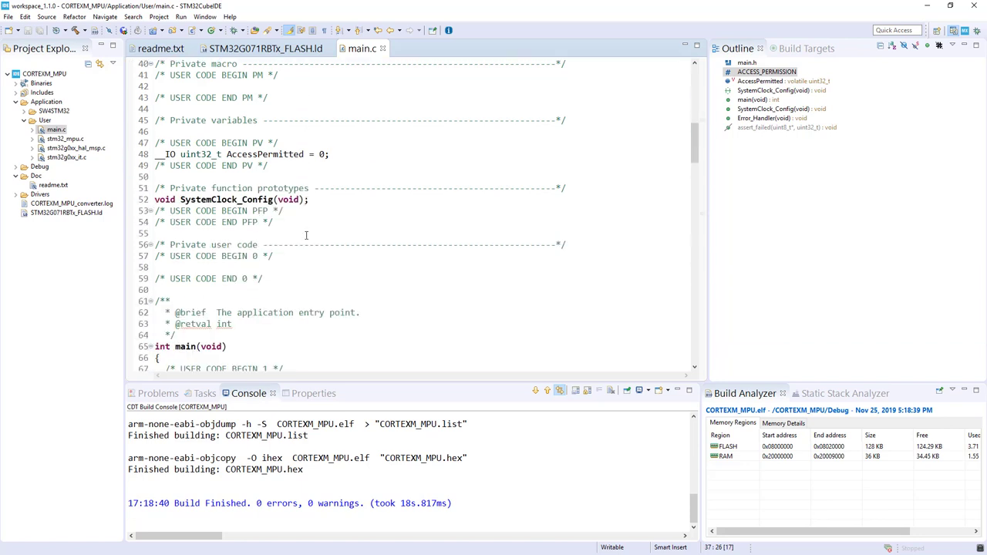
scroll(down, 3)
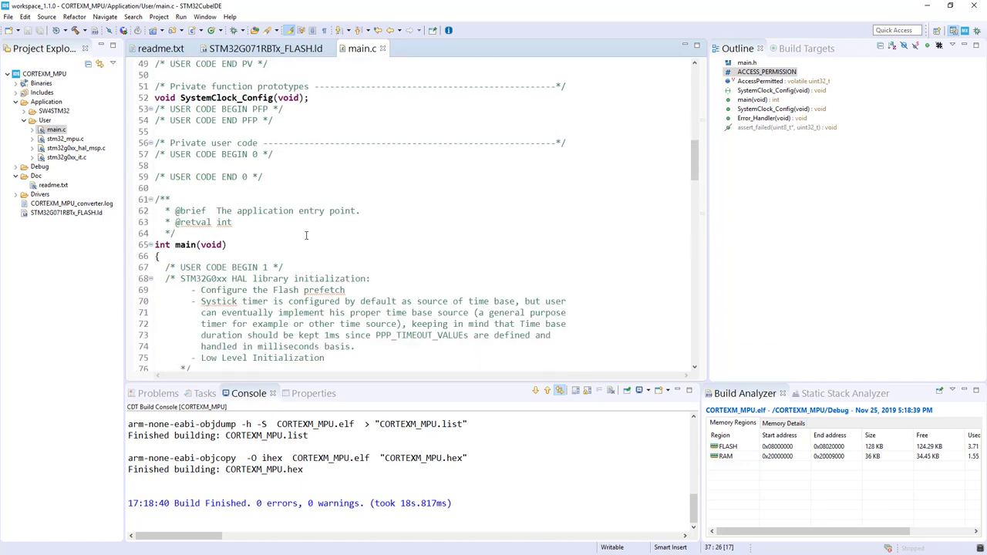
scroll(down, 3)
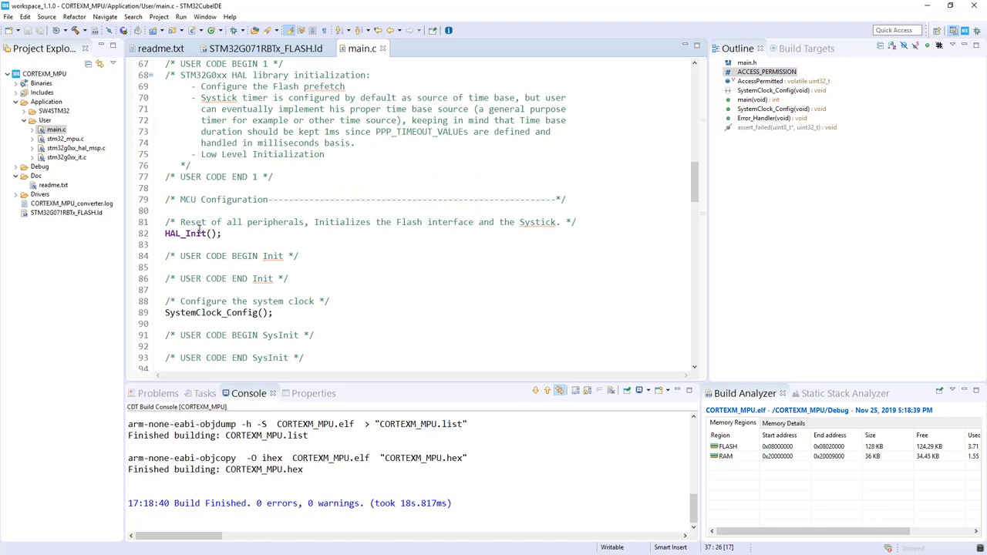
scroll(down, 3)
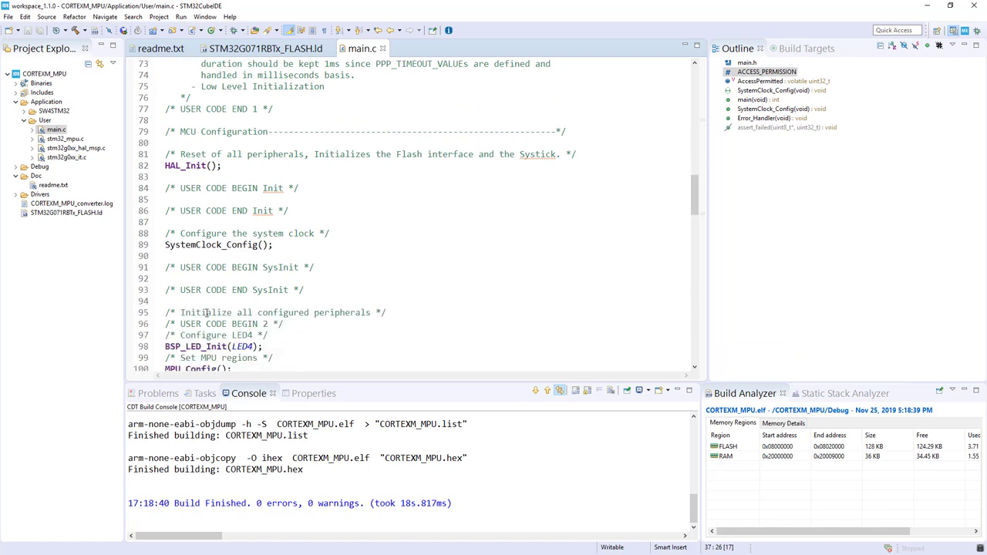
scroll(down, 3)
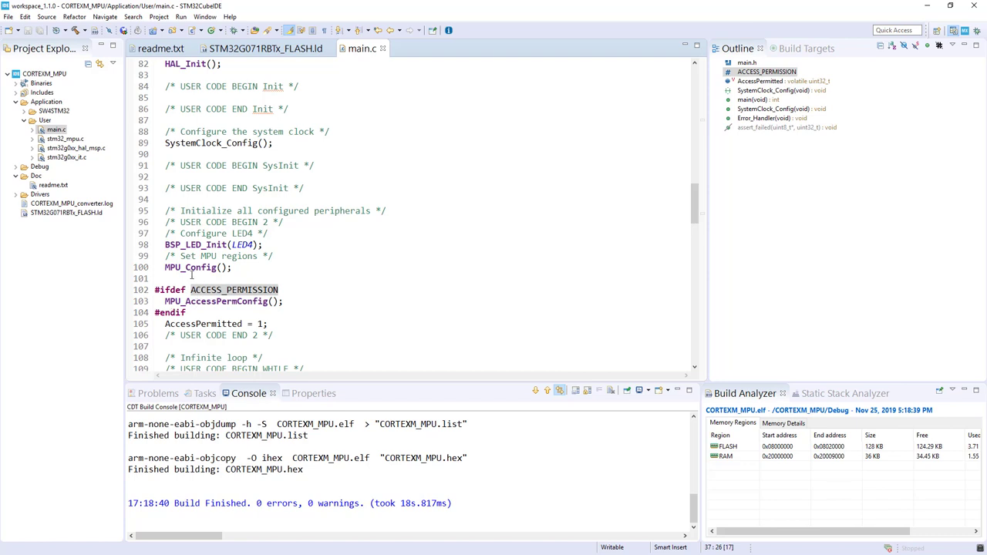
right_click(188, 267)
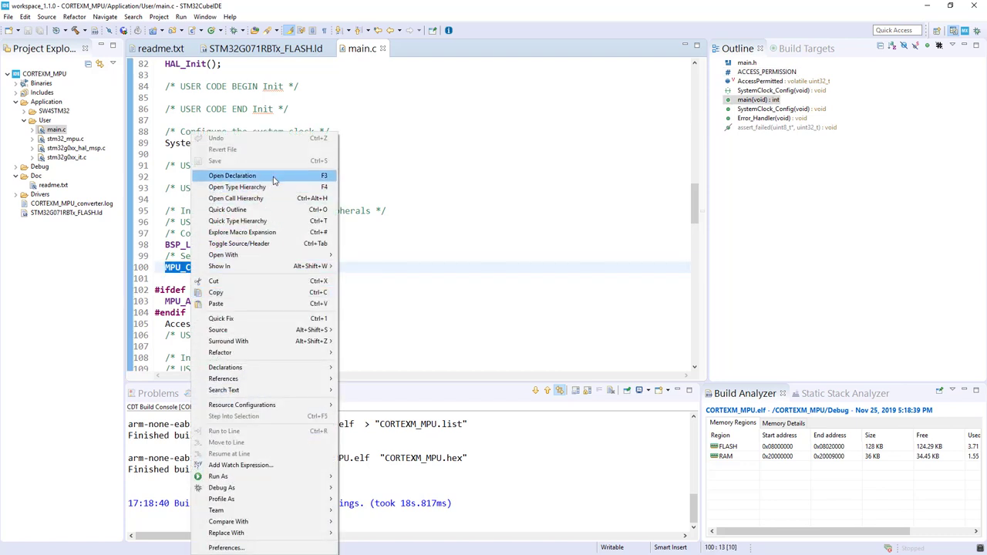
- Jump to MPU_Config's definition in stm32_mpu.c and go over its RAM, flash and peripheral region setups
click(231, 175)
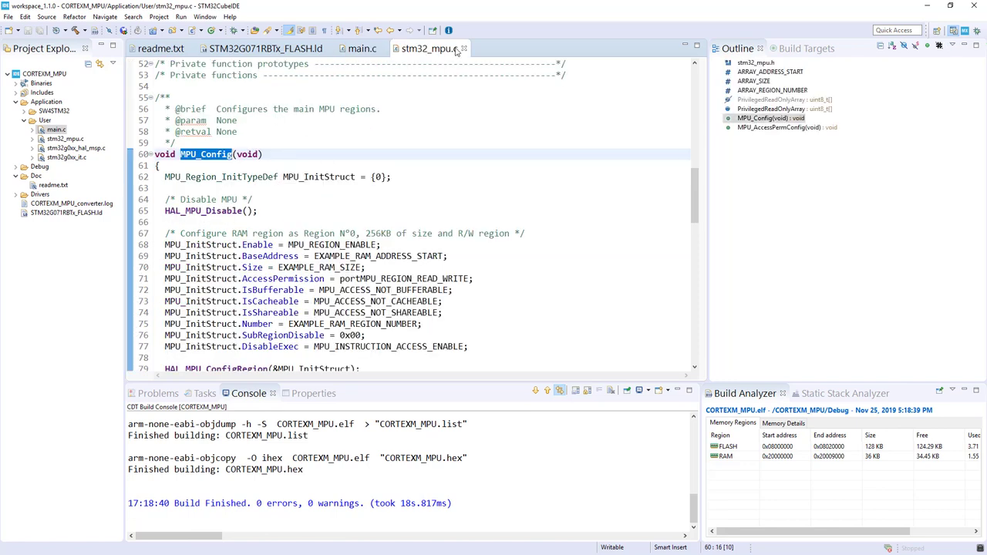
mouse_move(431, 52)
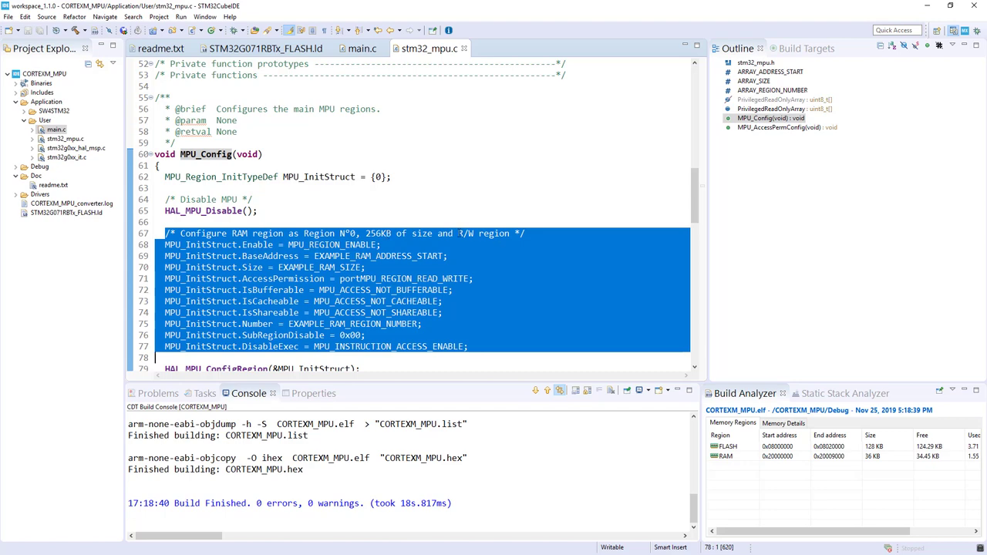
scroll(down, 3)
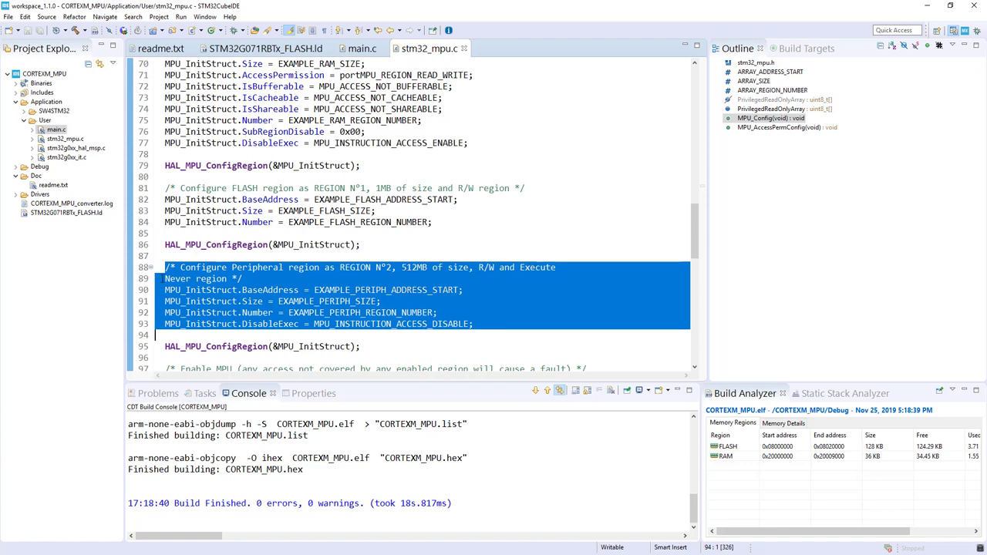
scroll(down, 3)
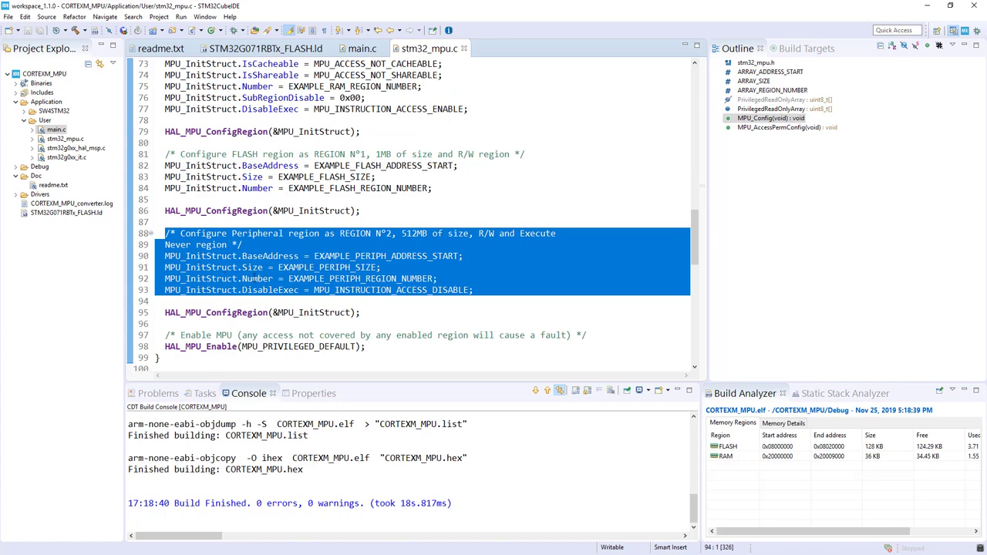
scroll(down, 3)
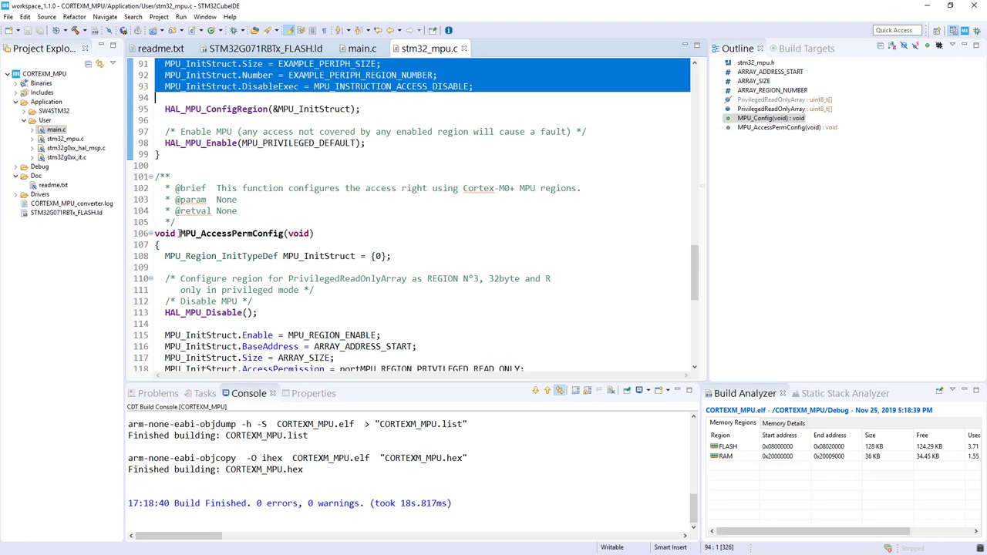
double_click(228, 233)
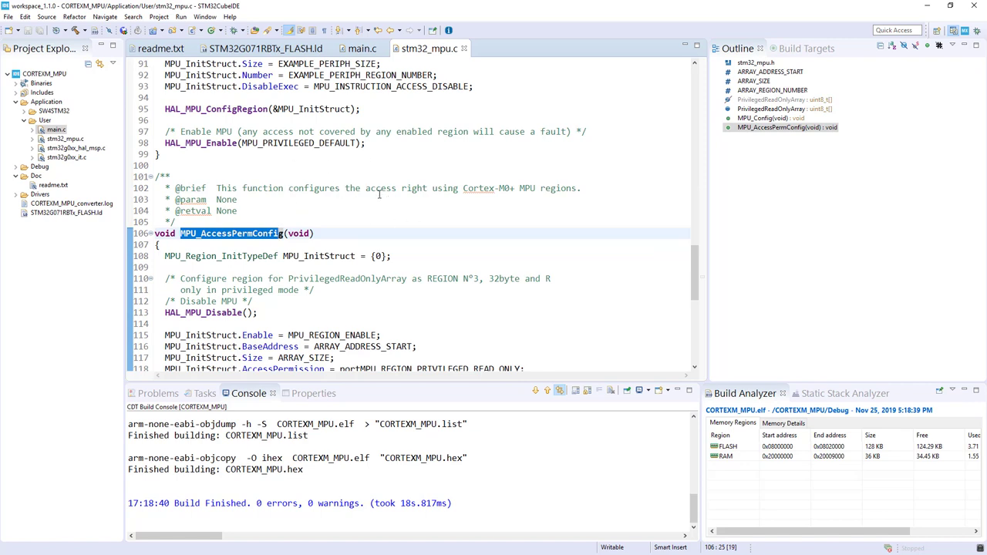
scroll(down, 3)
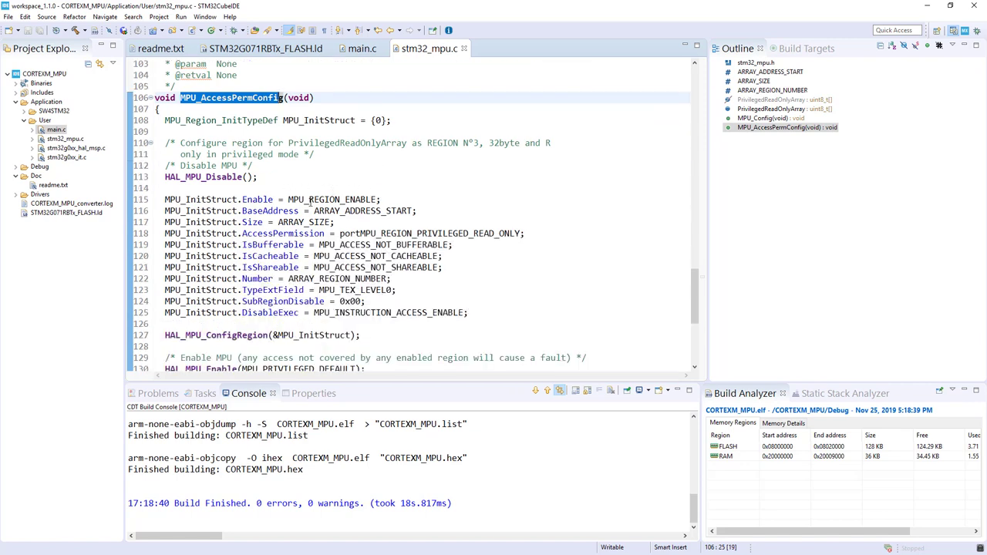
double_click(362, 210)
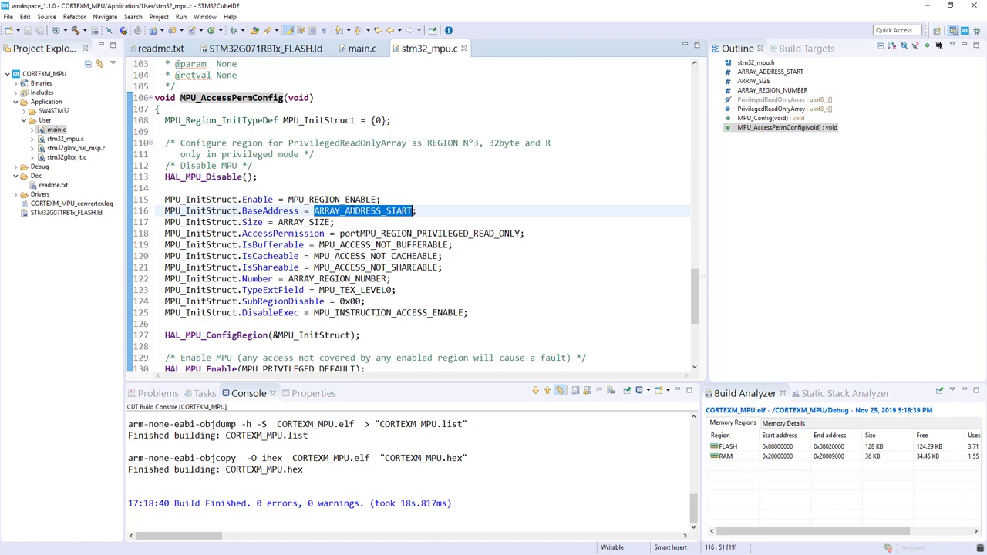
mouse_move(362, 209)
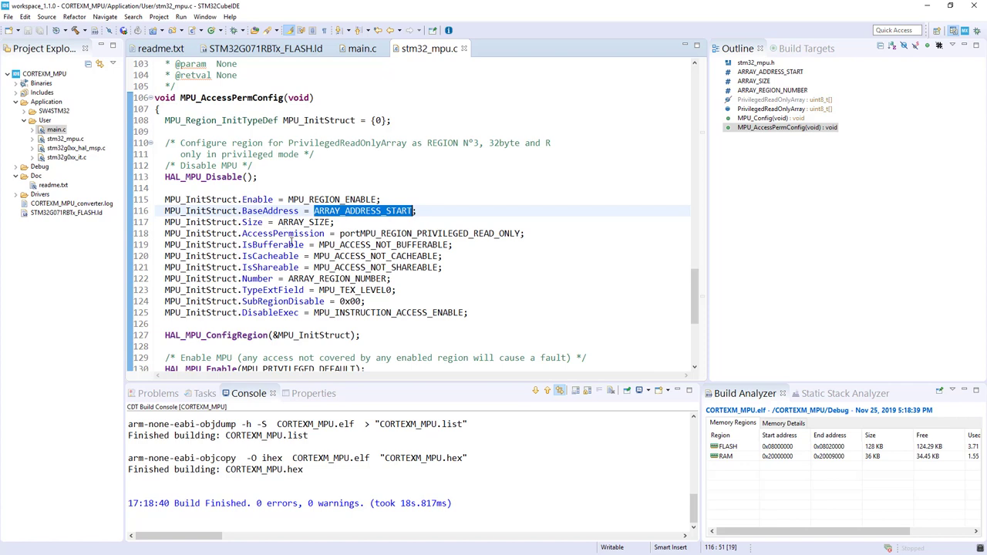
scroll(down, 3)
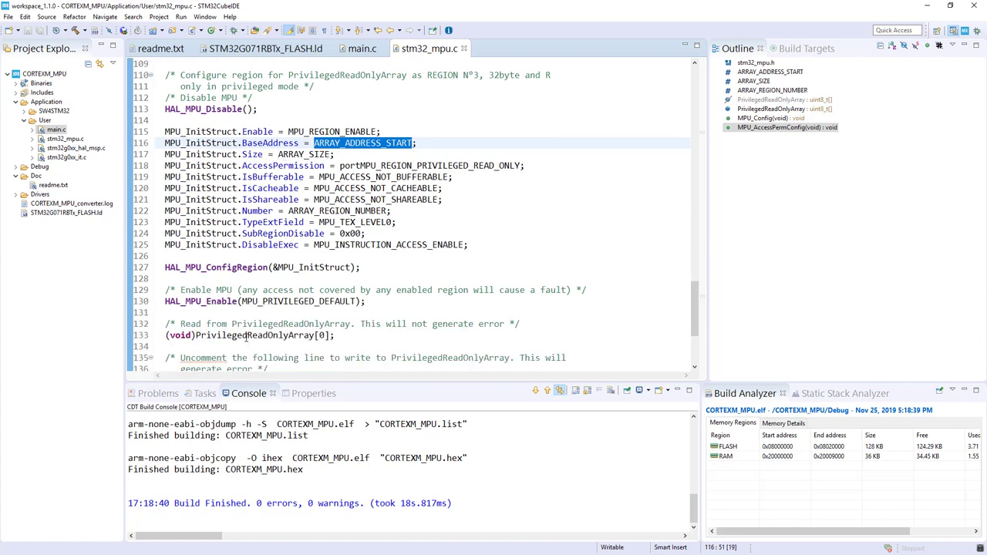
double_click(254, 335)
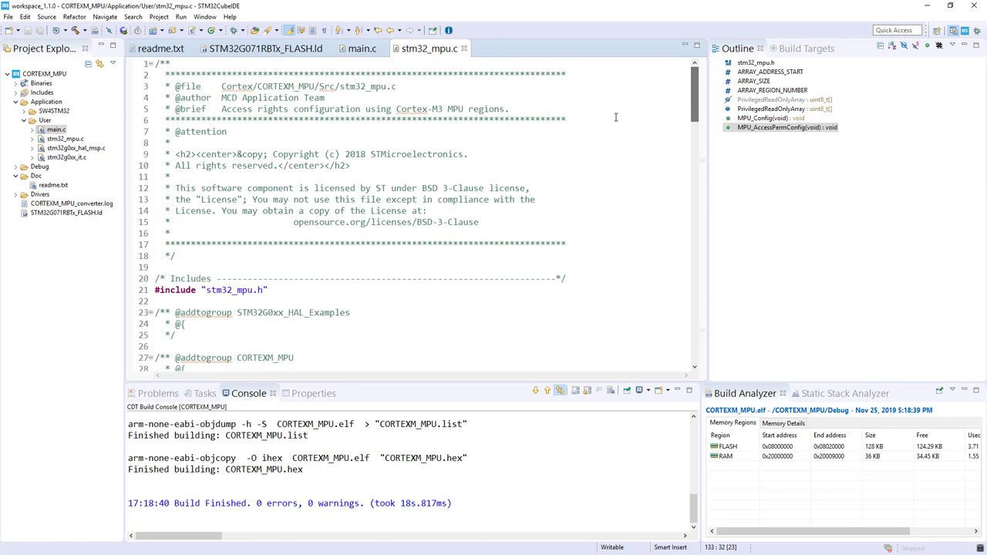
- Read through the linker script's SECTIONS and scroll back up to the MEMORY block
scroll(down, 3)
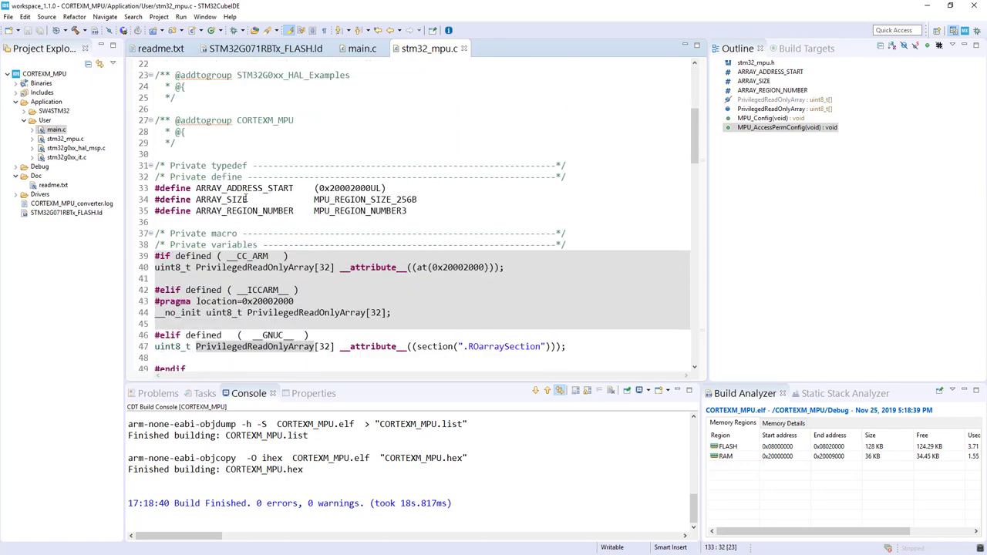
double_click(349, 188)
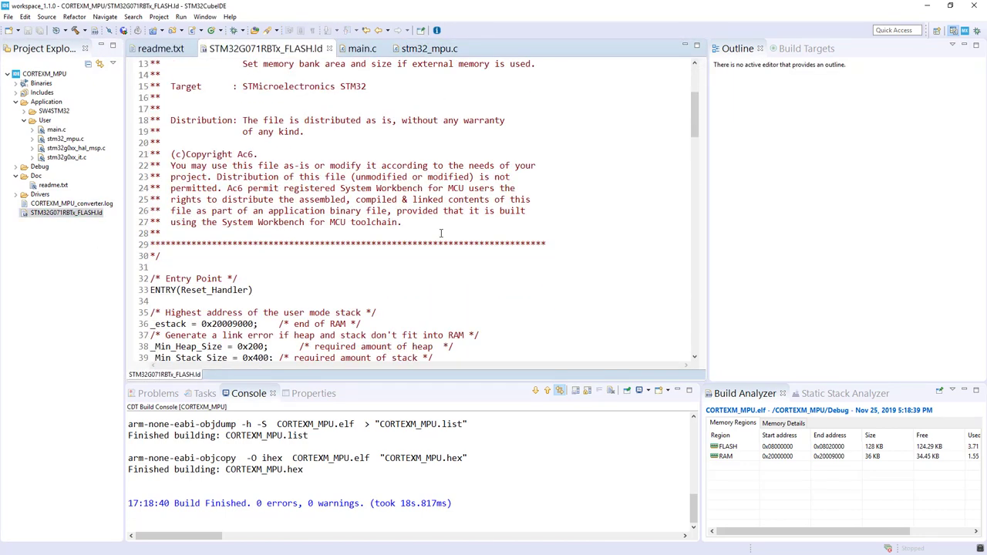
scroll(down, 3)
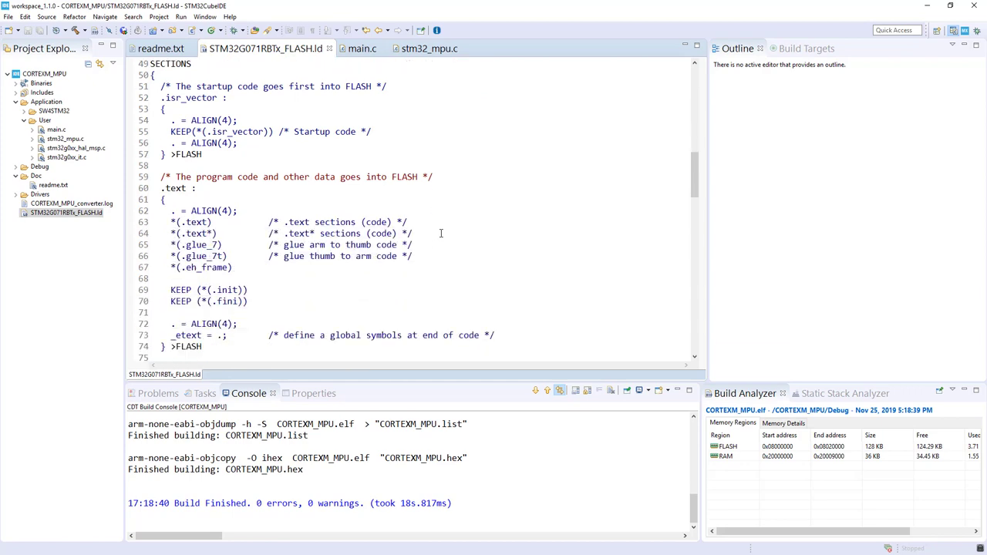
scroll(down, 3)
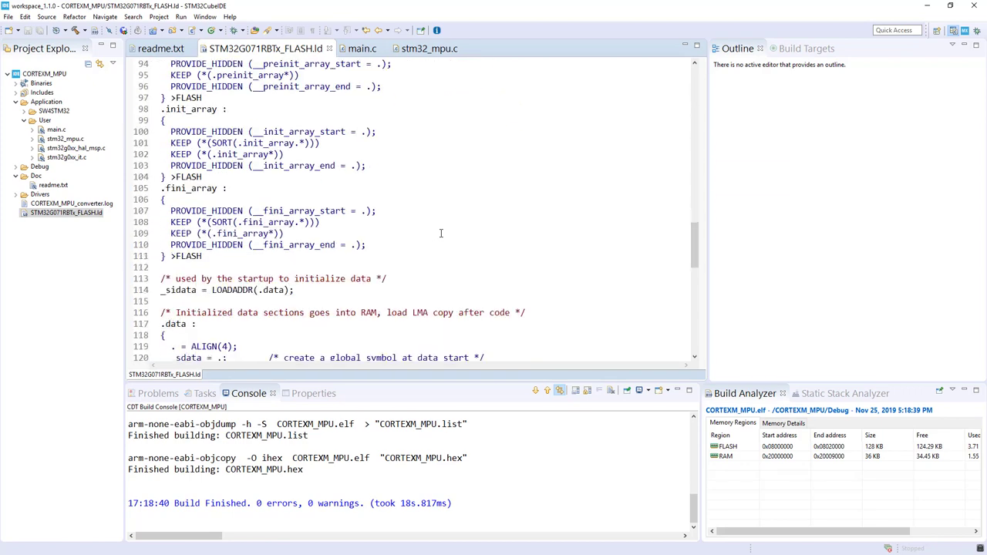
scroll(down, 3)
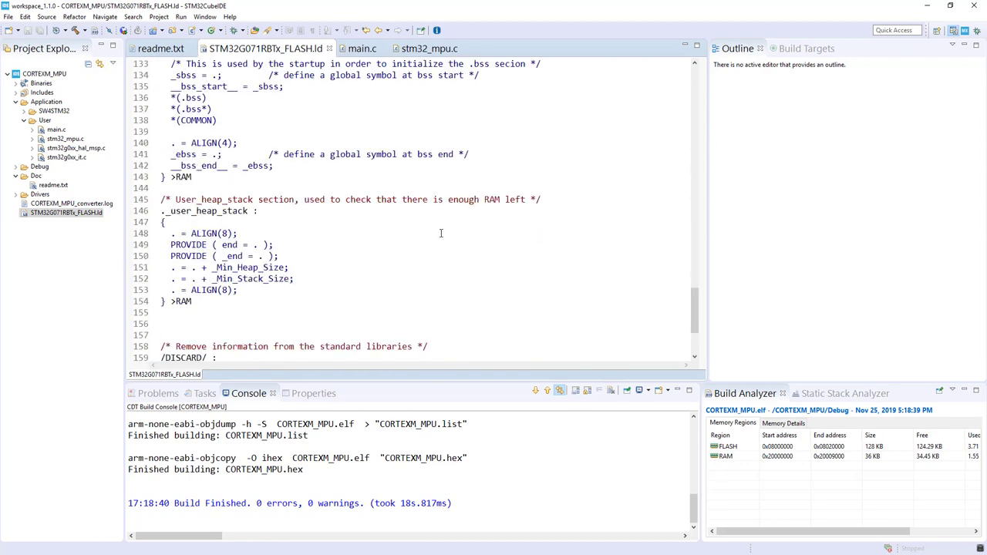
scroll(down, 3)
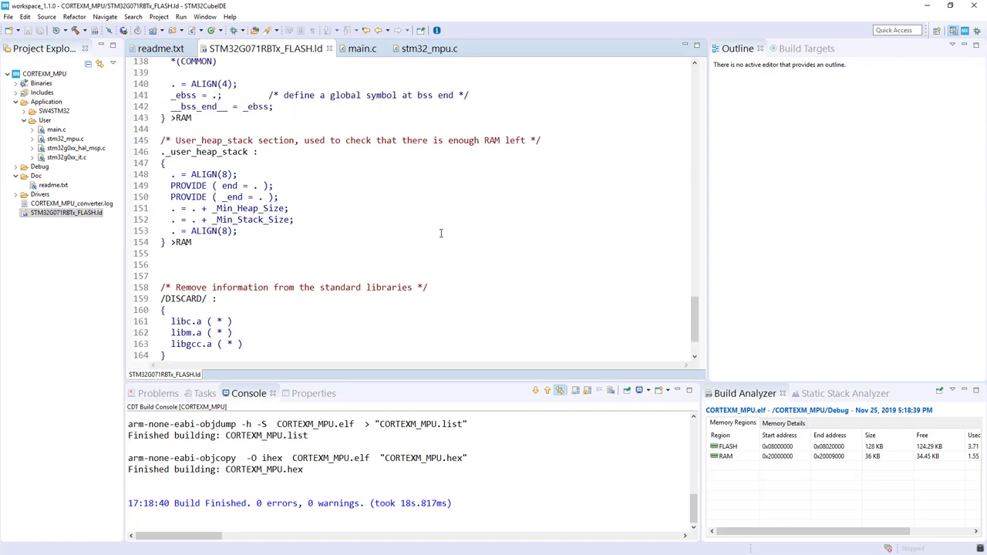
scroll(up, 3)
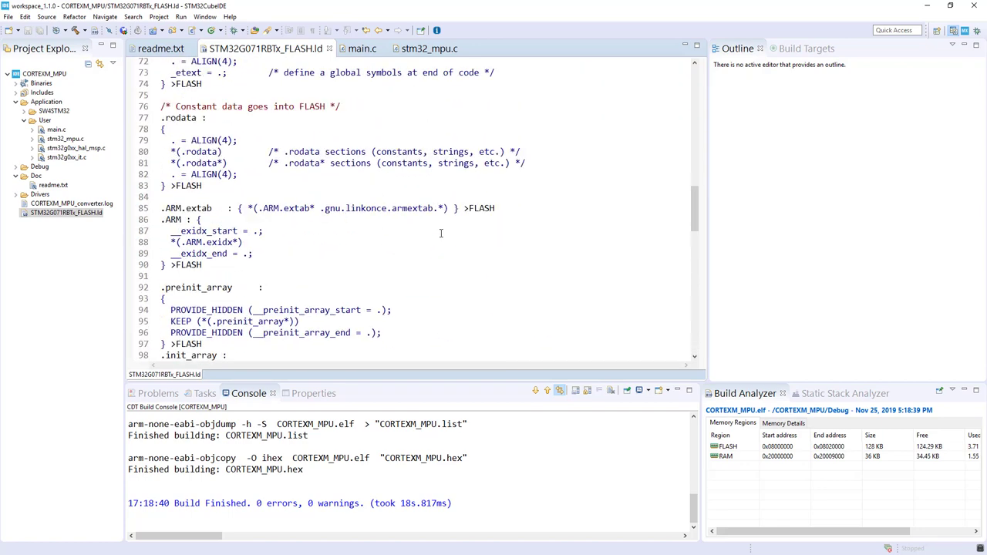
scroll(up, 3)
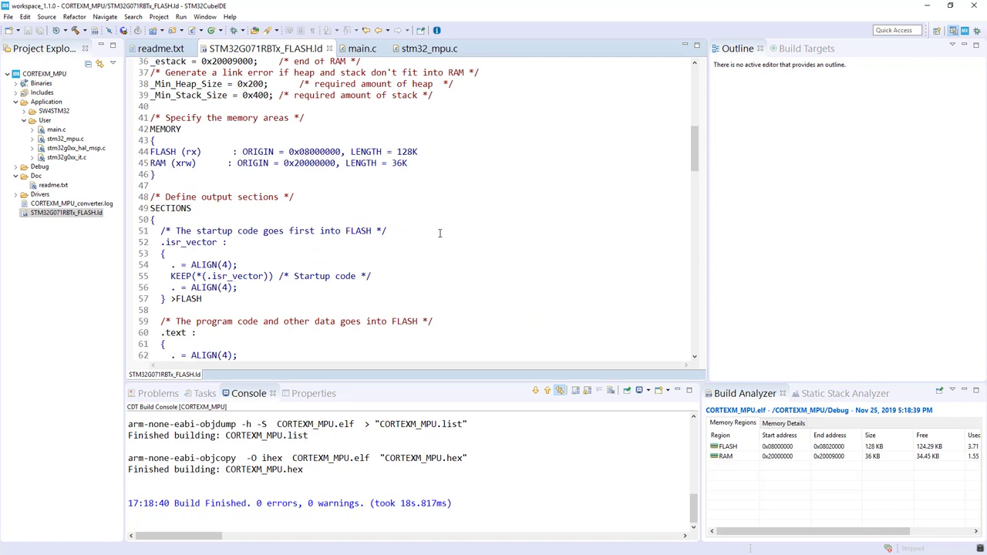
mouse_move(404, 234)
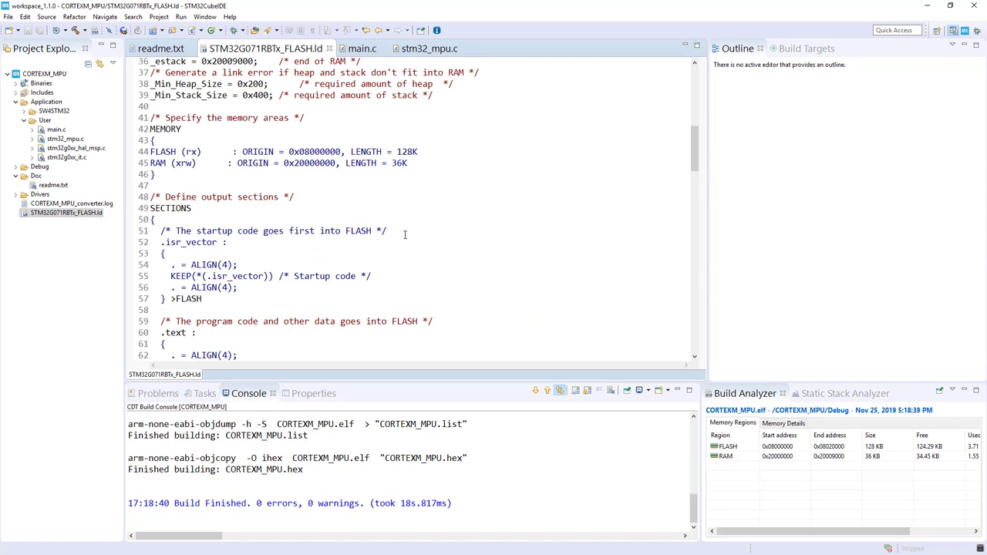
scroll(up, 3)
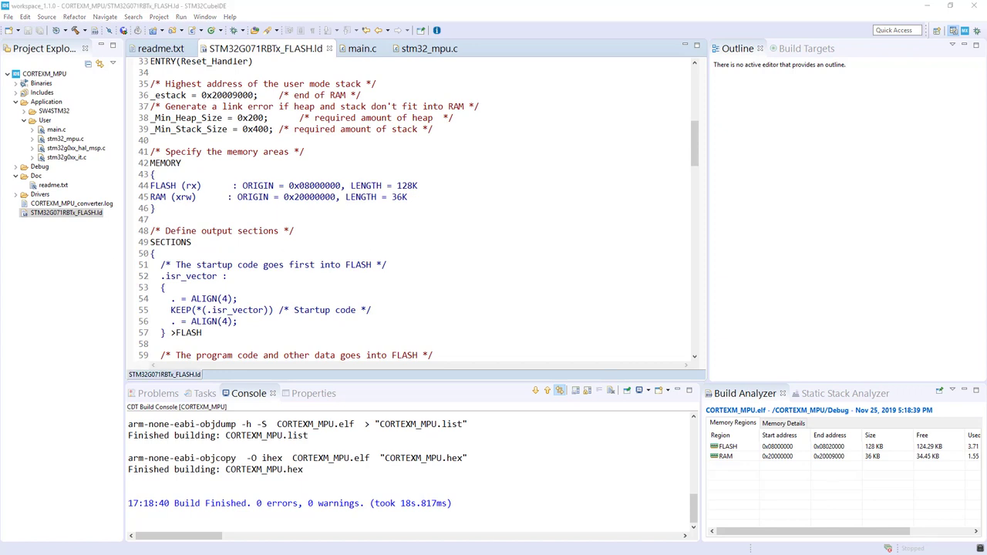
mouse_move(495, 268)
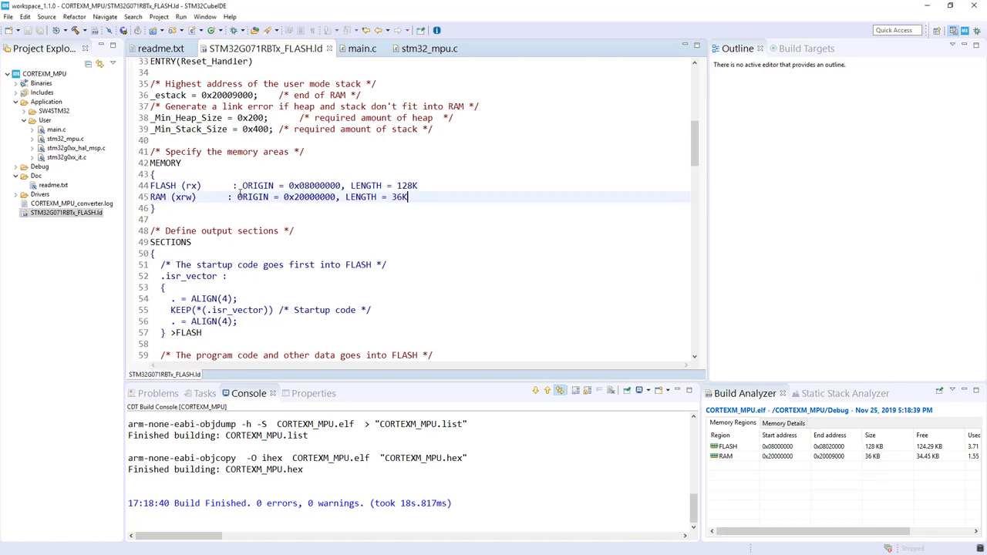
- Add MEMORY_ARRAY (rw) : ORIGIN = 0x20002000, LENGTH = 64 under RAM in the MEMORY block
text(MEMORY_ARRAY (rw)  : ORIGIN = 0x20002000, LENGTH = 64)
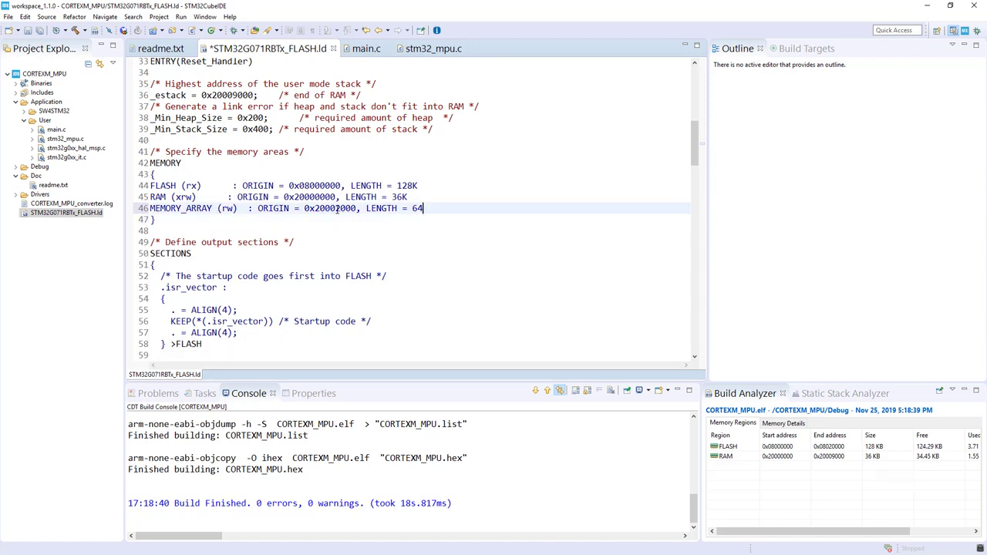
double_click(330, 208)
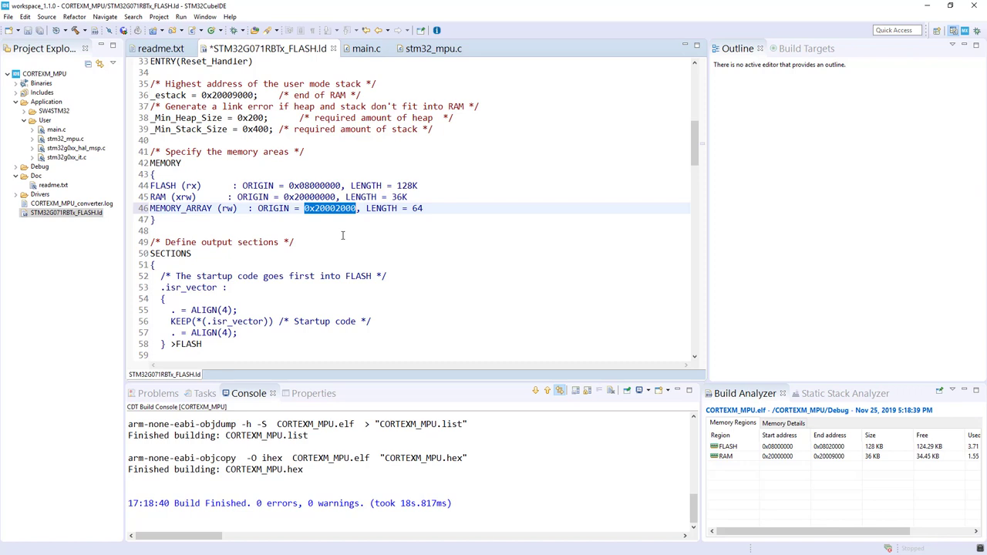
double_click(416, 209)
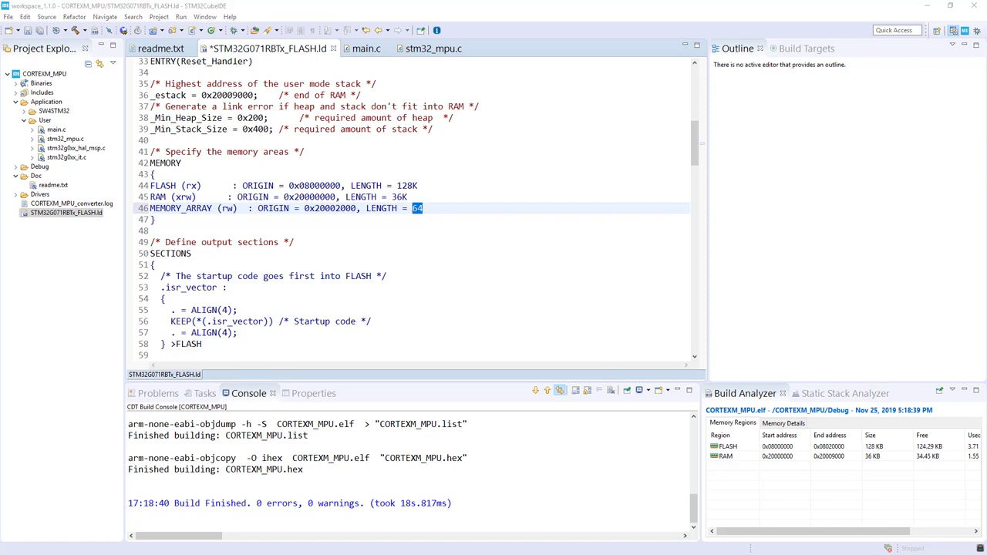
scroll(down, 3)
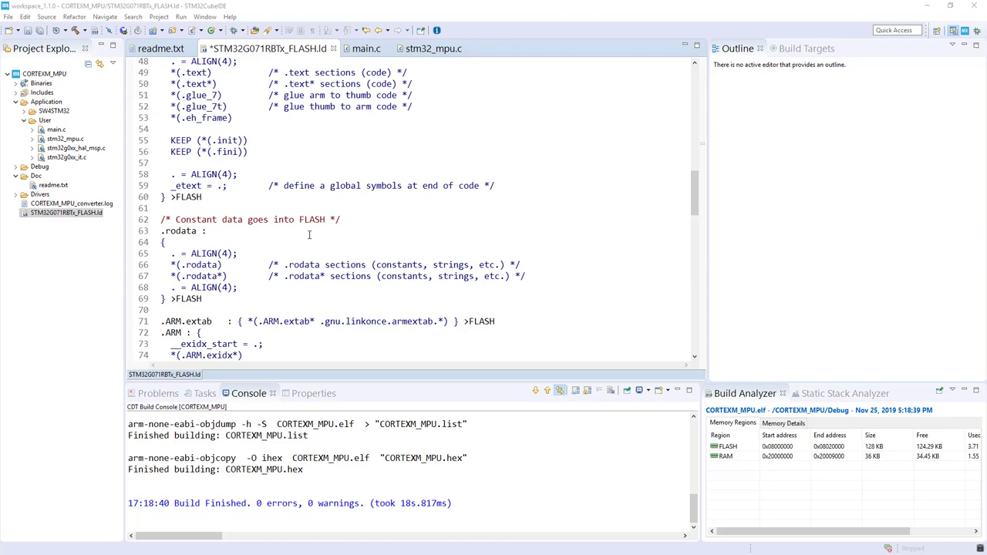
- Check the .ROarraySection output section placed in MEMORY_ARRAY against PrivilegedReadOnlyArray's section attribute in stm32_mpu.c
scroll(down, 3)
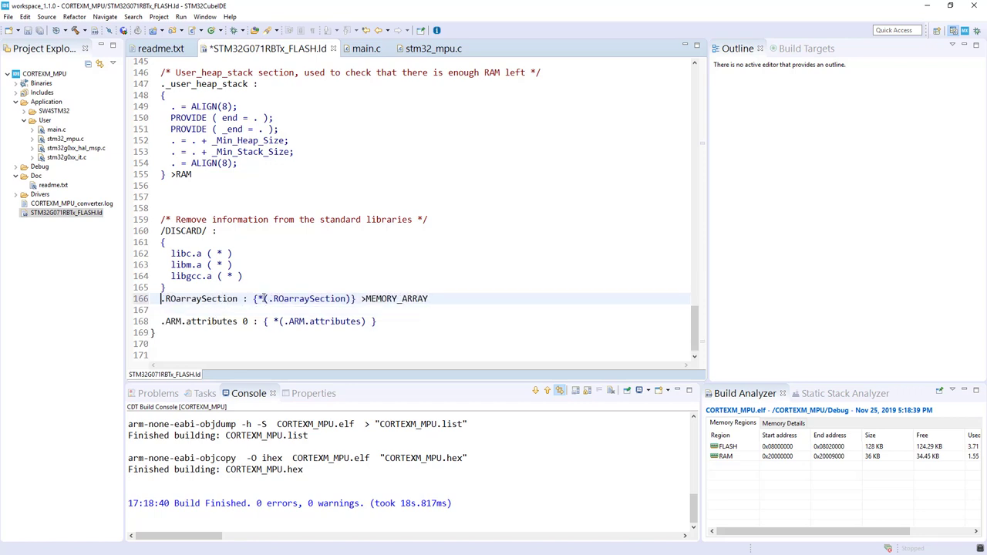
double_click(301, 299)
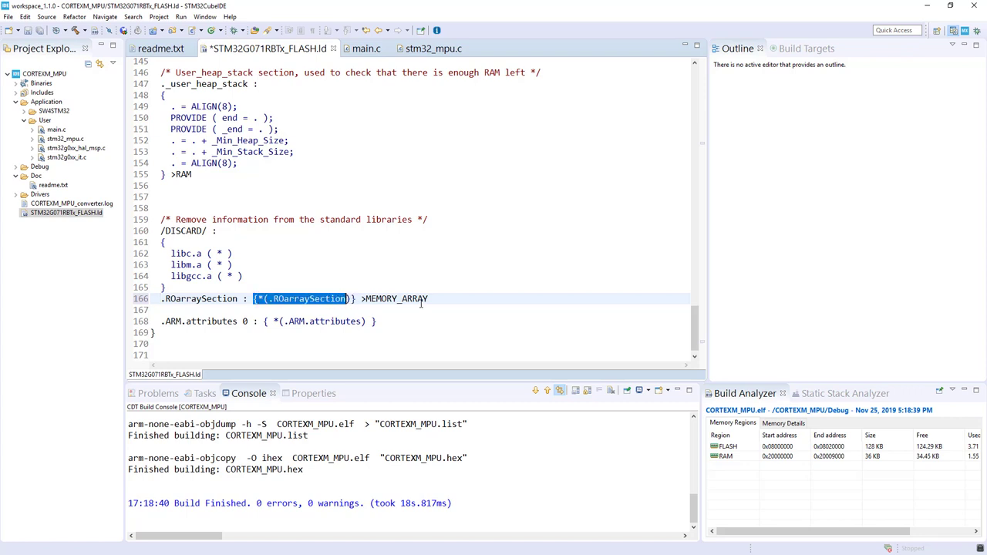
double_click(395, 299)
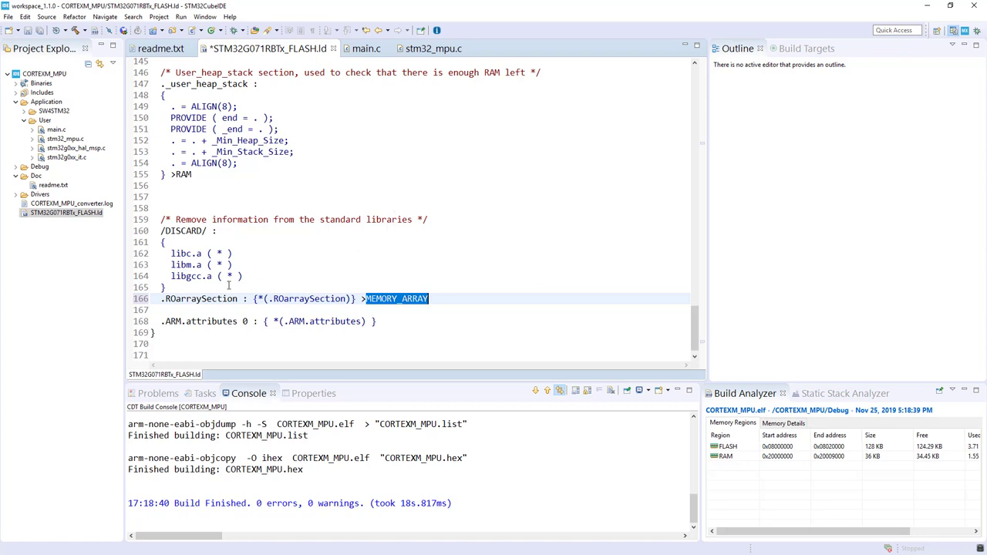
double_click(200, 299)
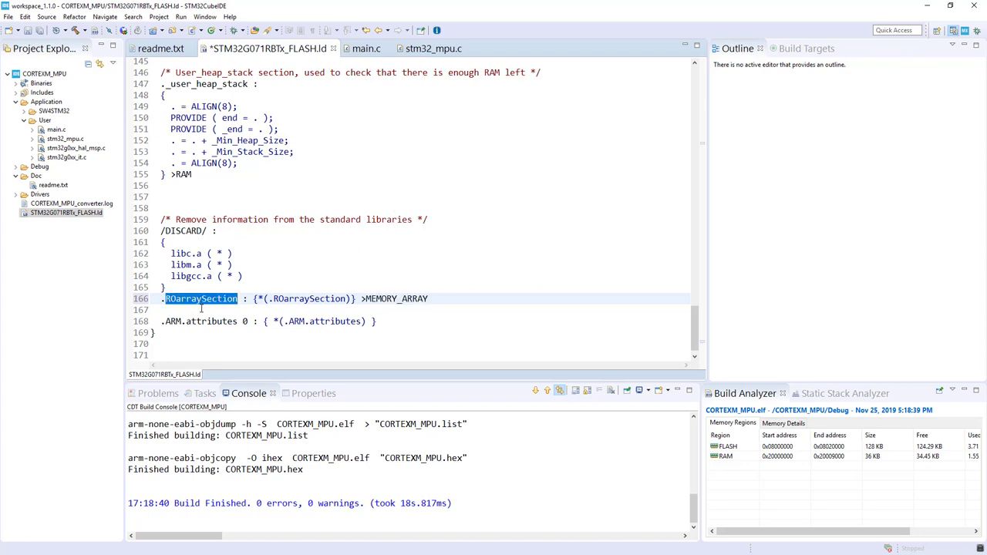
mouse_move(434, 48)
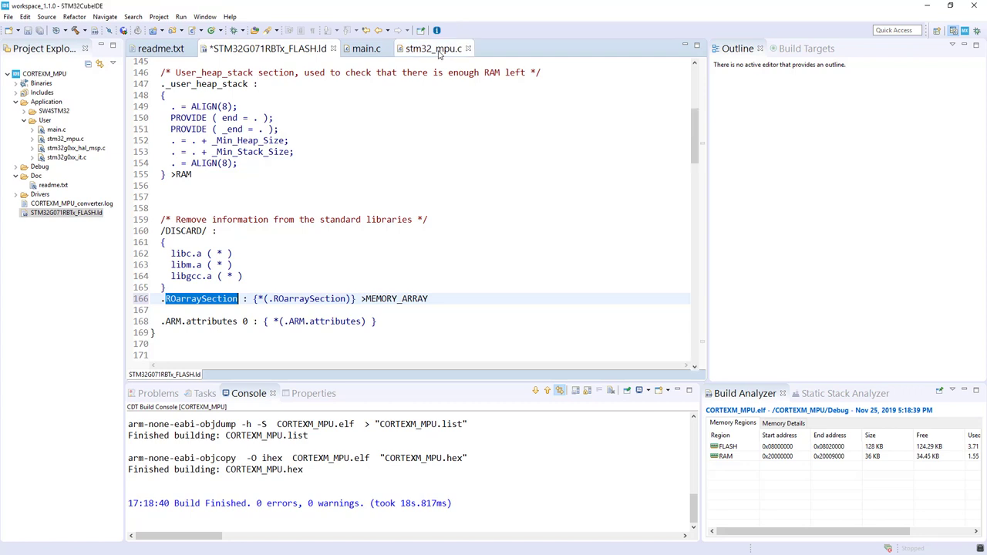
click(431, 48)
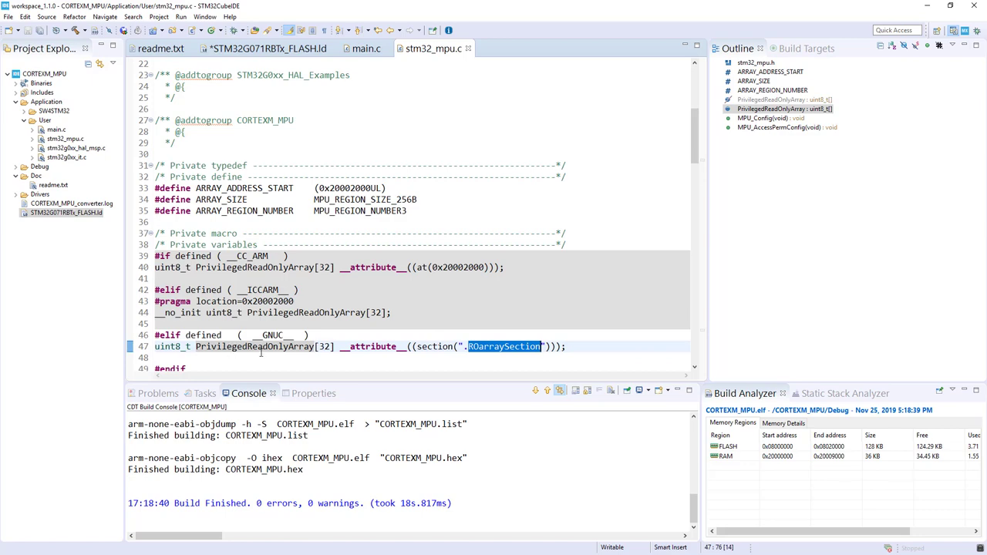
mouse_move(172, 59)
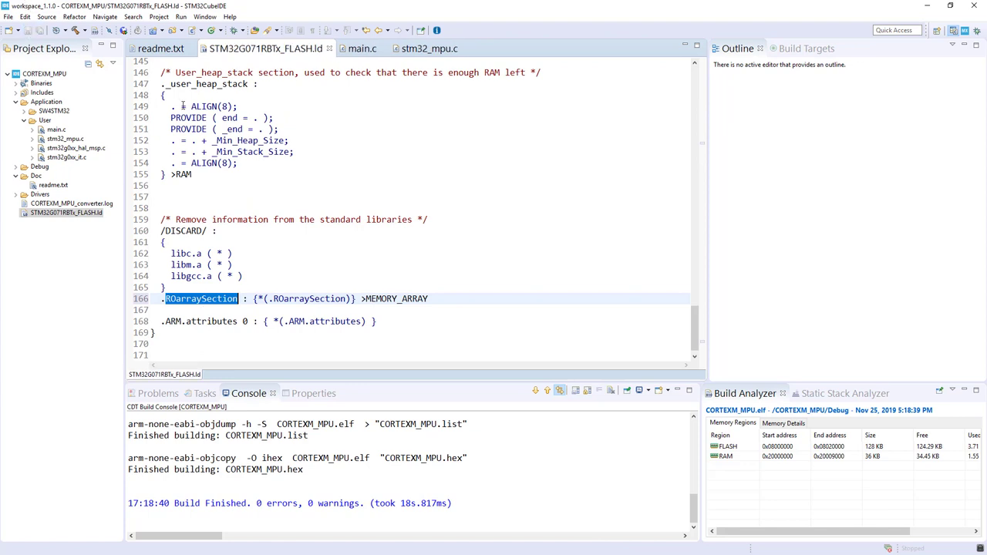
- Rebuild CORTEXM_MPU with the MEMORY_ARRAY region and start downloading it to the board
click(44, 74)
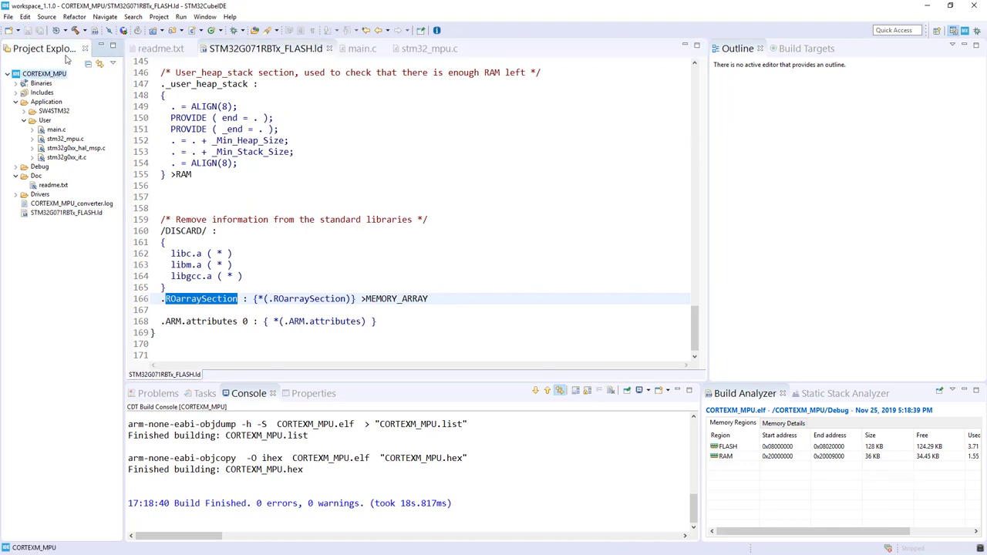
click(74, 30)
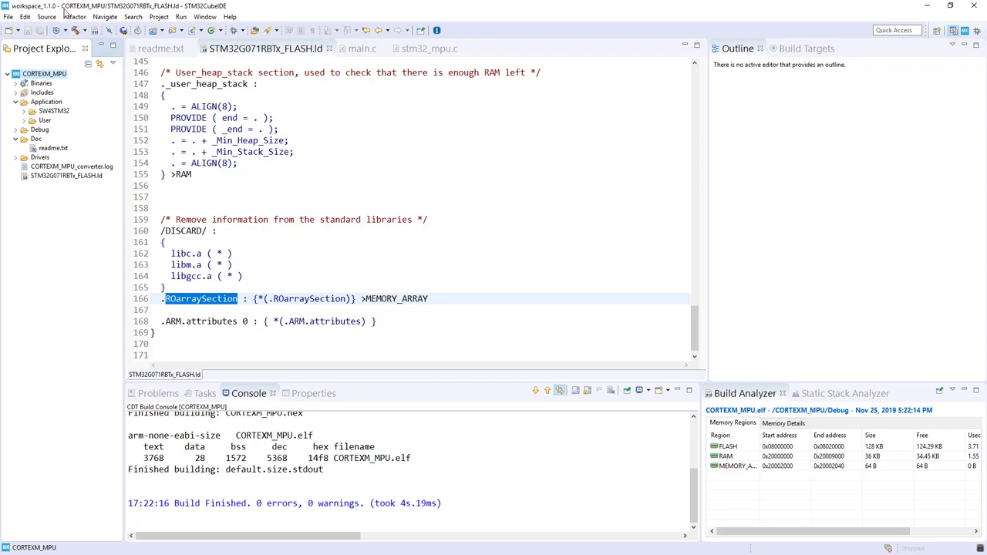
mouse_move(84, 31)
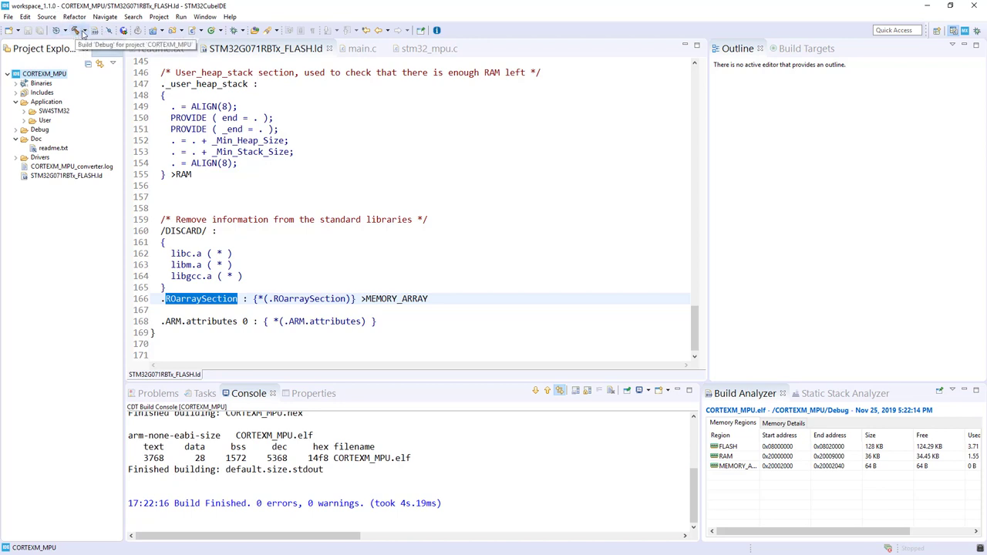
right_click(43, 74)
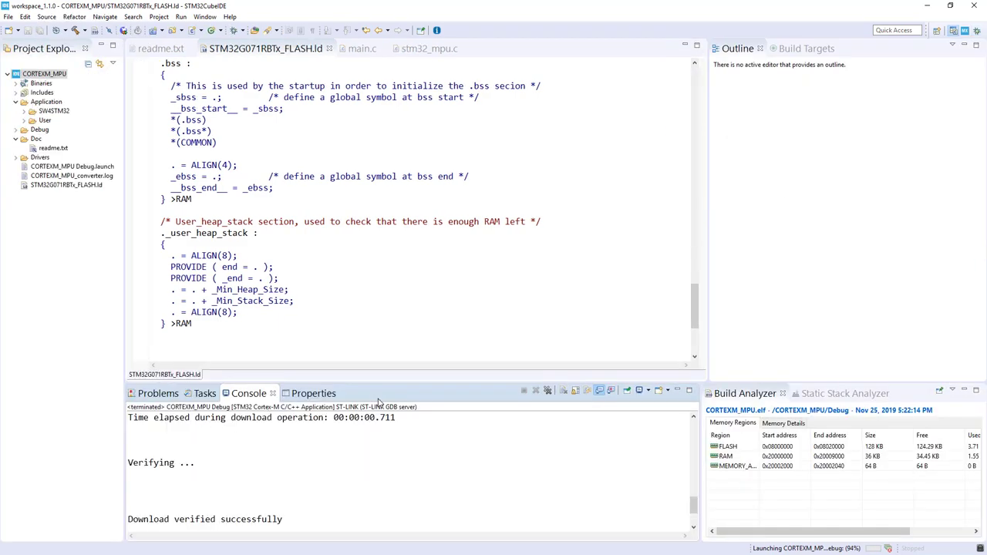
- Relaunch the project via Debug As > STM32 Cortex-M C/C++ Application until the debugger connects and halts at HAL_Init()
click(516, 48)
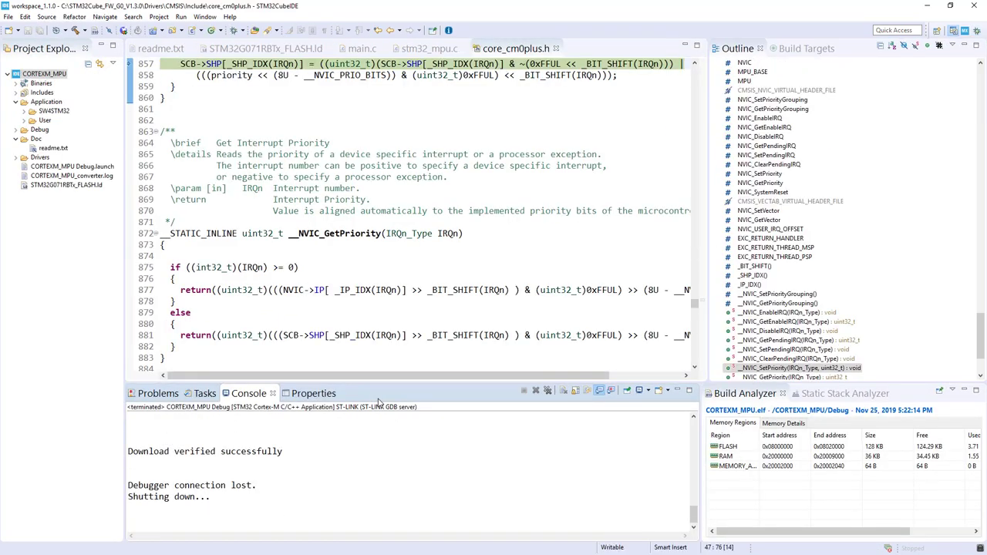
scroll(up, 3)
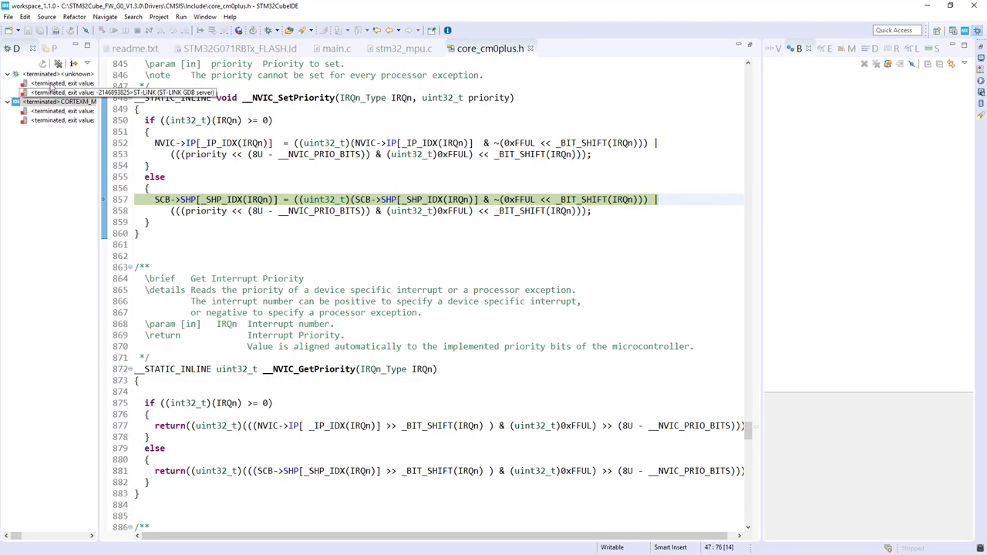
right_click(62, 83)
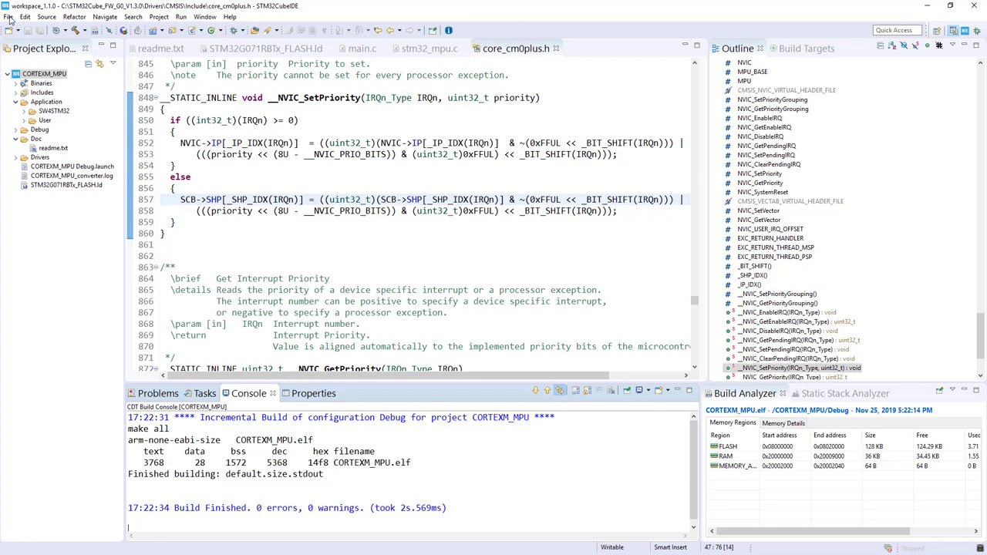
right_click(34, 74)
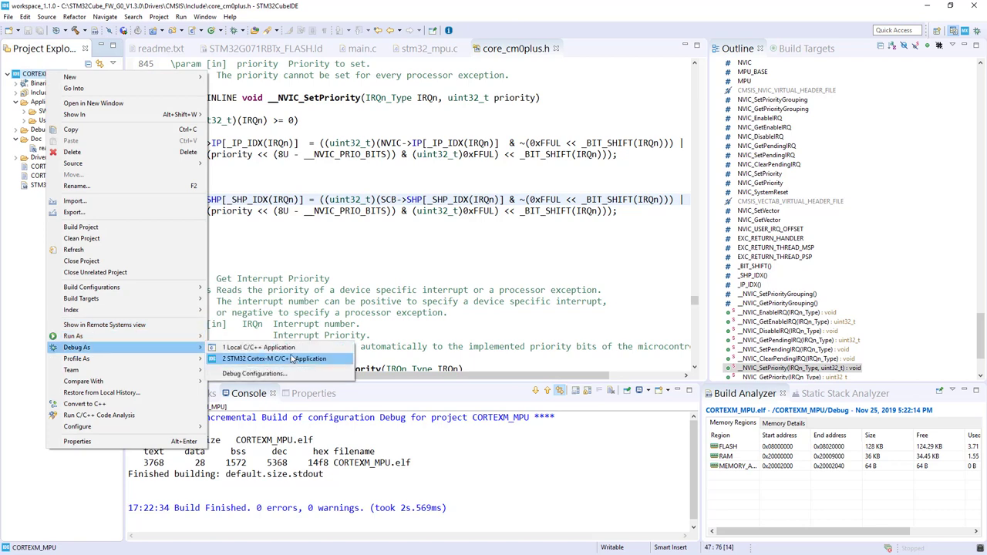
click(274, 357)
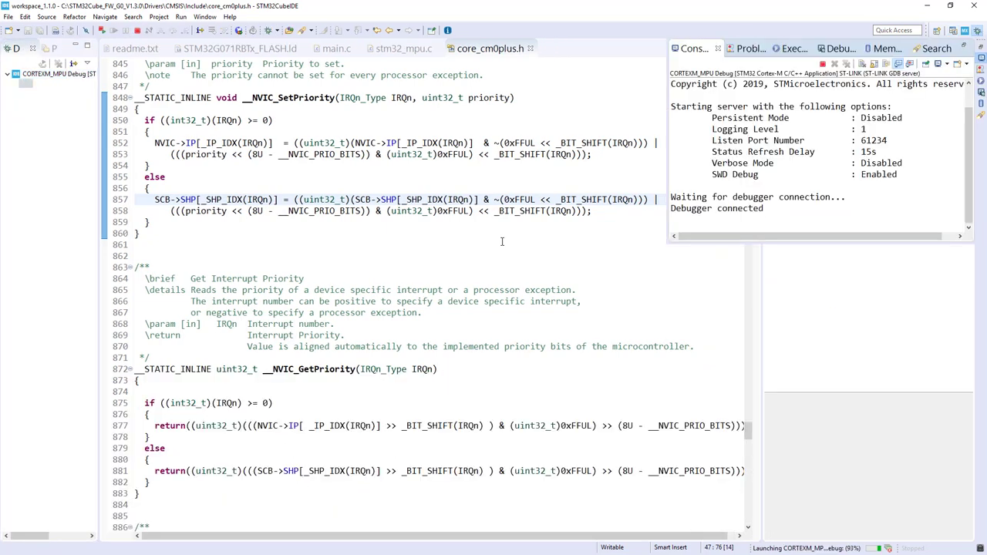
click(337, 48)
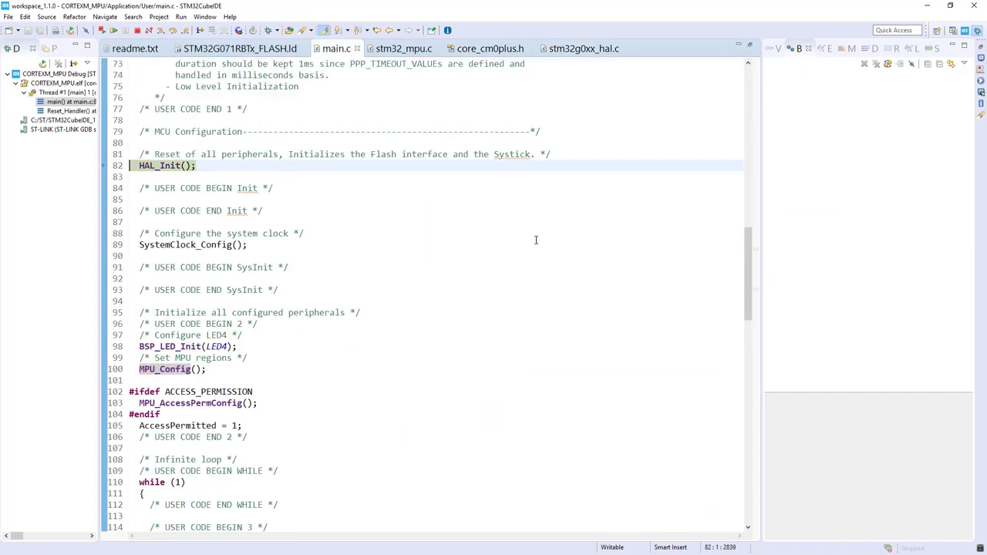
- Step over HAL_Init in main.c and step into the MPU_Config call
scroll(up, 3)
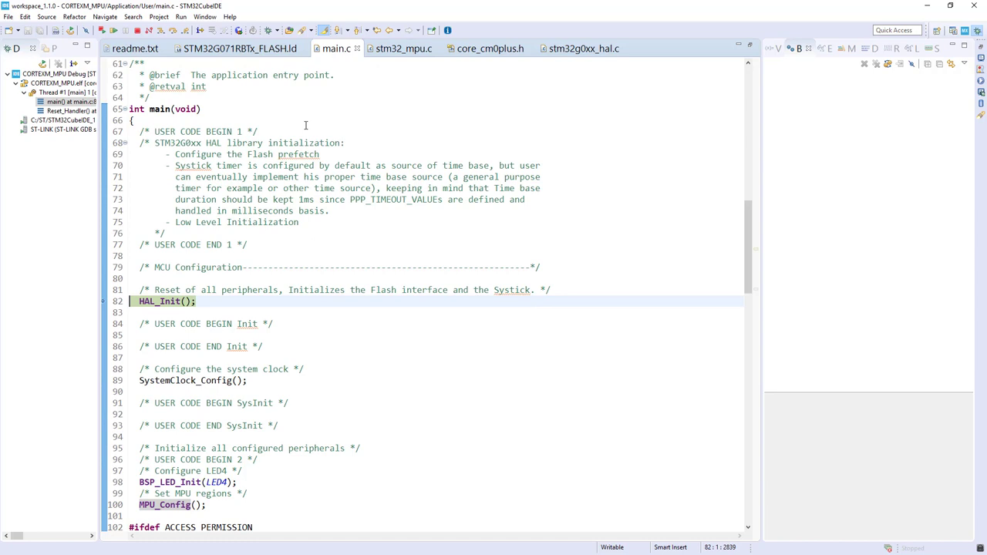
mouse_move(176, 31)
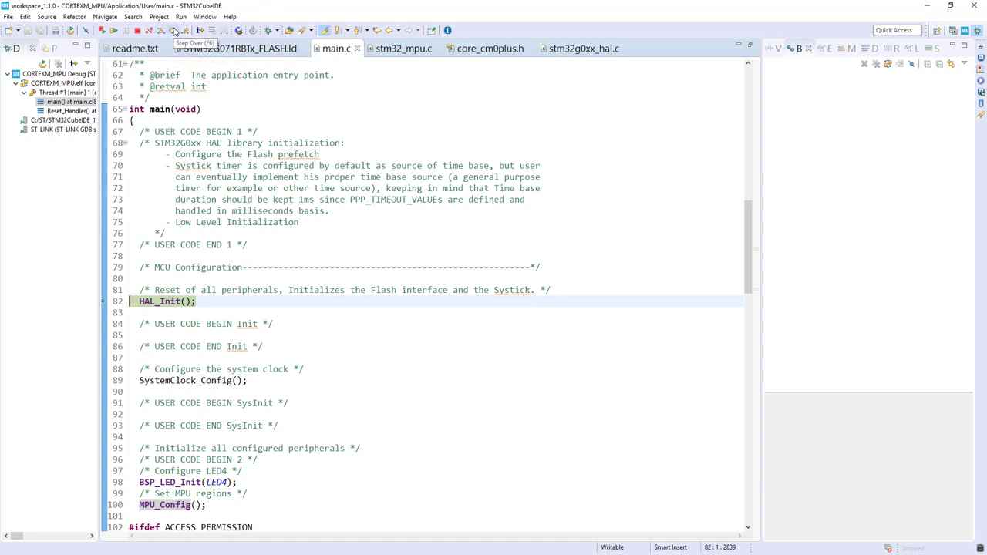
click(173, 30)
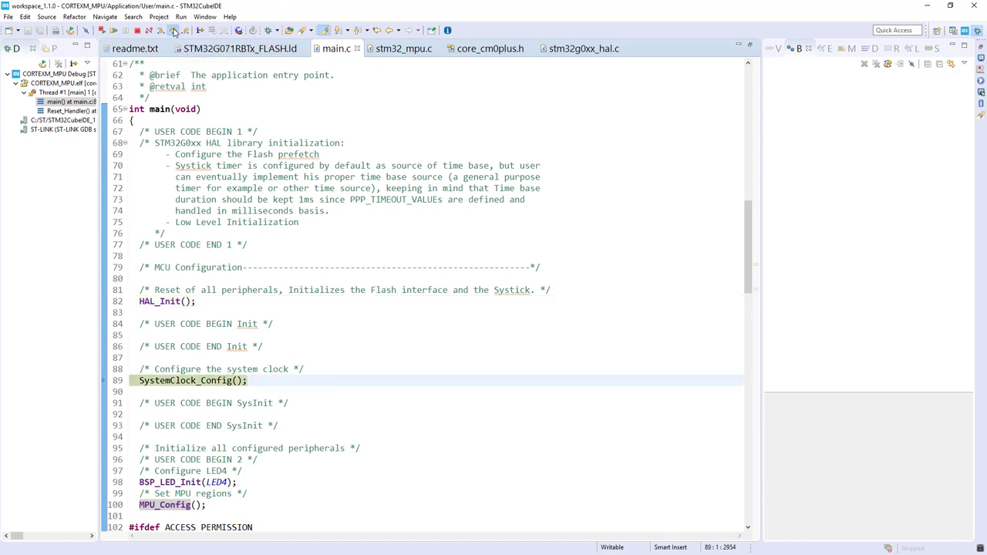
scroll(down, 3)
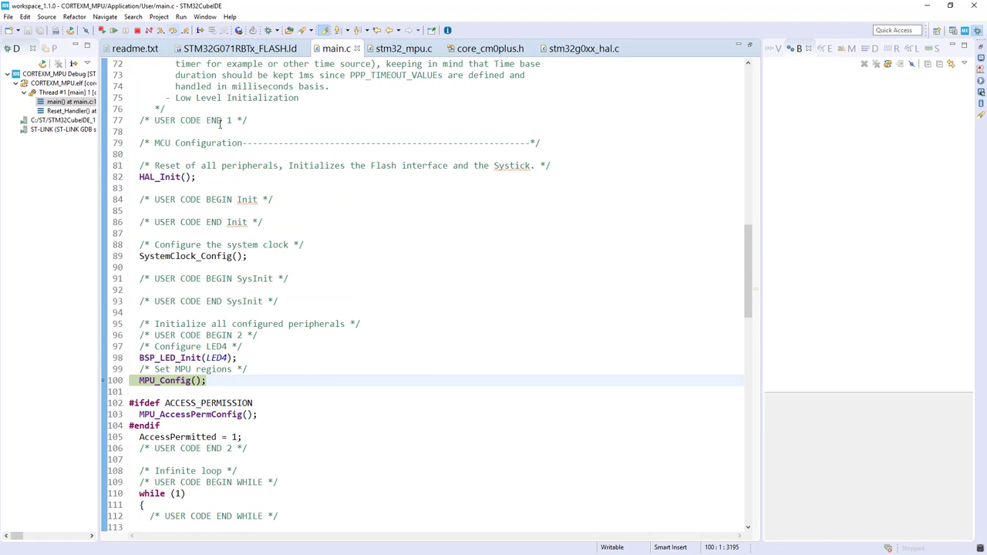
mouse_move(162, 31)
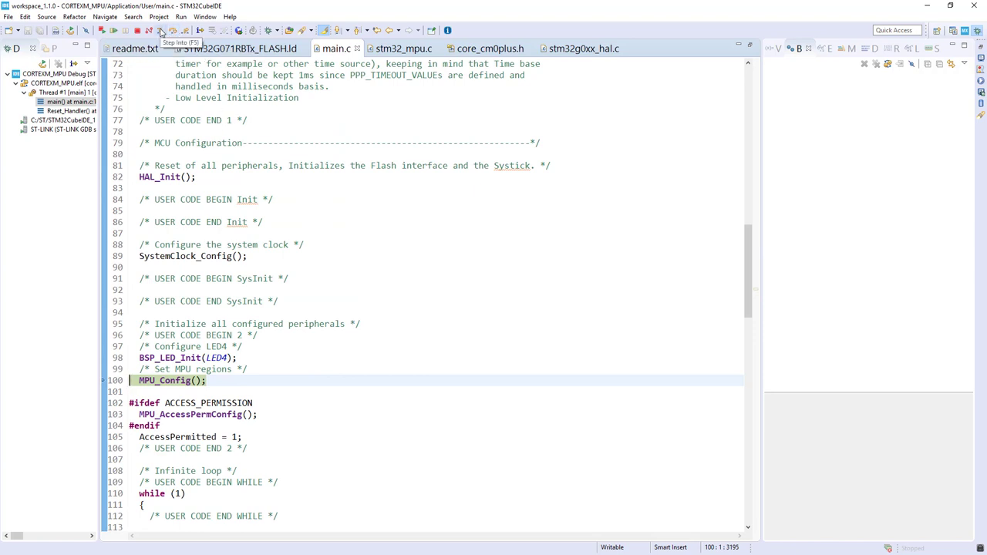
click(173, 30)
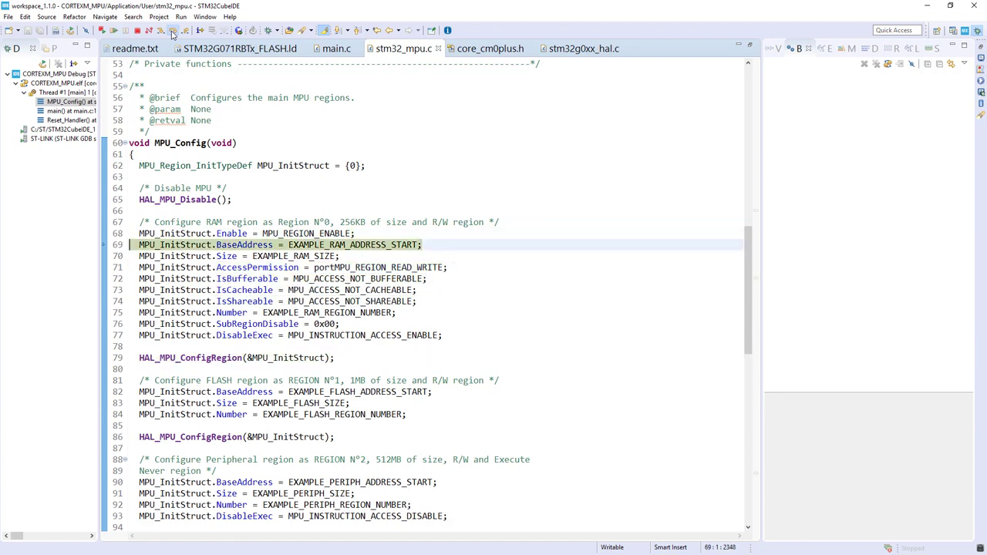
- Step through MPU_Config's region setups and MPU enable, then return to main at MPU_AccessPermConfig
click(231, 358)
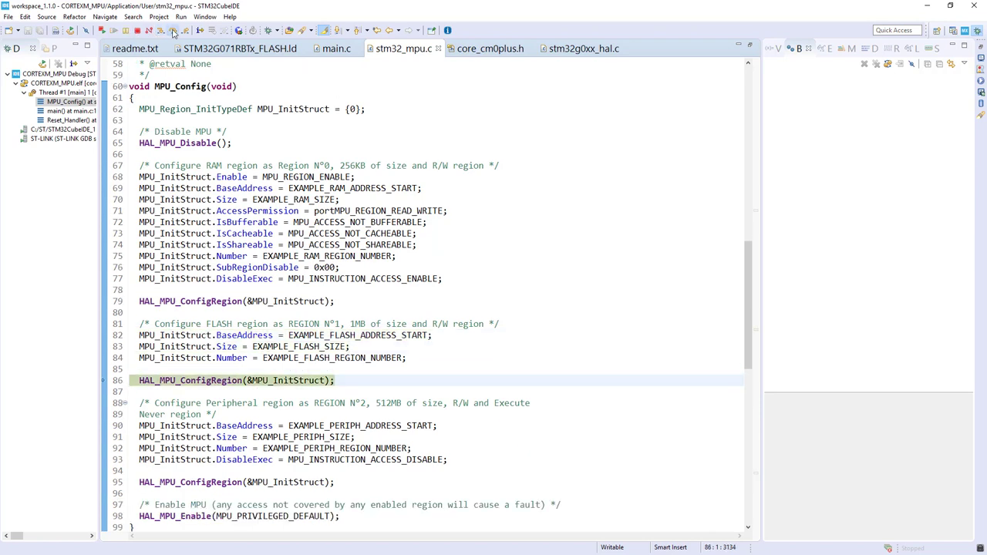
scroll(down, 3)
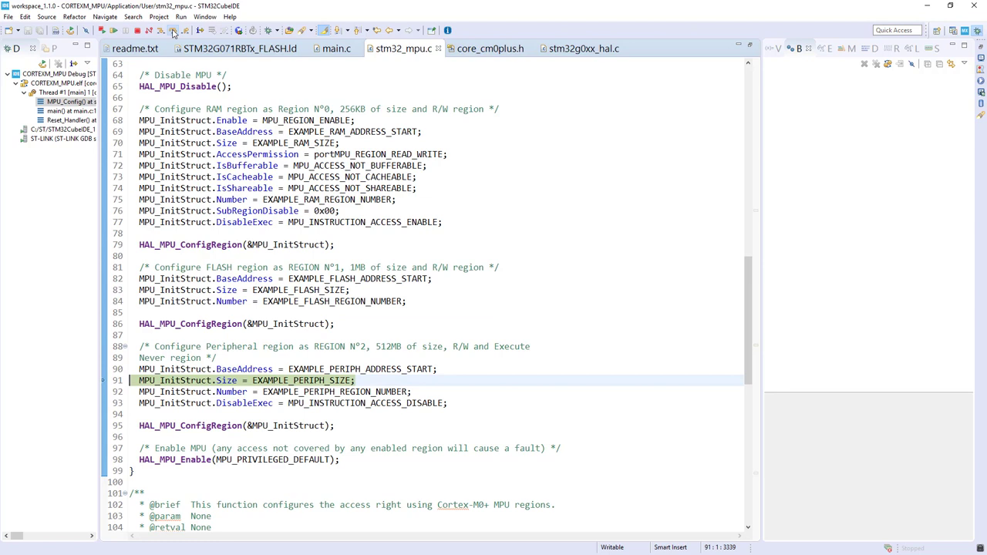
scroll(down, 3)
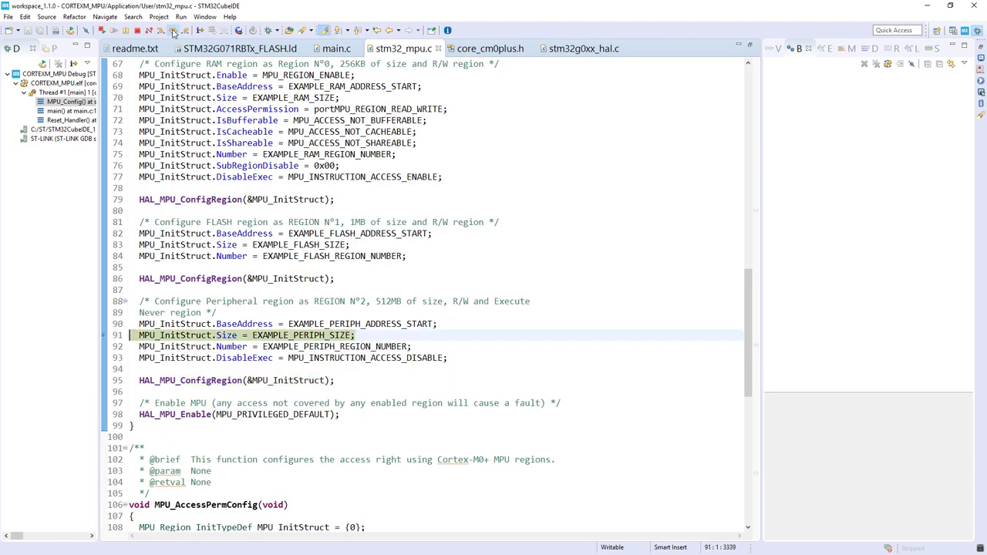
click(237, 379)
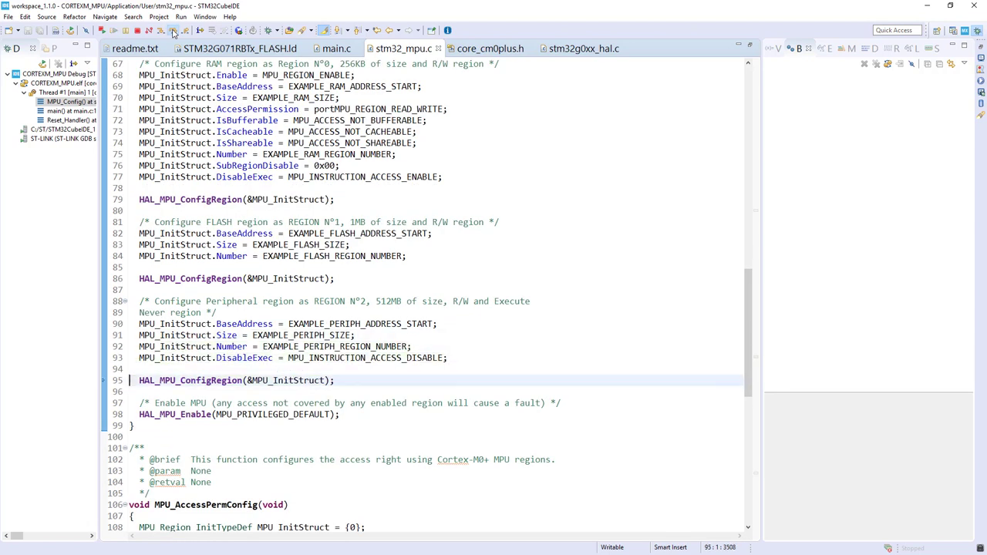
scroll(down, 3)
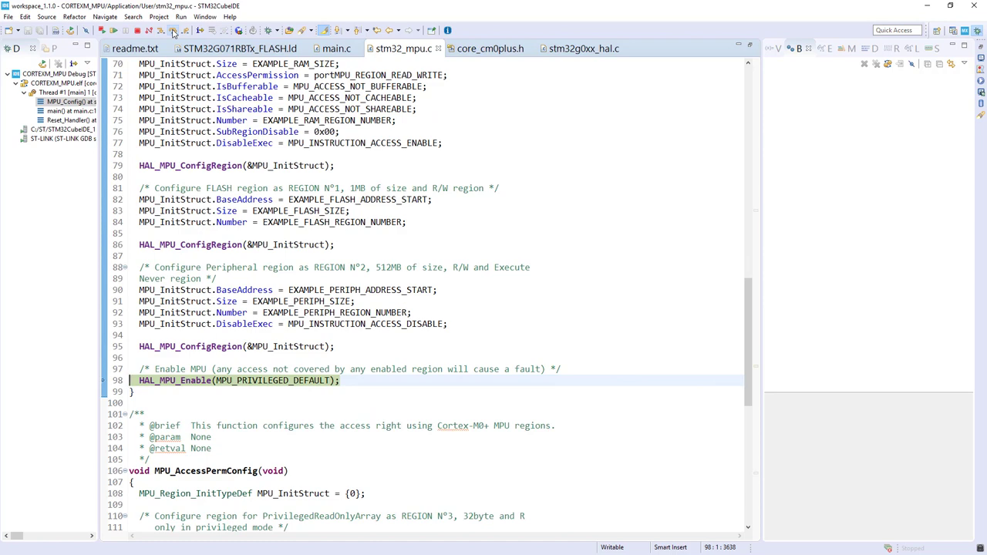
scroll(down, 3)
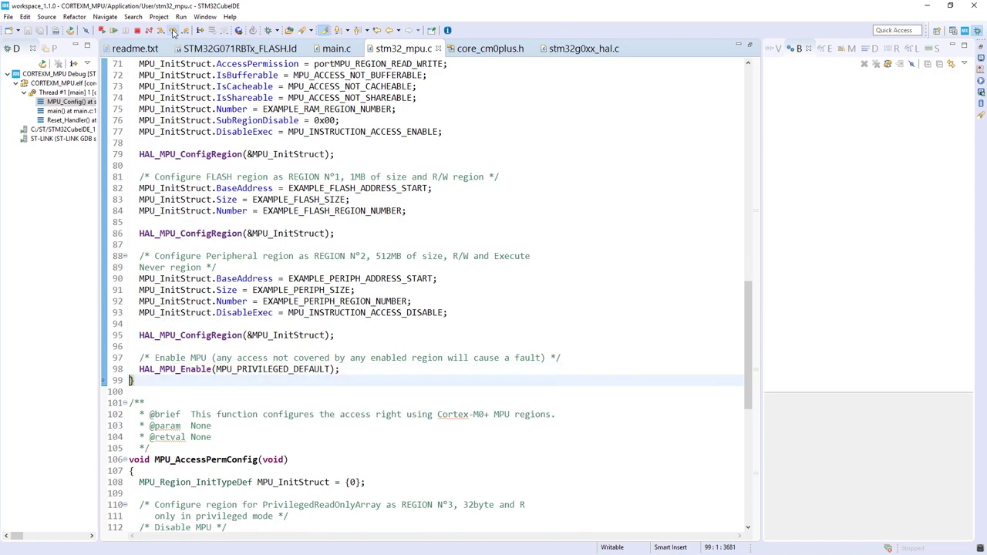
click(336, 48)
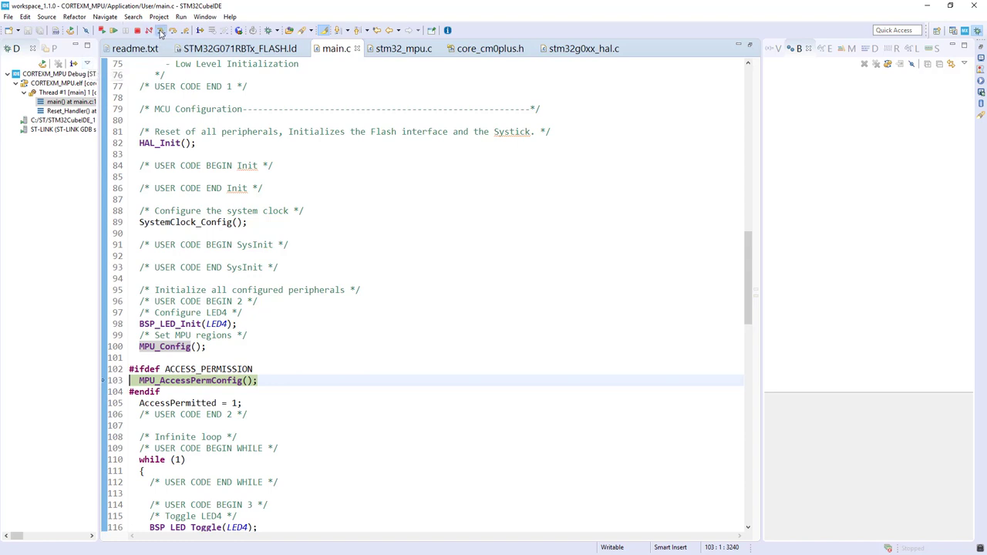
click(404, 47)
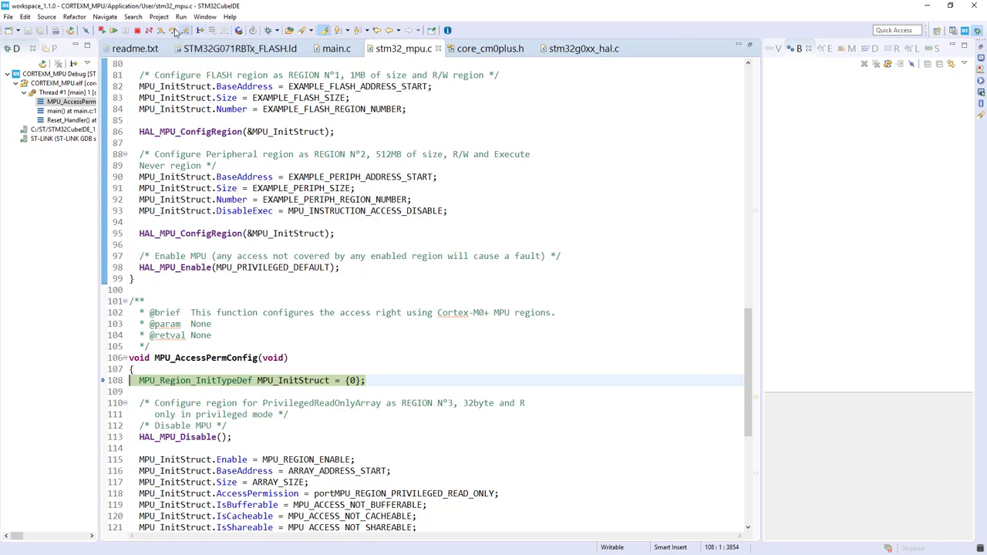
scroll(down, 3)
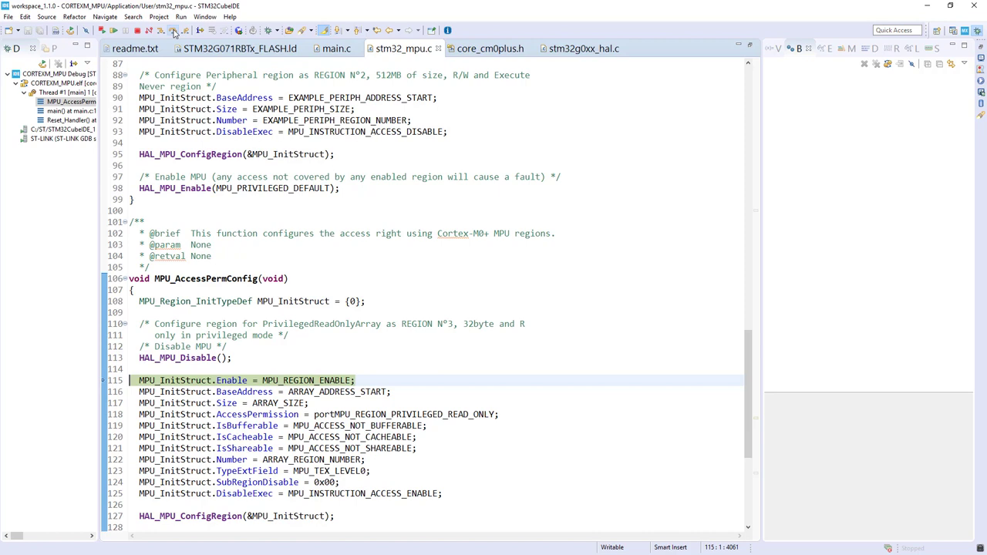
scroll(down, 3)
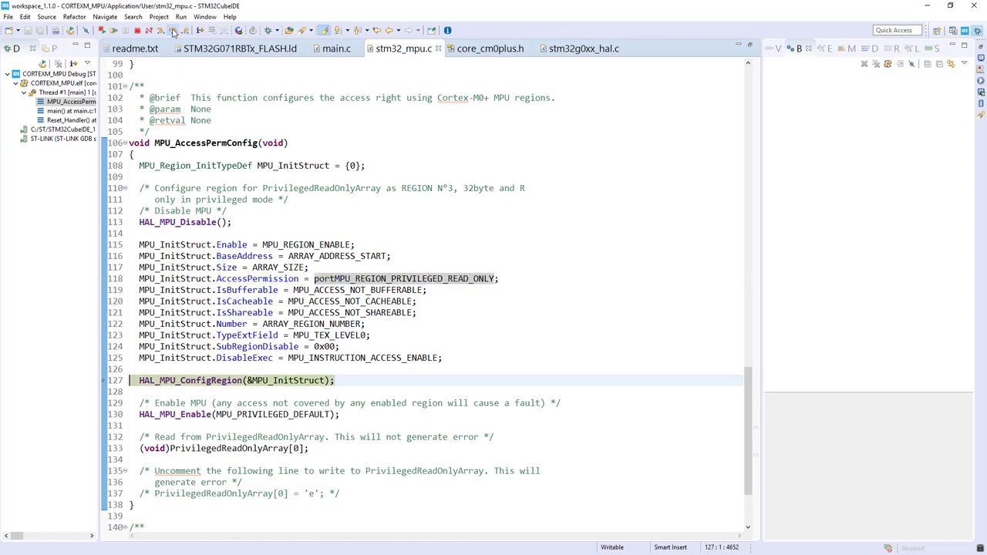
scroll(down, 3)
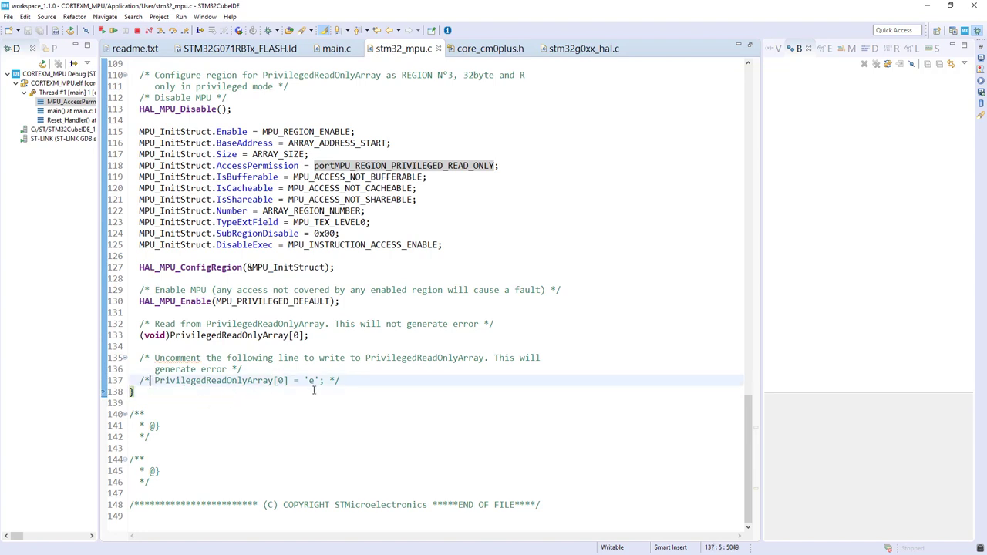
mouse_move(234, 385)
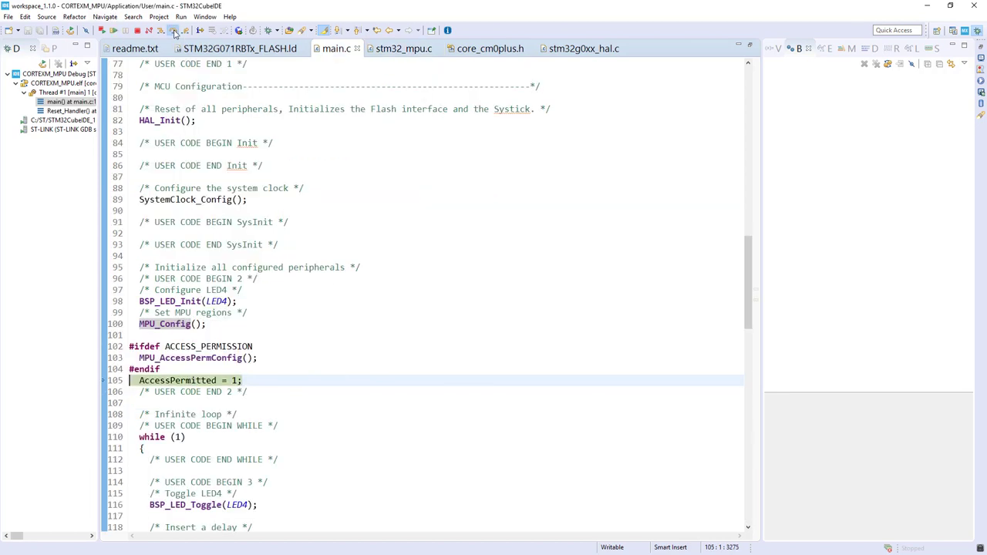
scroll(down, 3)
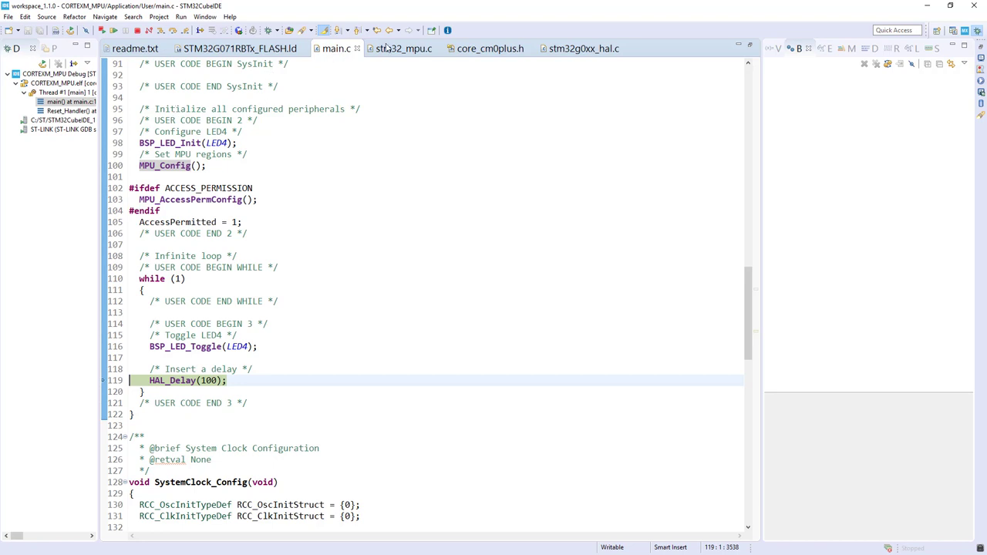
click(404, 48)
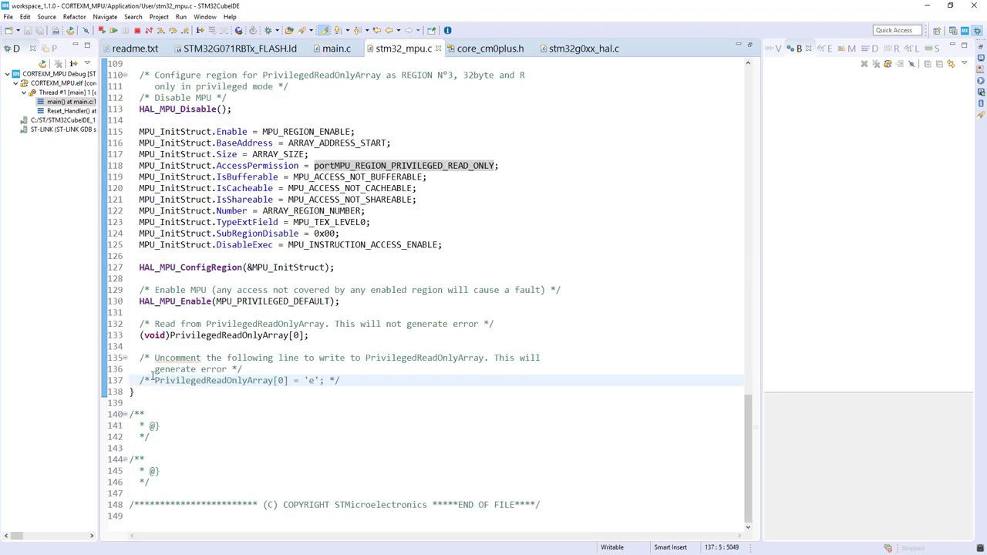
- Uncomment the write of 'e' into PrivilegedReadOnlyArray in stm32_mpu.c and begin relaunching the debug session
key(BackSpace)
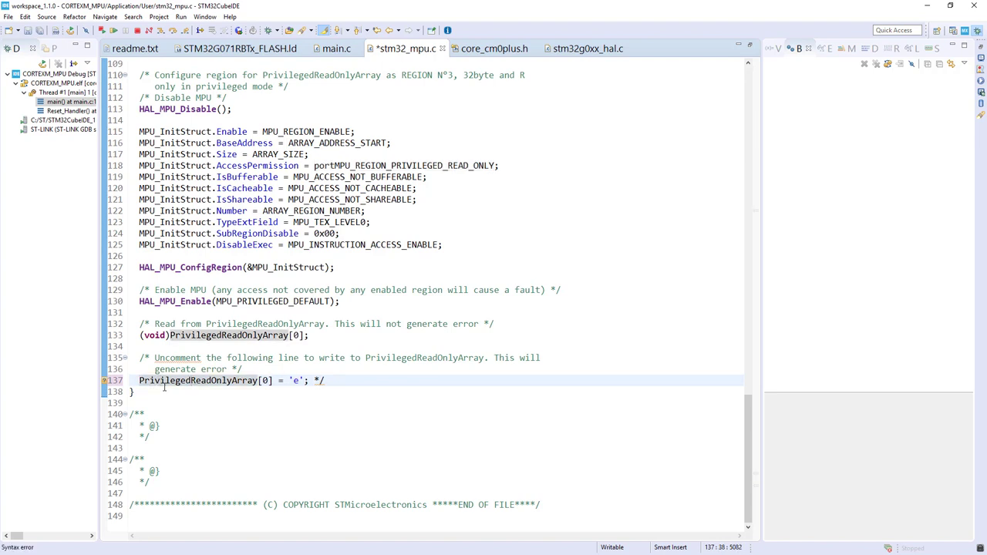
key(BackSpace)
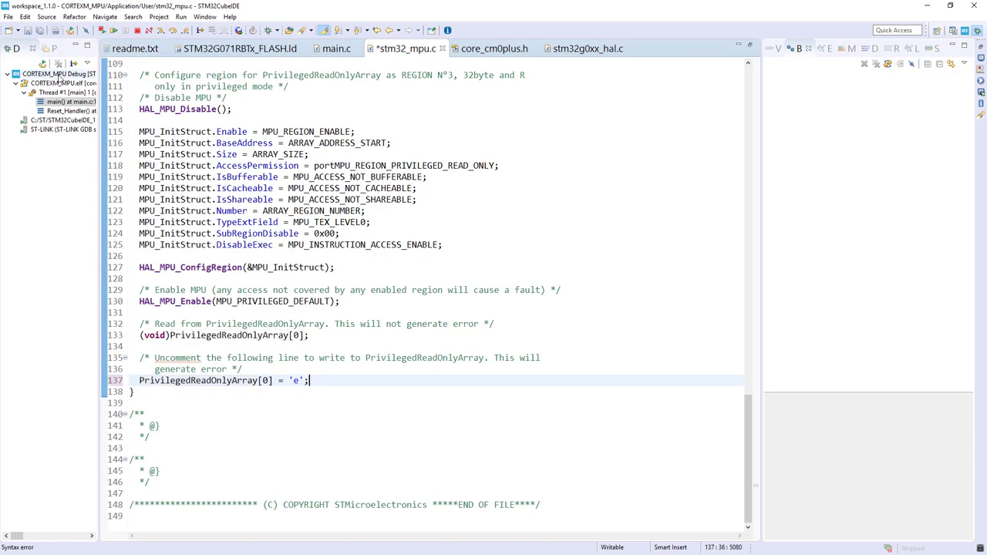
right_click(61, 83)
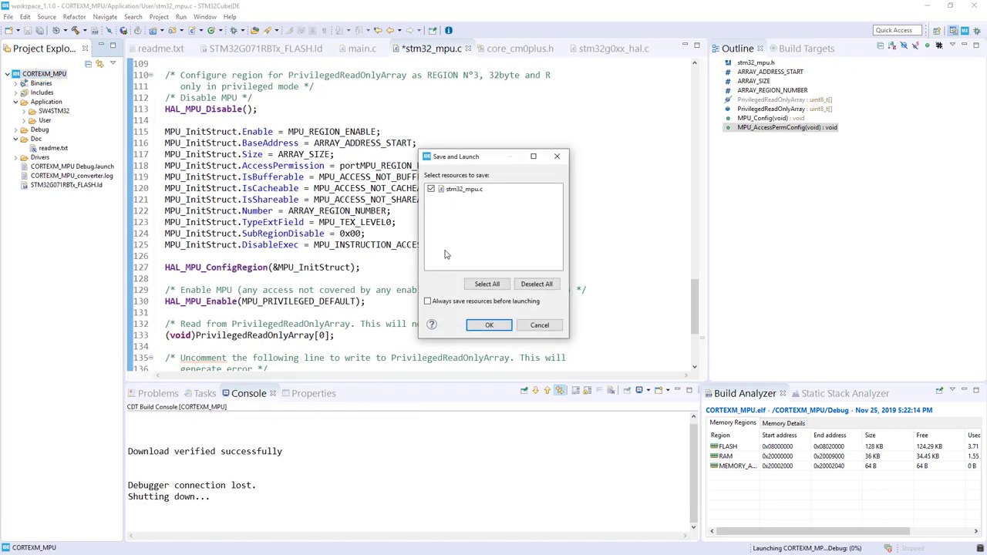
- Confirm Save and Launch so the example reruns and traps in HardFault_Handler
click(489, 324)
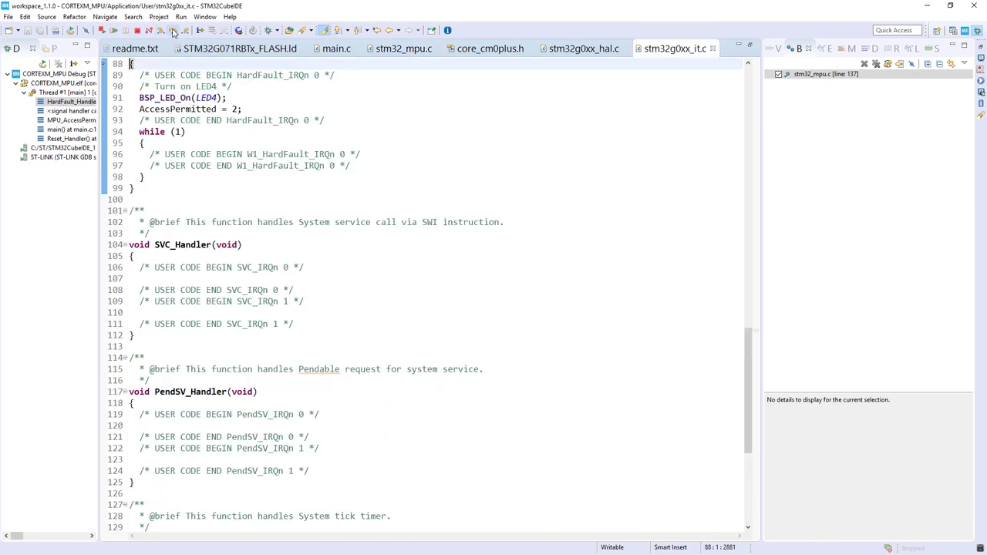
- Review HardFault_Handler in stm32g0xx_it.c, then return to main.c's MPU setup calls
scroll(up, 3)
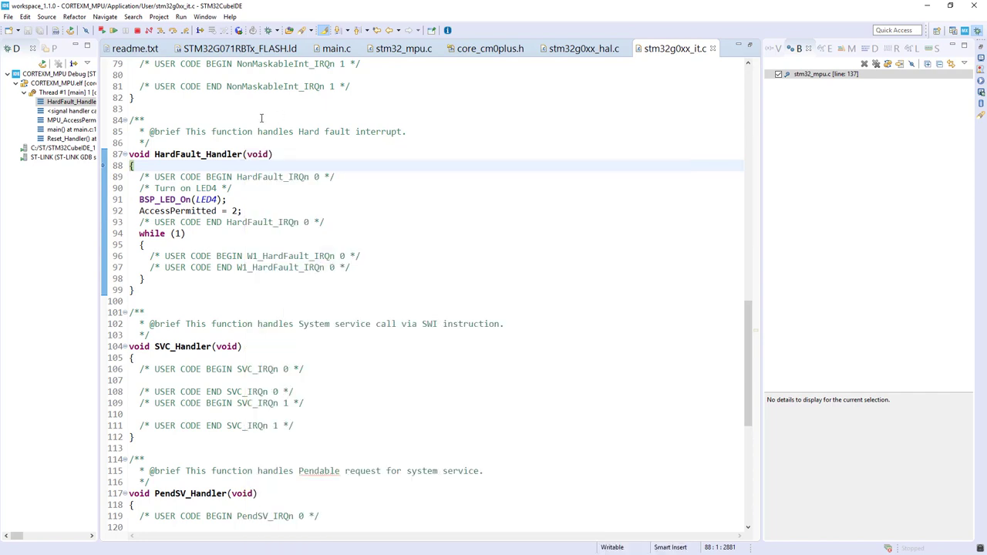
mouse_move(263, 118)
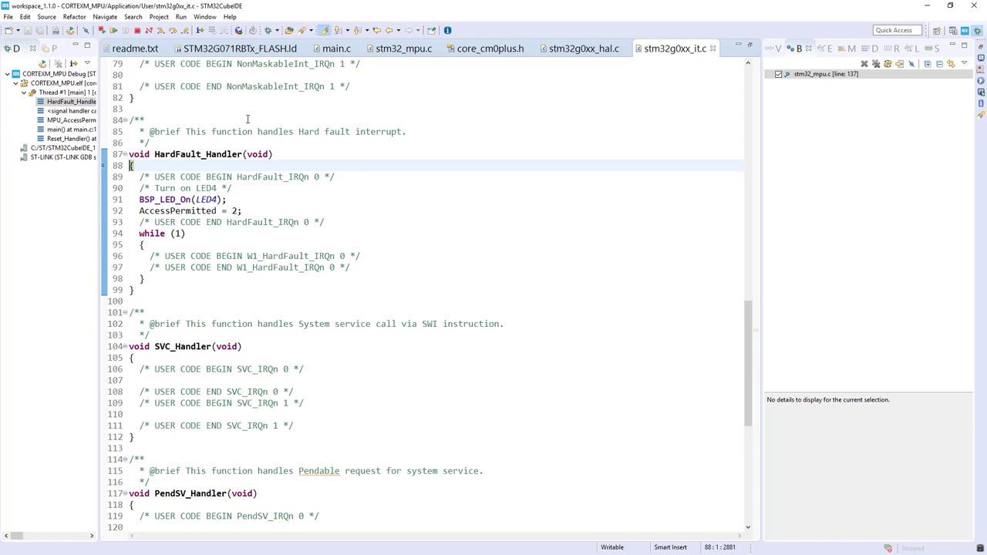
click(336, 47)
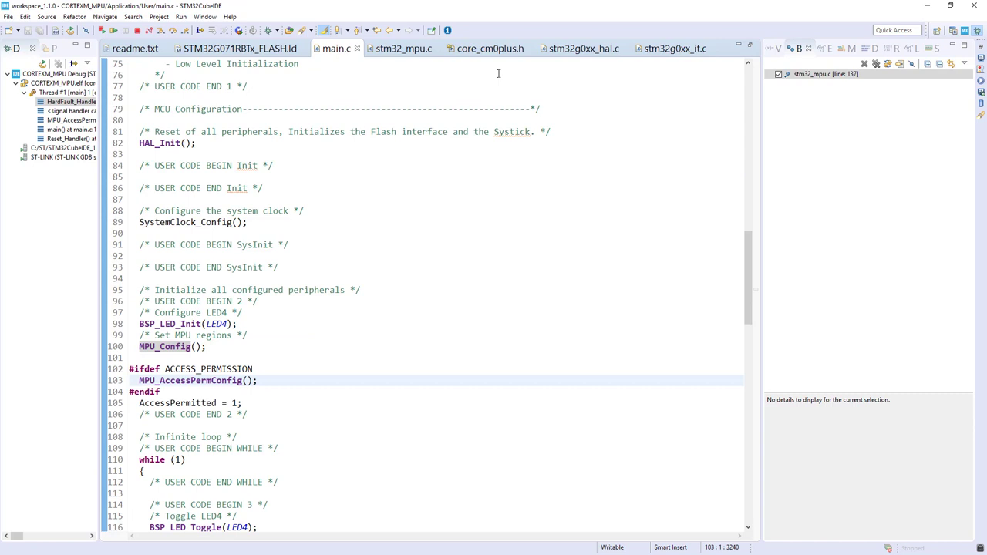
click(404, 48)
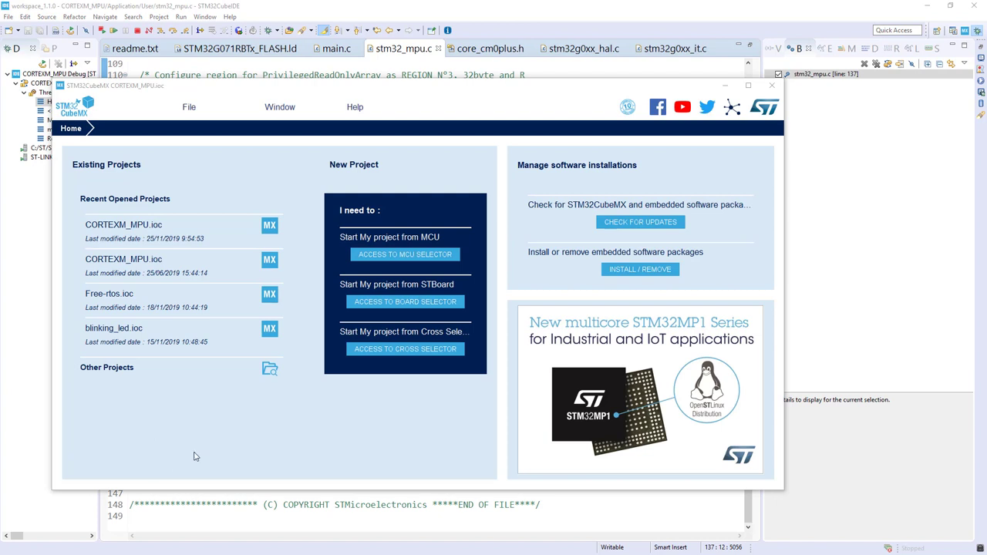
mouse_move(404, 301)
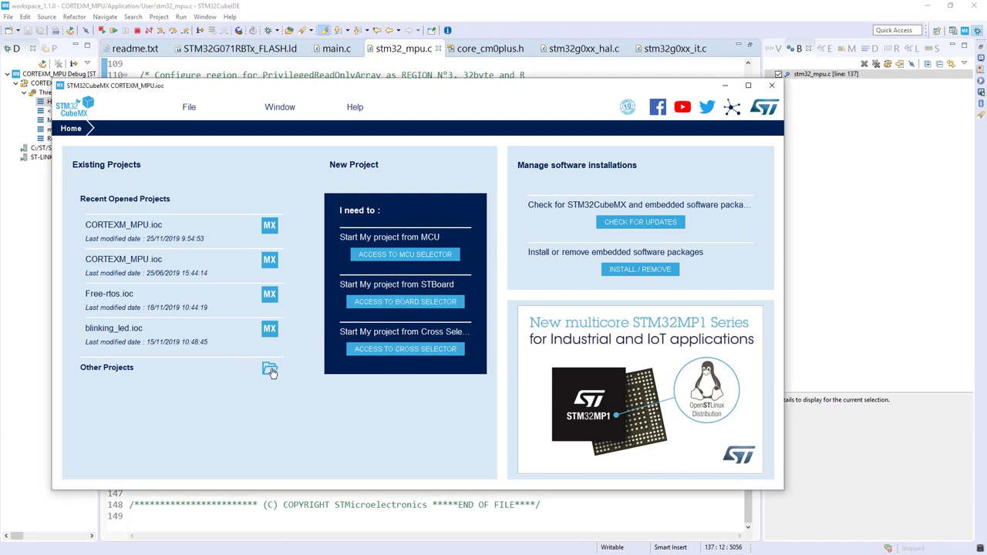
- Browse from the CubeMX home screen to CORTEXM_MPU.ioc and load the project
click(270, 370)
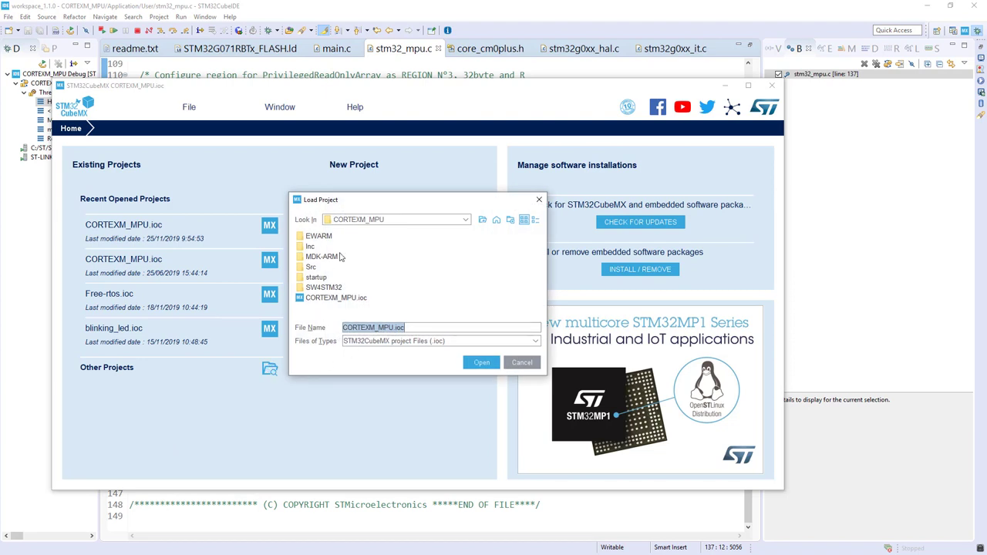
mouse_move(453, 221)
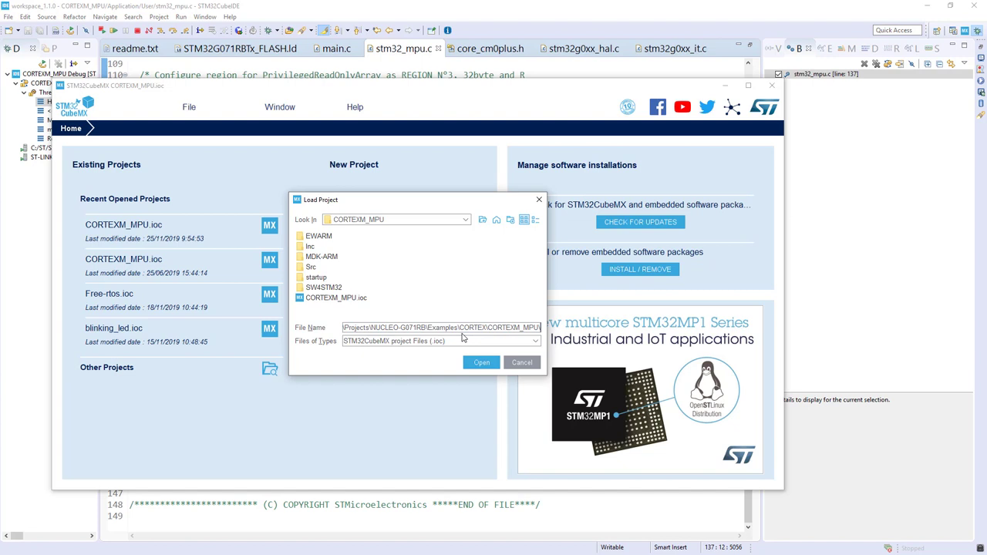
click(336, 287)
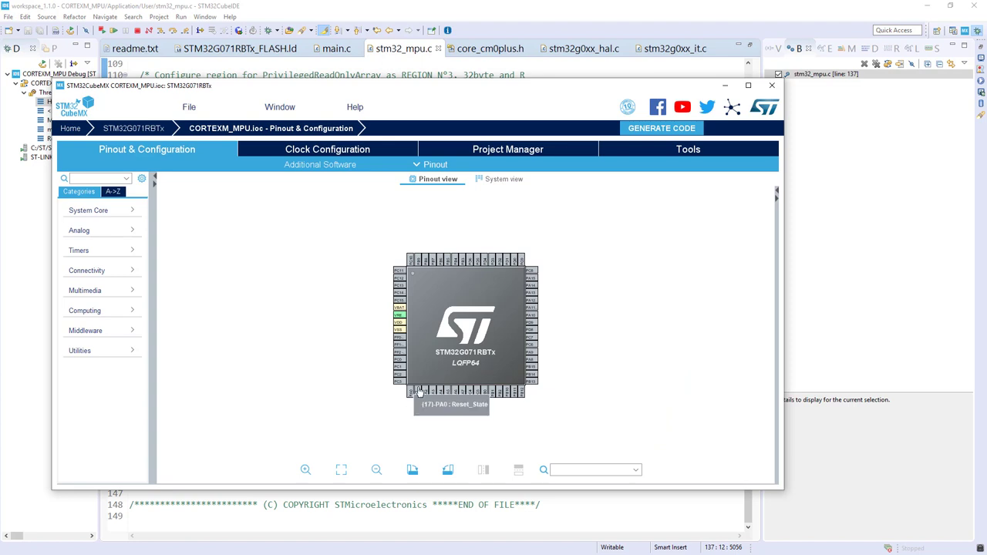
mouse_move(347, 172)
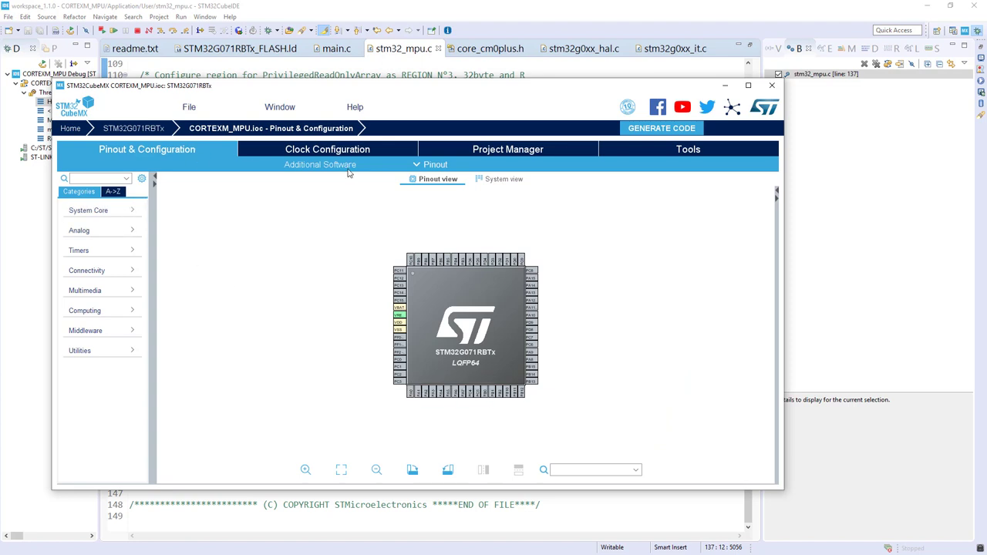
- Under System Core > DMA, add a MEMTOMEM request on DMA1 Channel 1
click(87, 210)
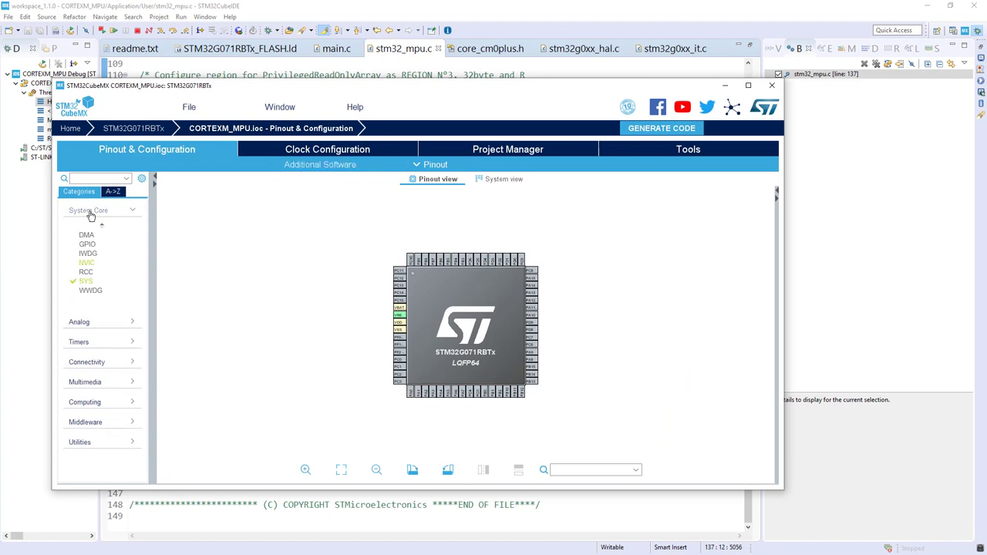
click(86, 235)
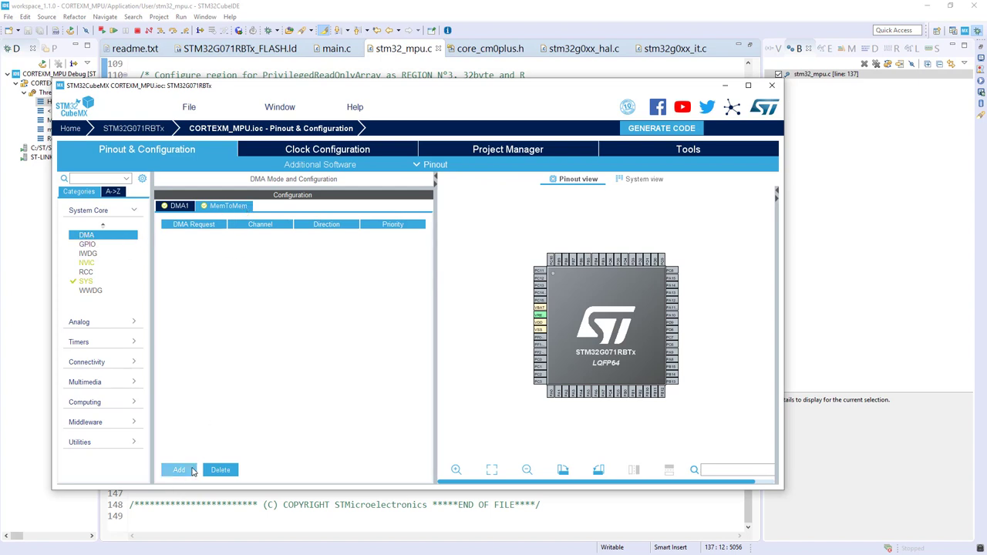
click(179, 469)
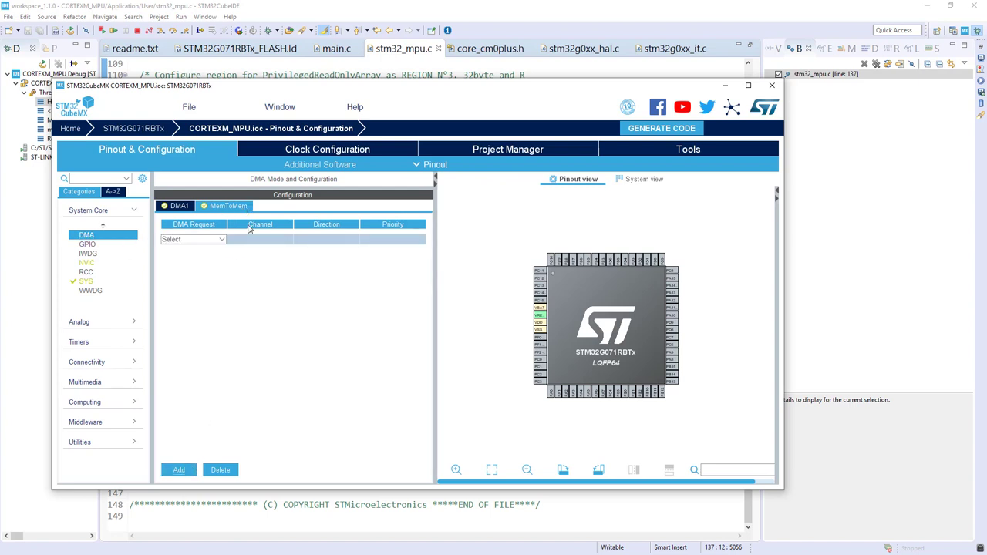
click(179, 469)
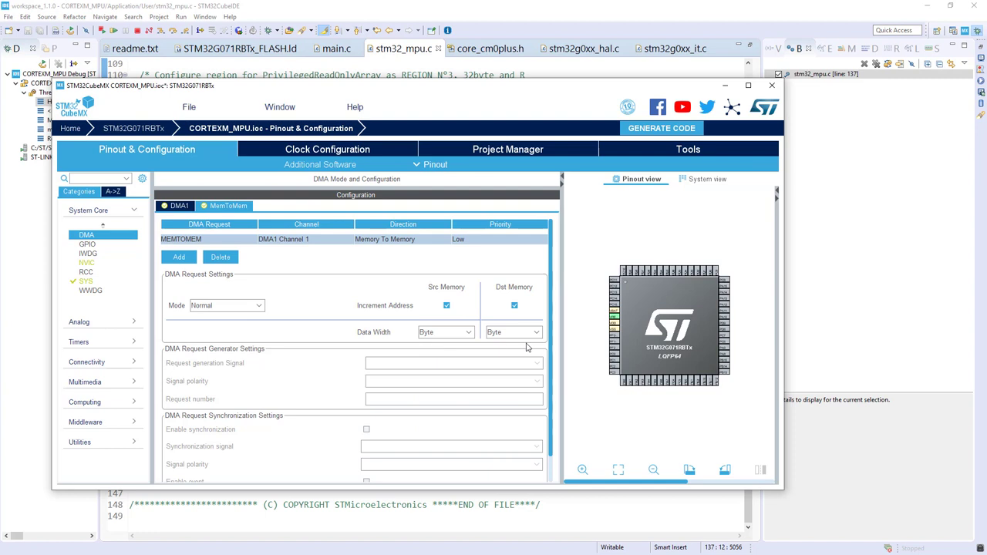
mouse_move(537, 319)
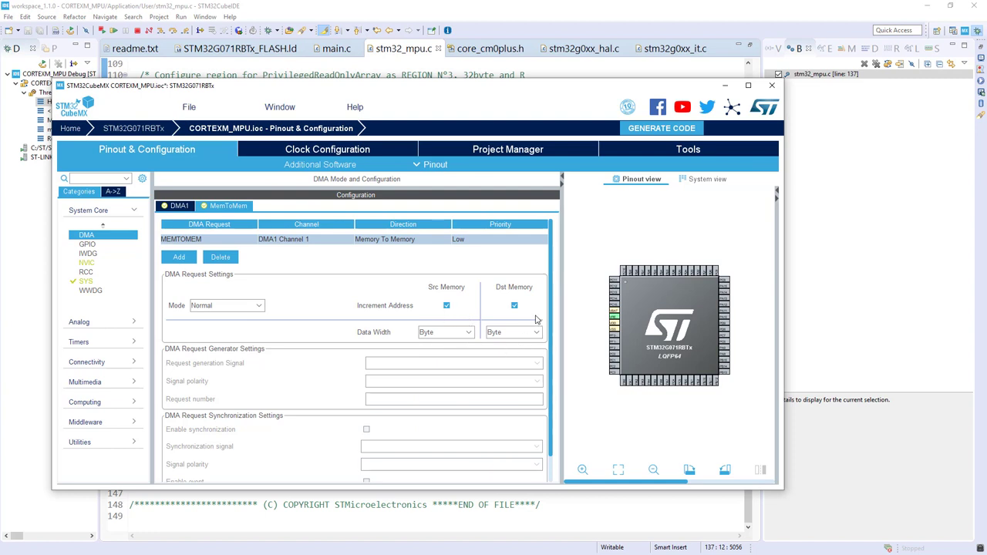
mouse_move(407, 311)
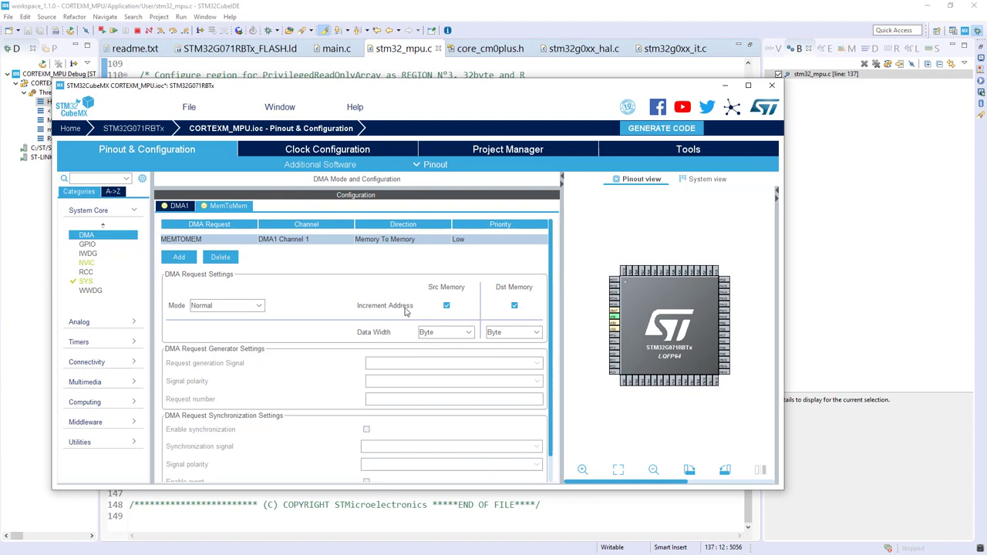
mouse_move(460, 163)
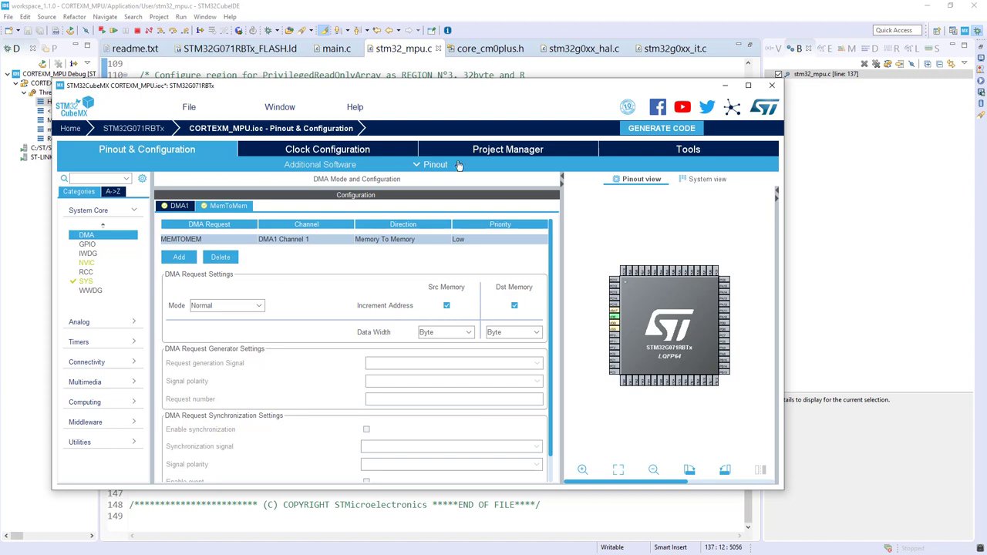
- In Project Manager select STM32CubeIDE as Toolchain/IDE and generate the project code
click(507, 148)
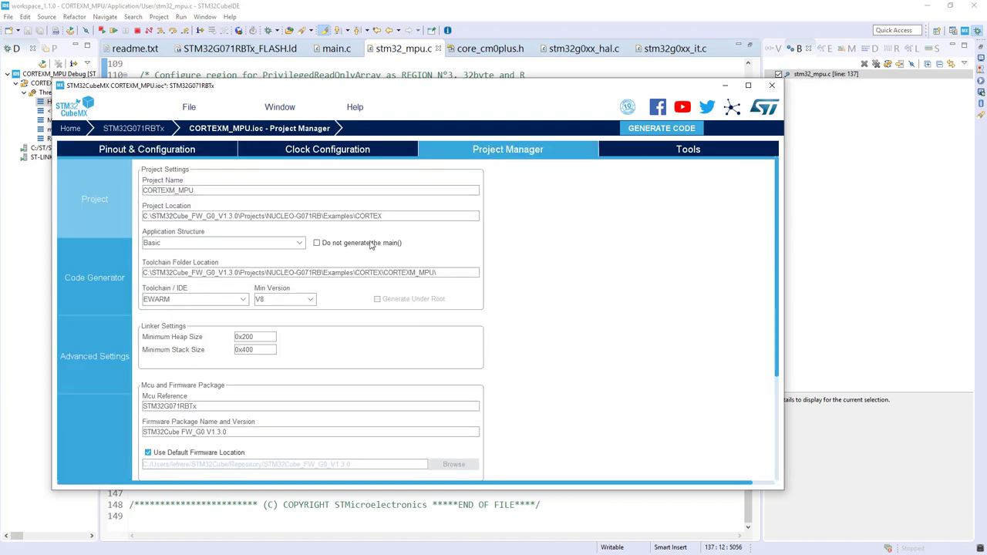
click(194, 299)
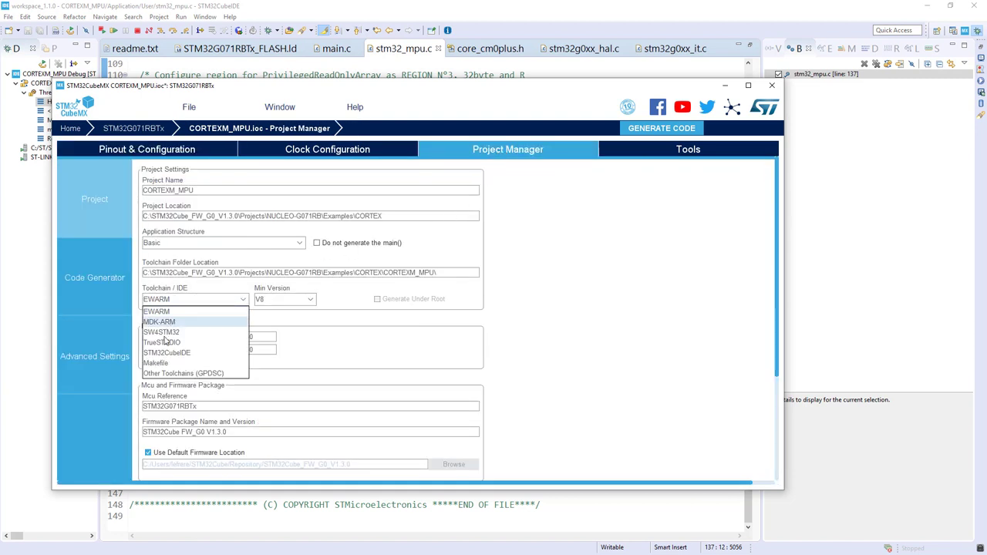
click(161, 332)
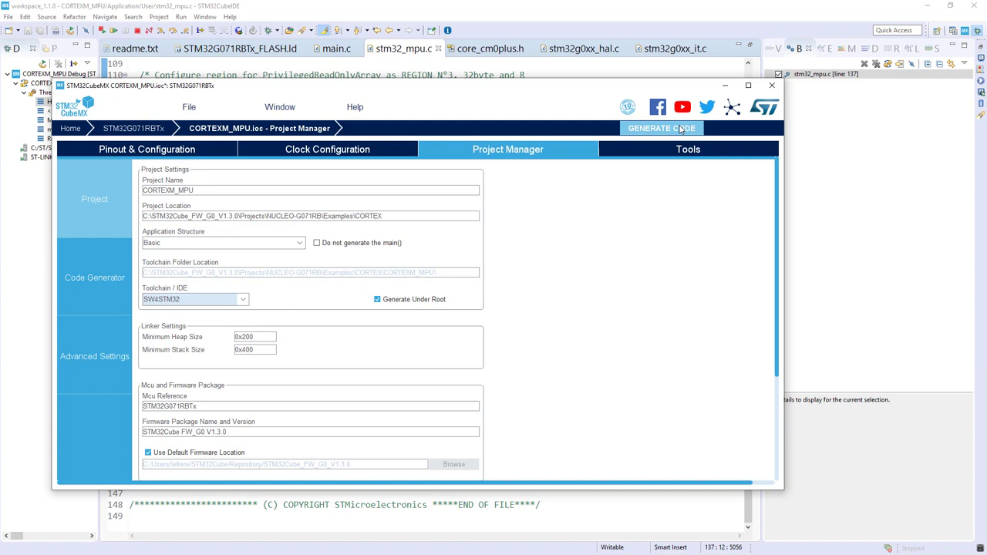
mouse_move(676, 129)
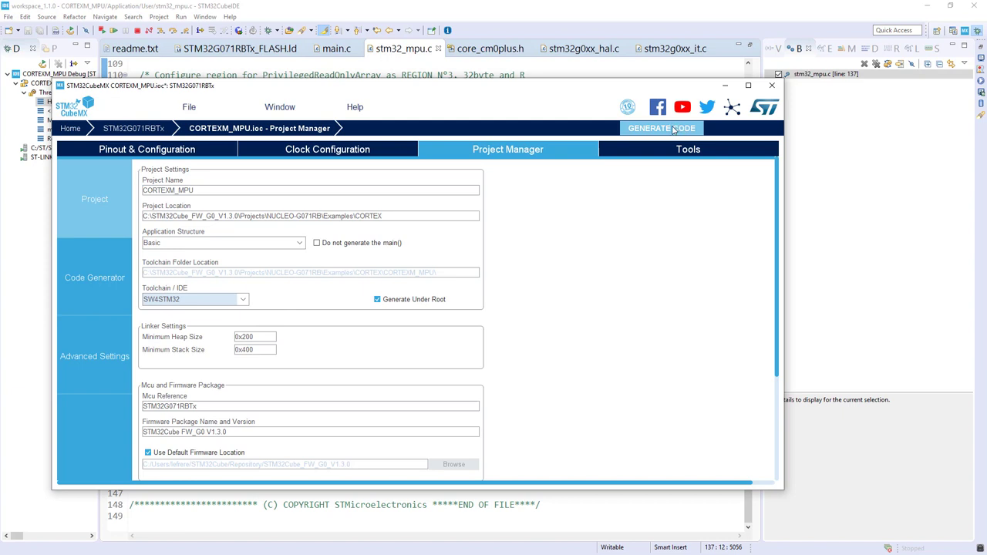
click(660, 128)
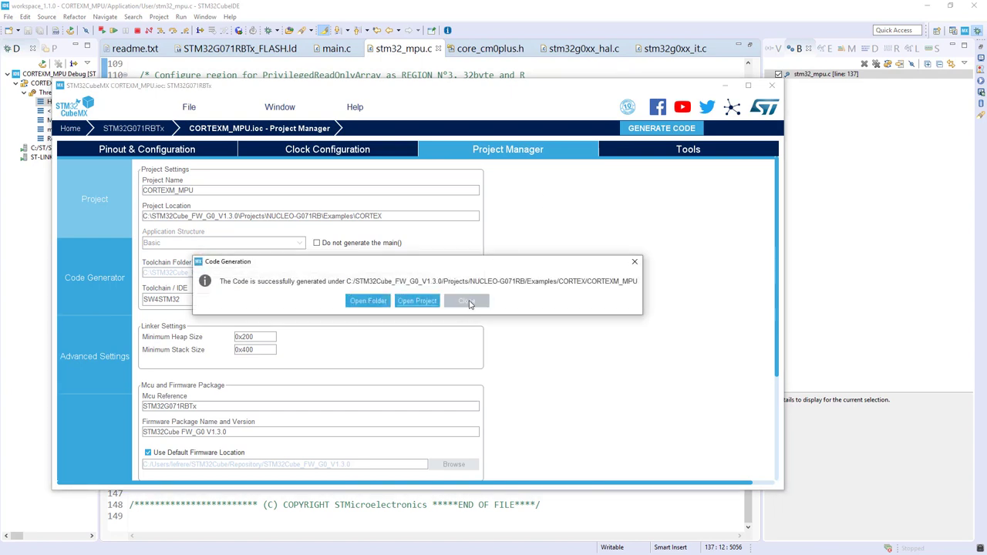
click(465, 301)
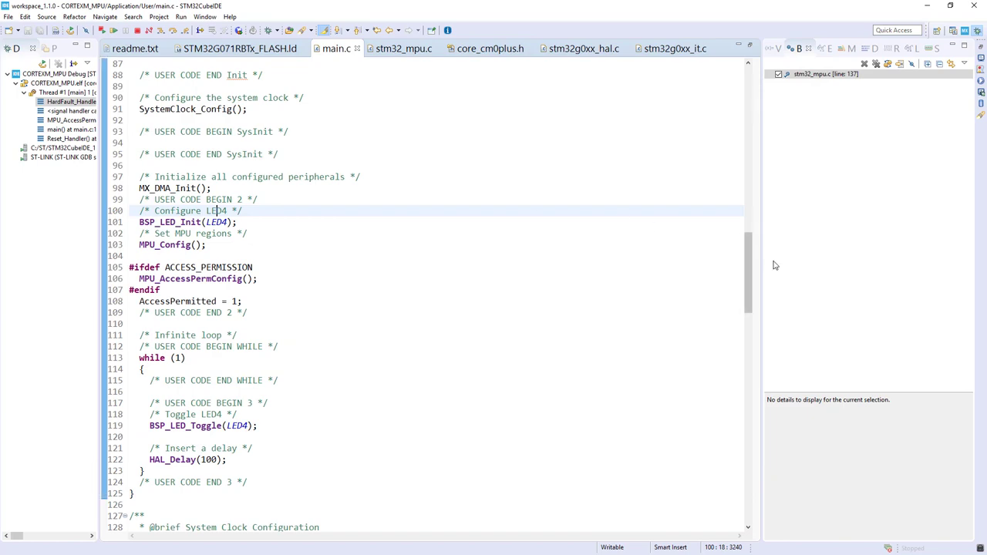
- Locate MX_DMA_Init() in main.c and jump to its declaration
scroll(up, 3)
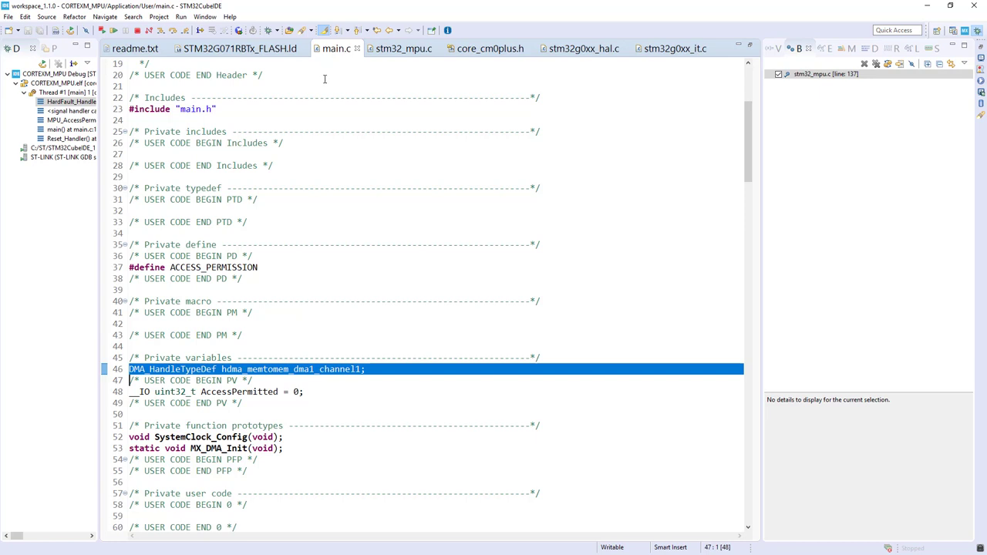
scroll(down, 3)
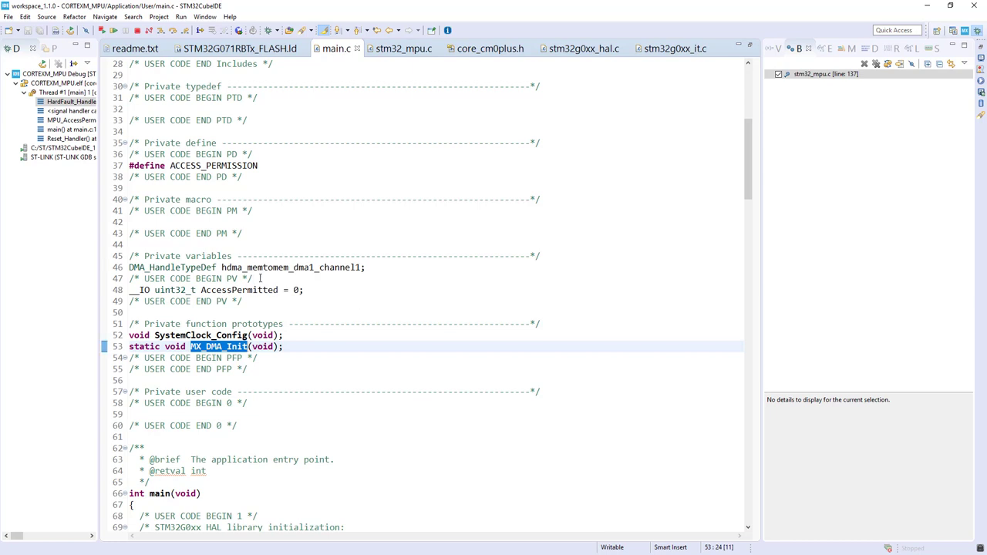
scroll(down, 3)
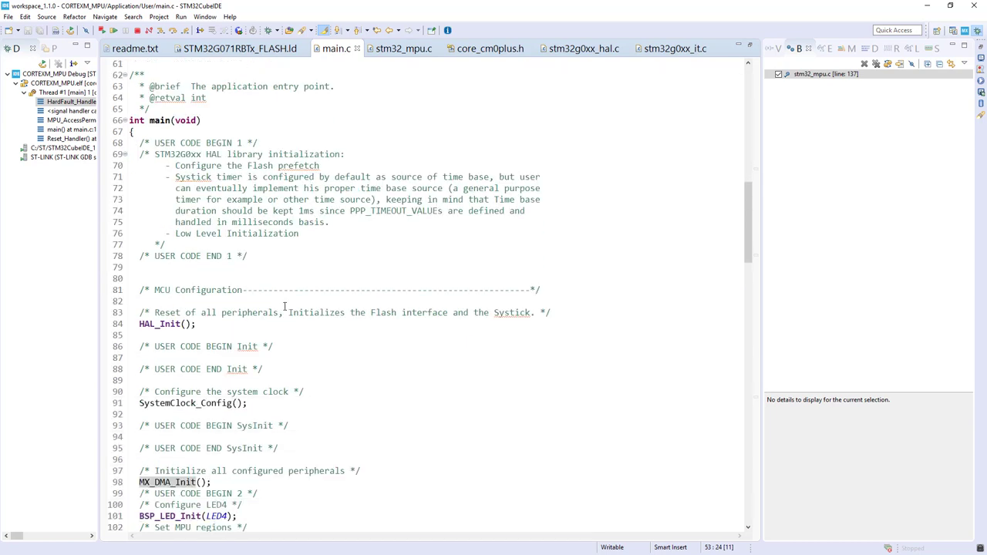
scroll(down, 3)
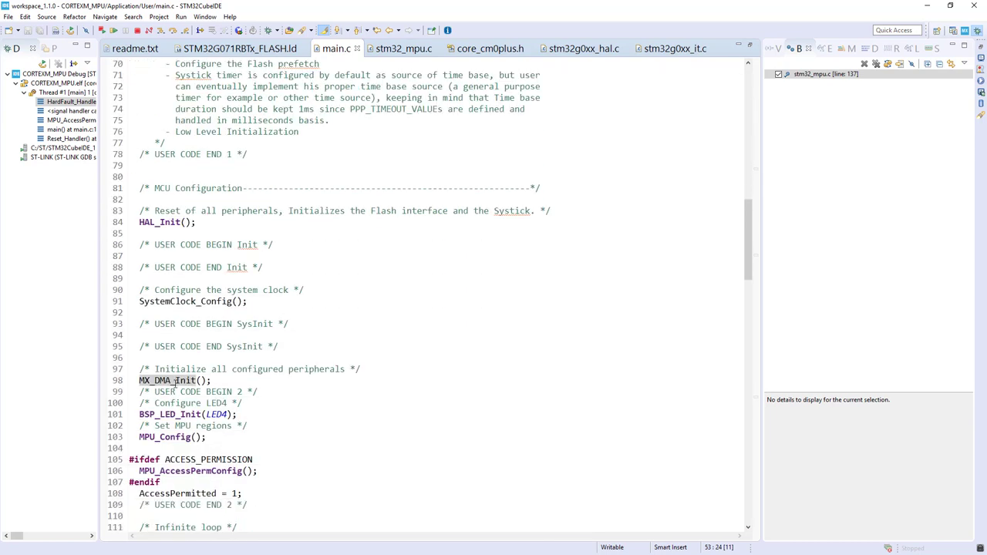
right_click(177, 380)
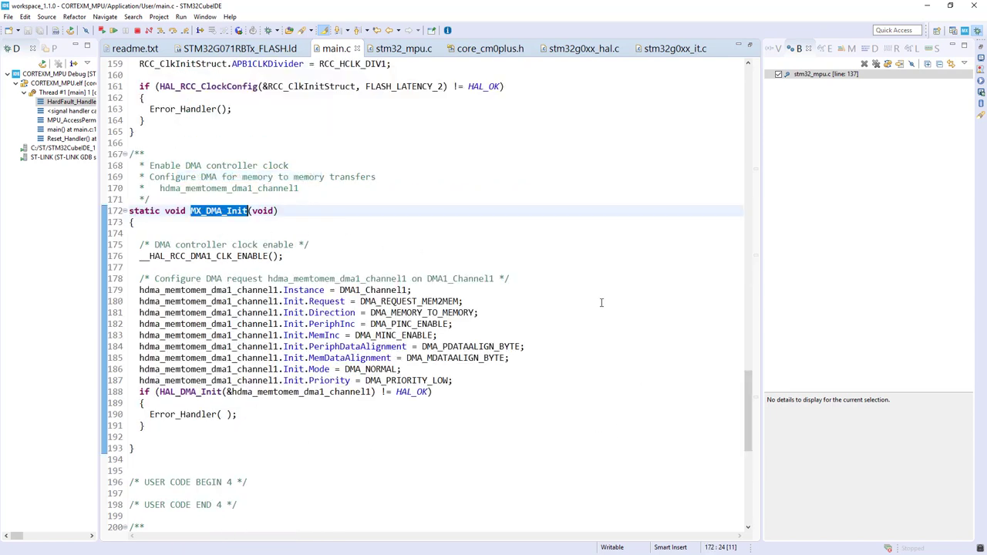
mouse_move(512, 407)
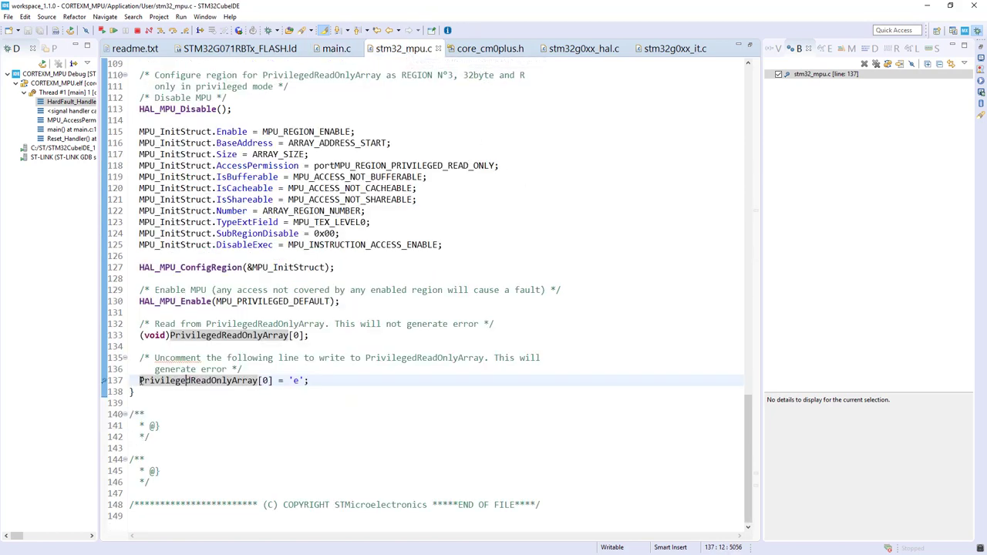
- Comment out the array write and declare uint8_t data[2] = {1,2} in stm32_mpu.c
text(//)
text({)
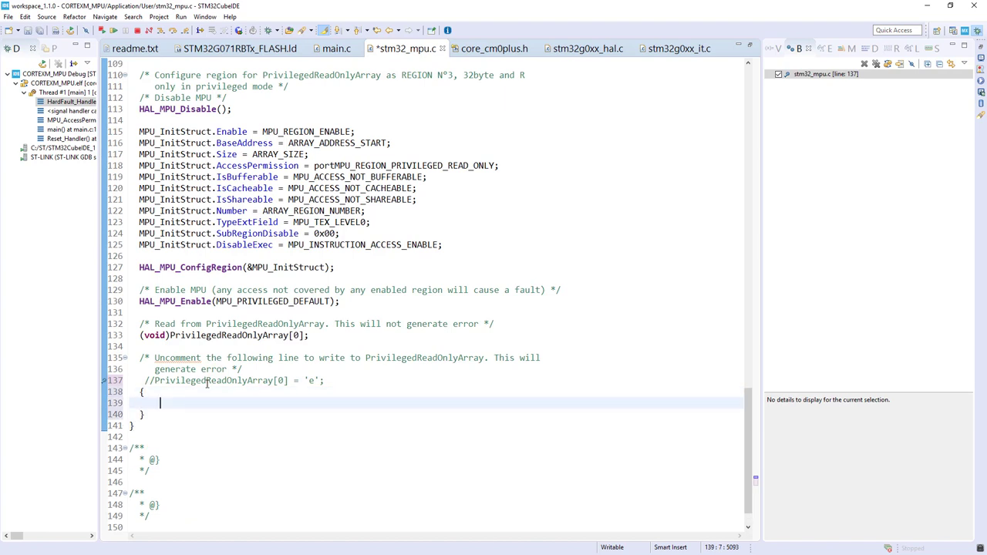
text(uint)
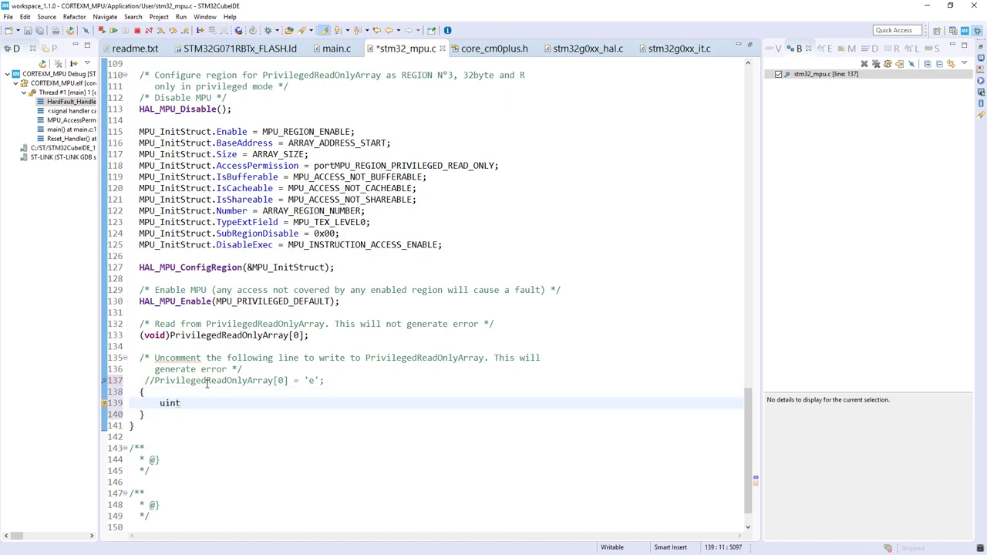
text(8)
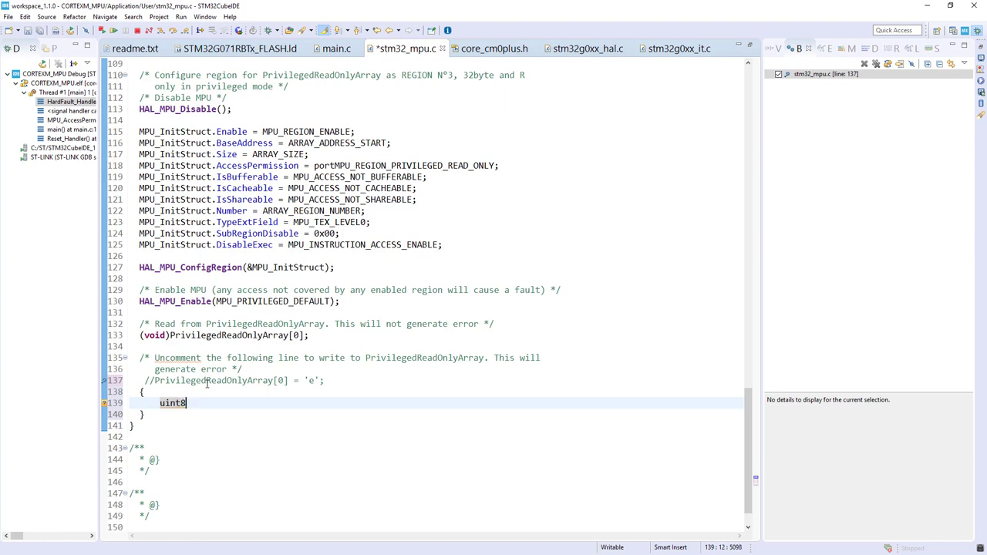
text(_t data)
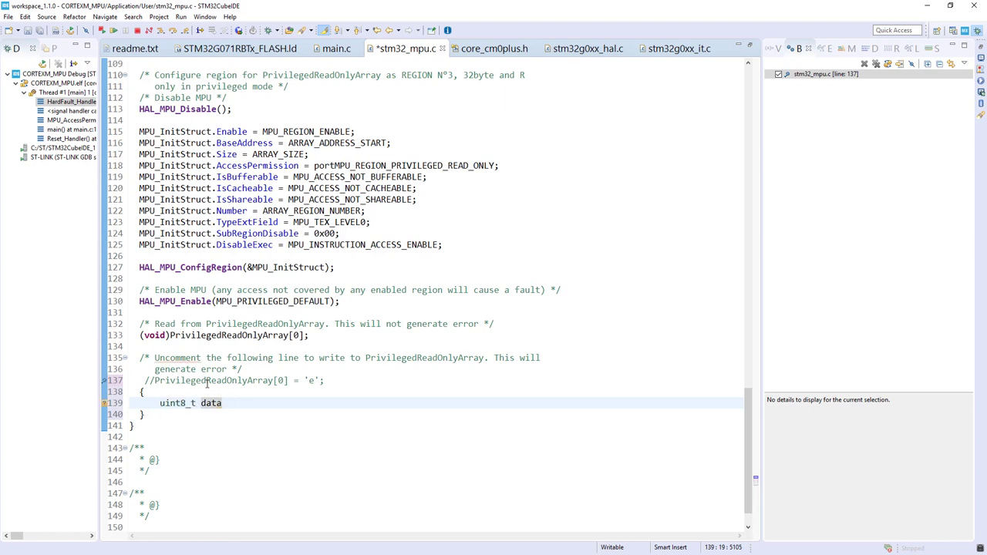
text([2])
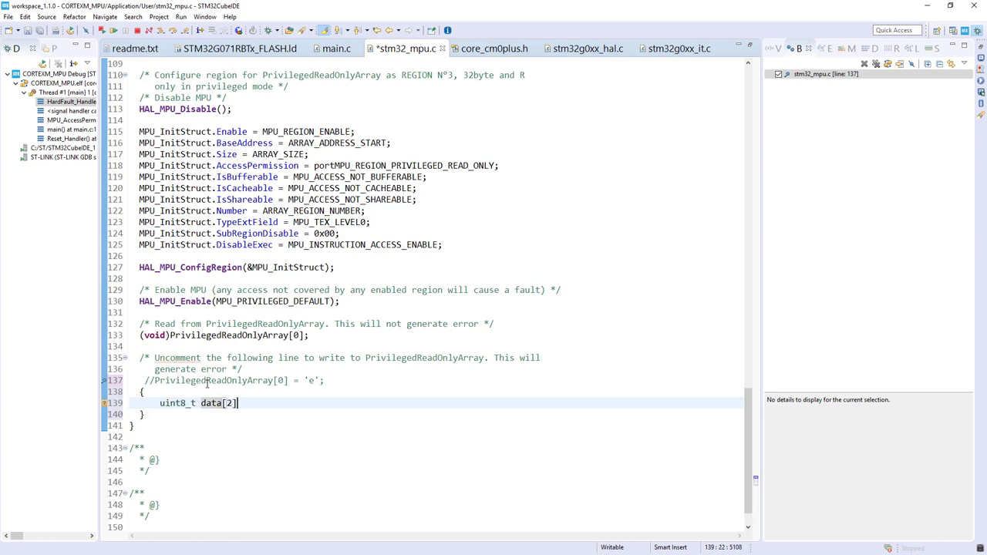
text(={)
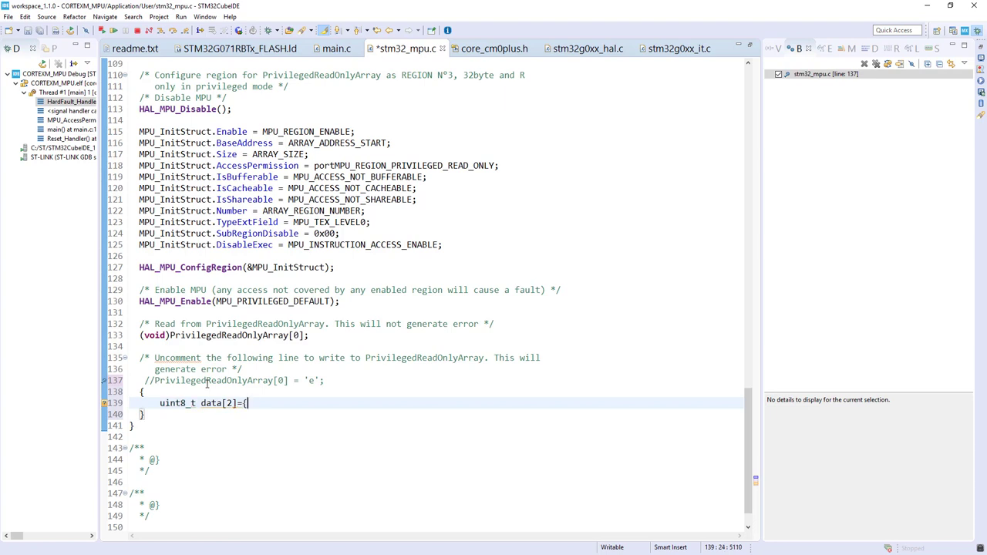
text(1)
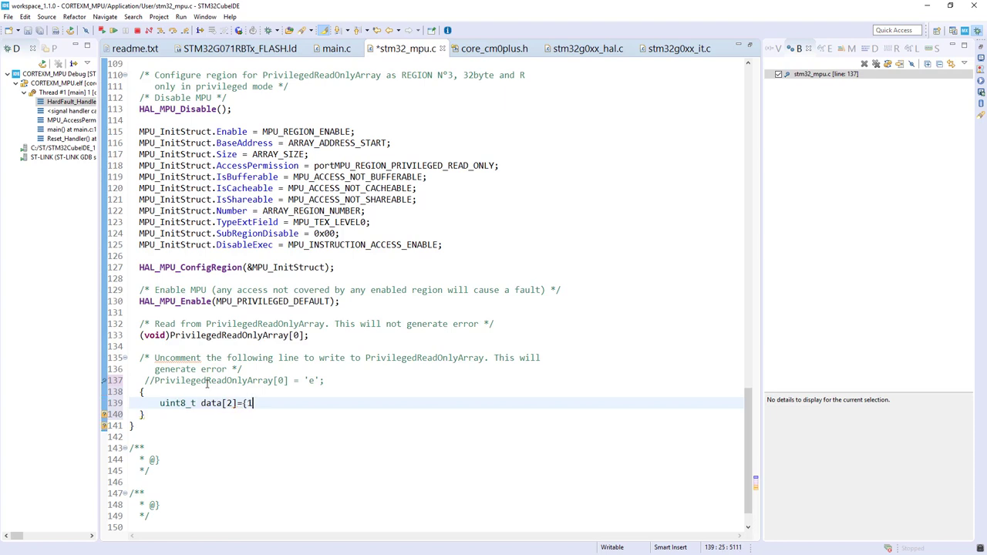
text(,2};)
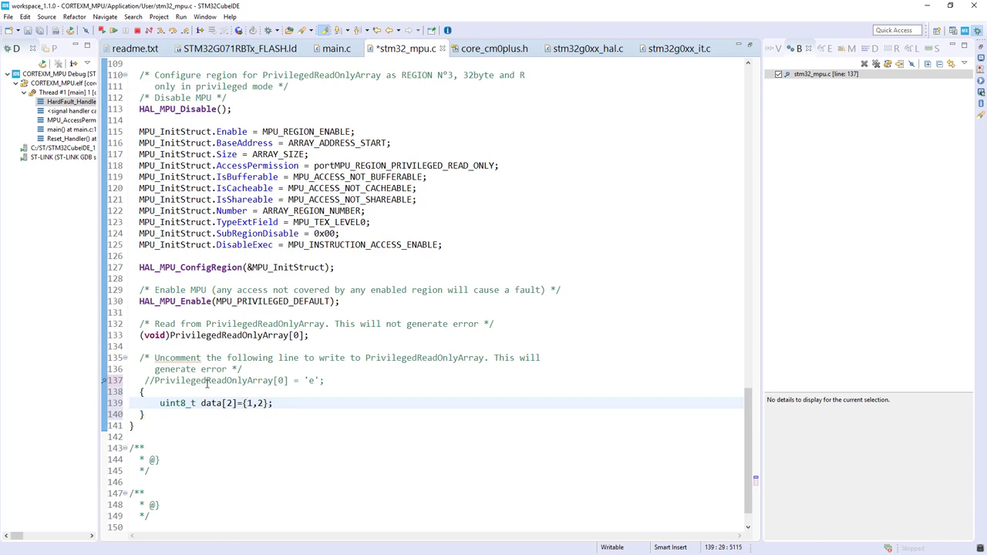
- Add HAL_DMA_Start(hdma, data, PrivilegedReadOnlyArray, 2) copying the array into PrivilegedReadOnlyArray
text(HA)
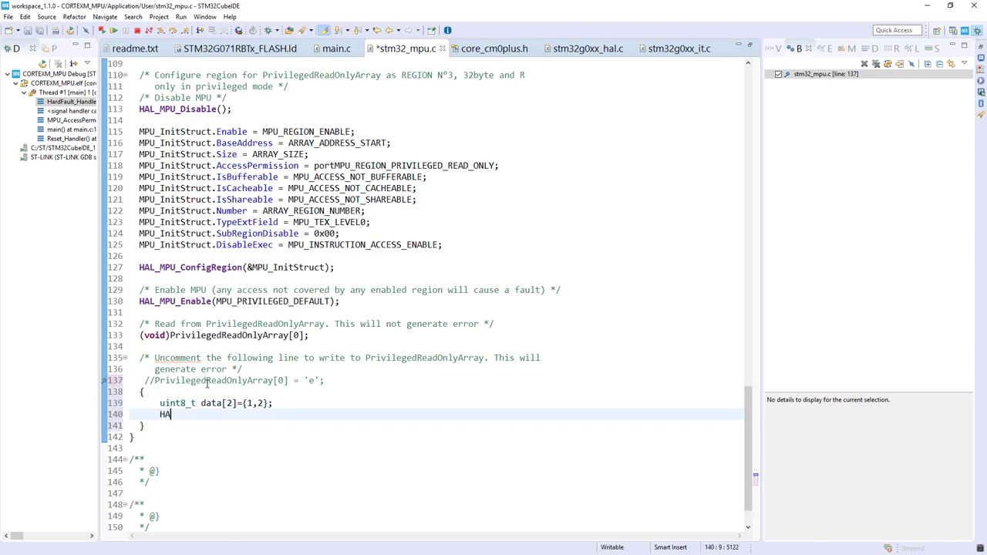
text(L_)
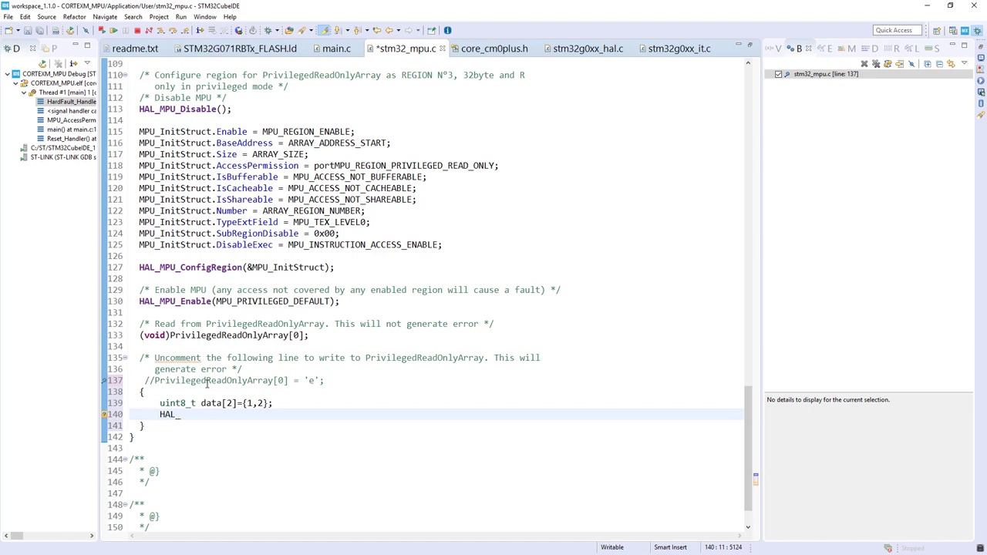
text(DA)
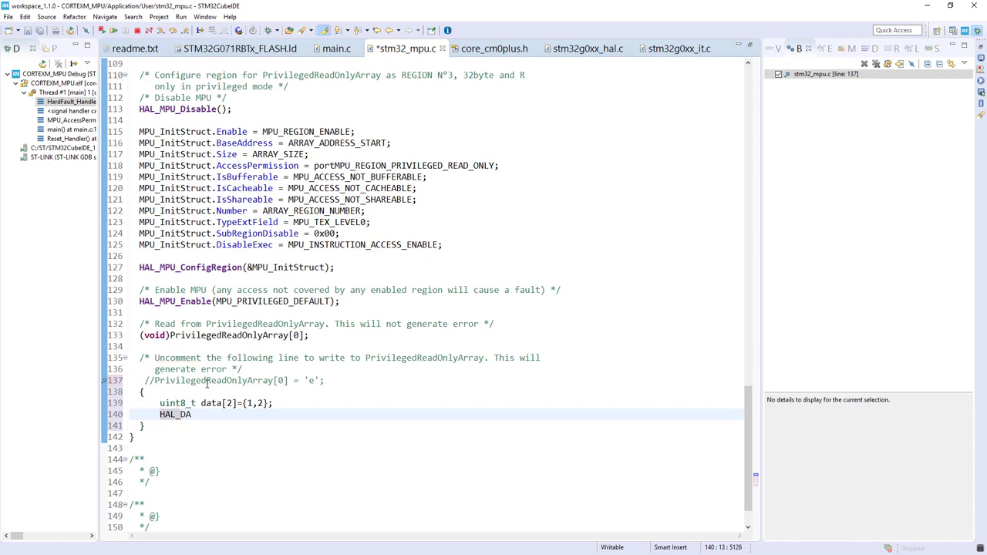
text(M)
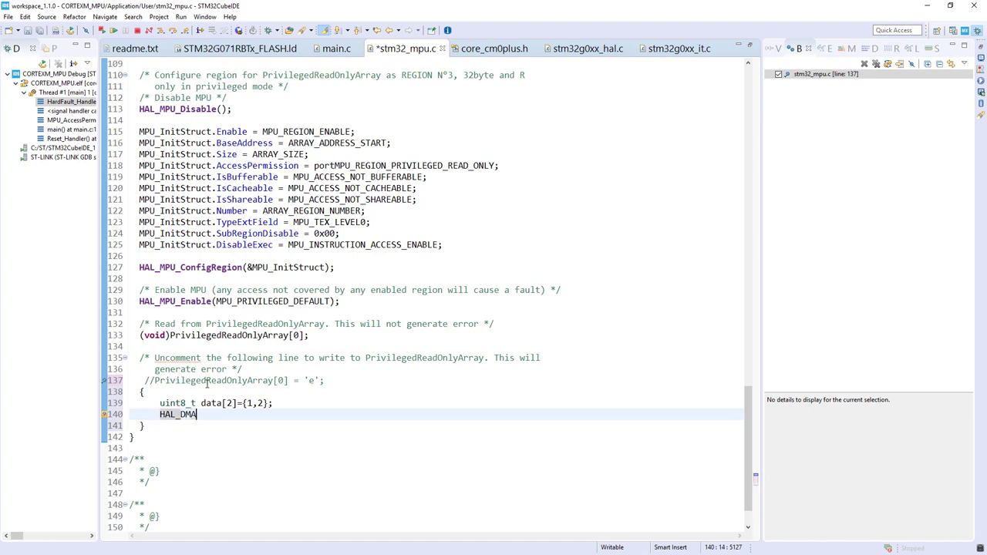
text(HAL_DMA)
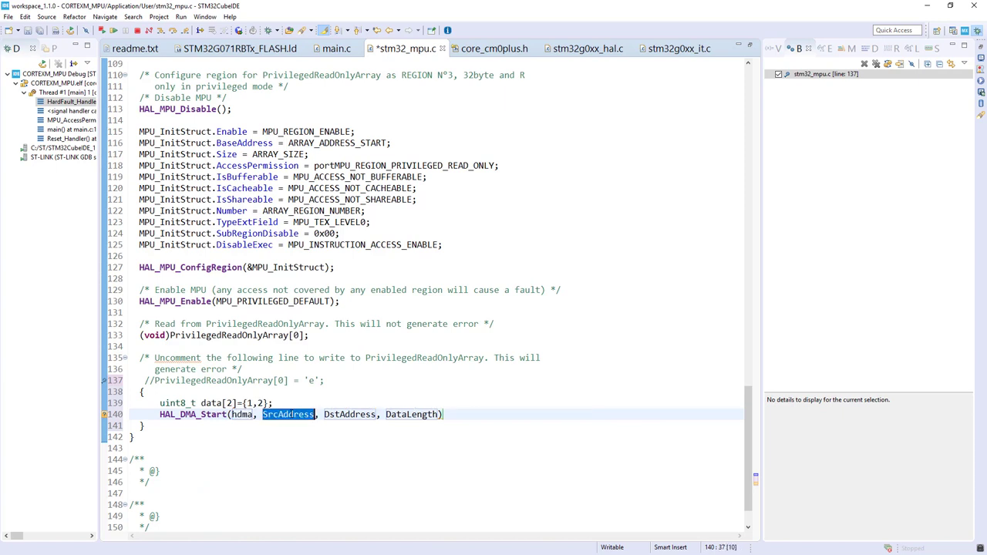
double_click(211, 402)
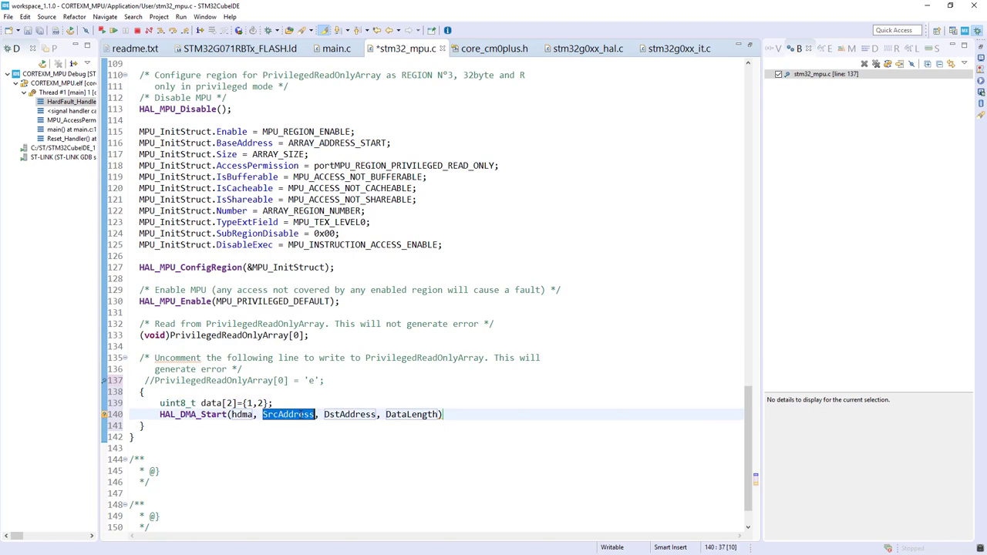
text(data)
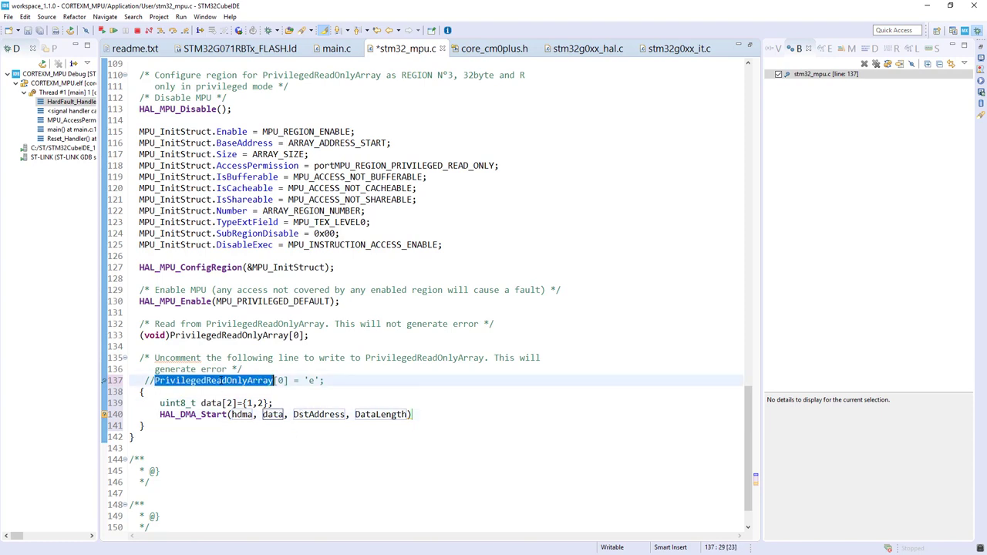
double_click(318, 413)
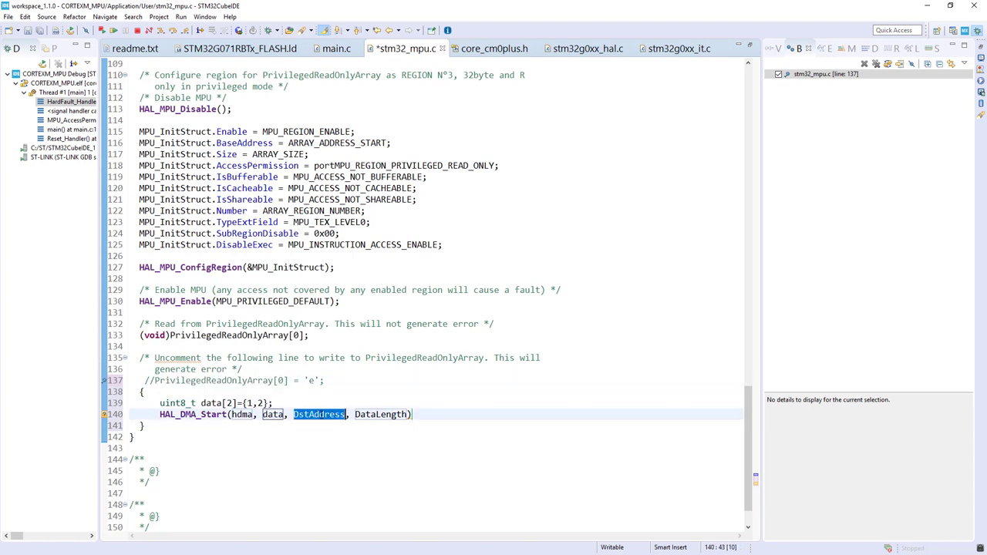
text(PrivilegedReadOnlyArray)
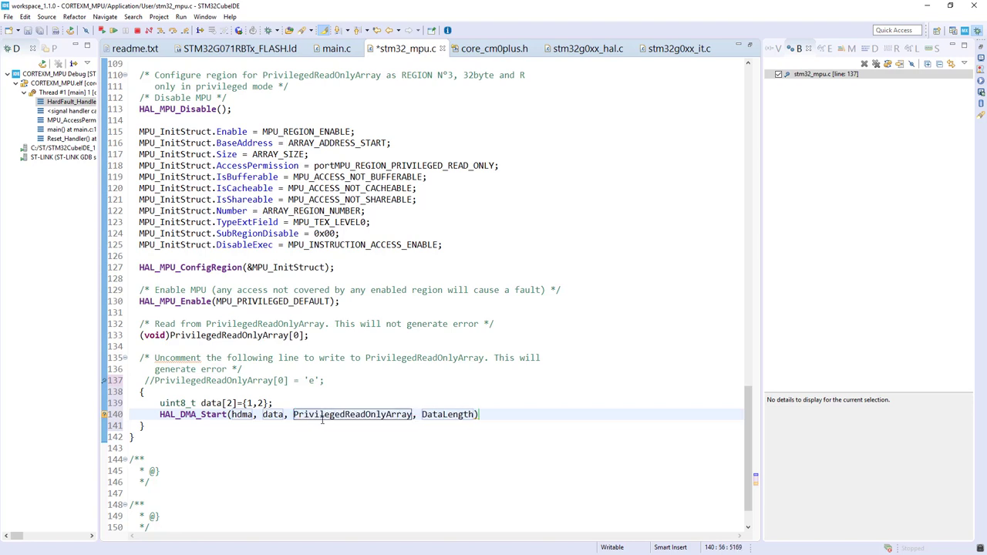
double_click(449, 413)
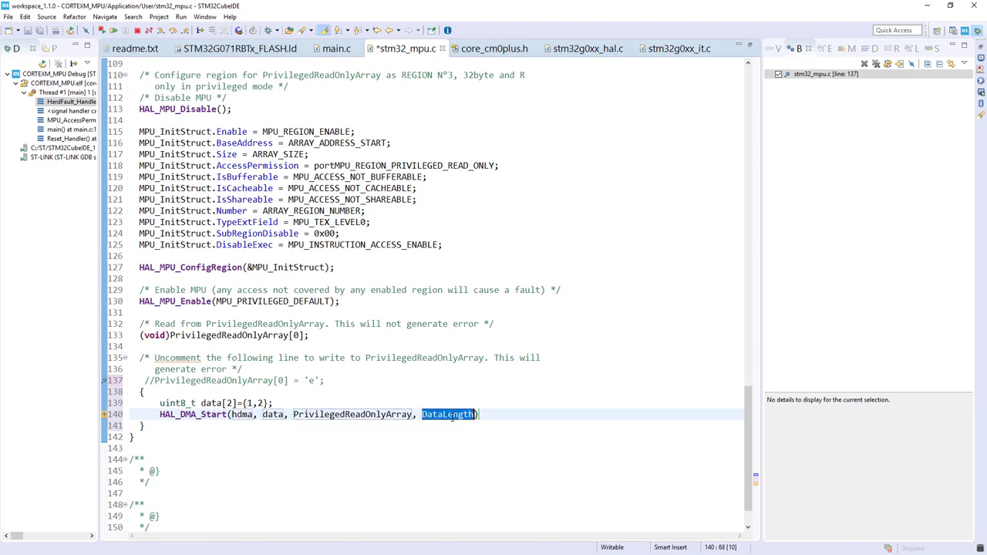
text(2)
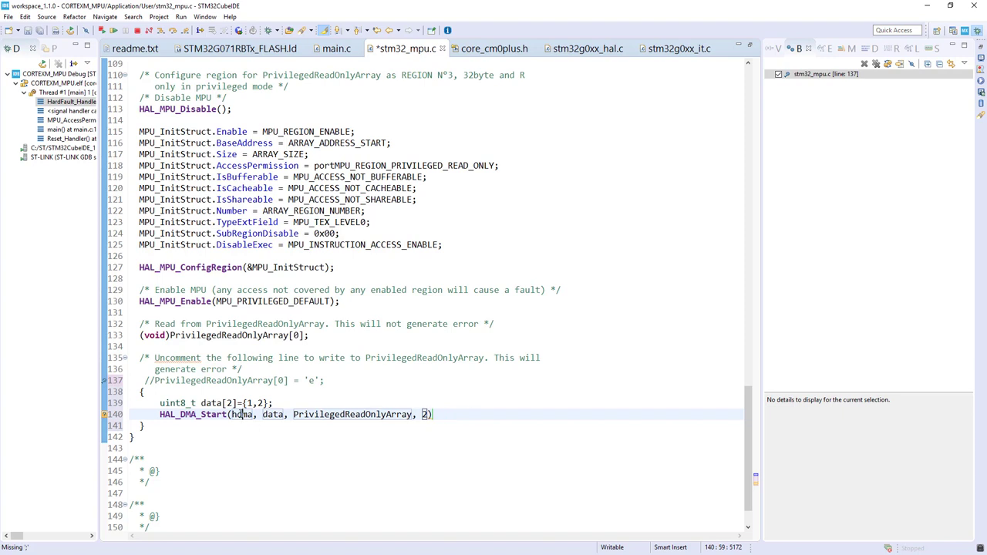
double_click(241, 413)
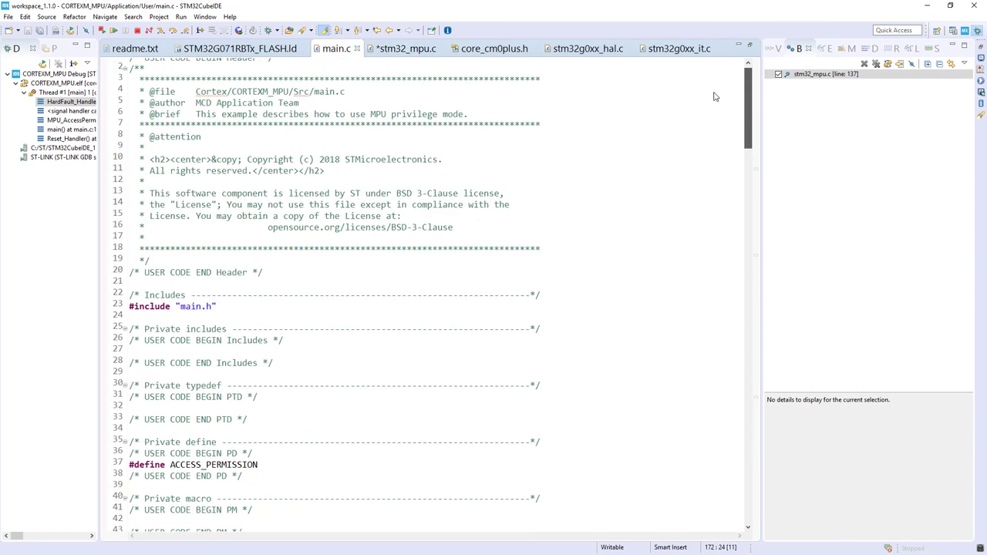
- Declare extern DMA_HandleTypeDef hdma_memtomem_dma1_channel1; under the private variables in stm32_mpu.c
scroll(down, 3)
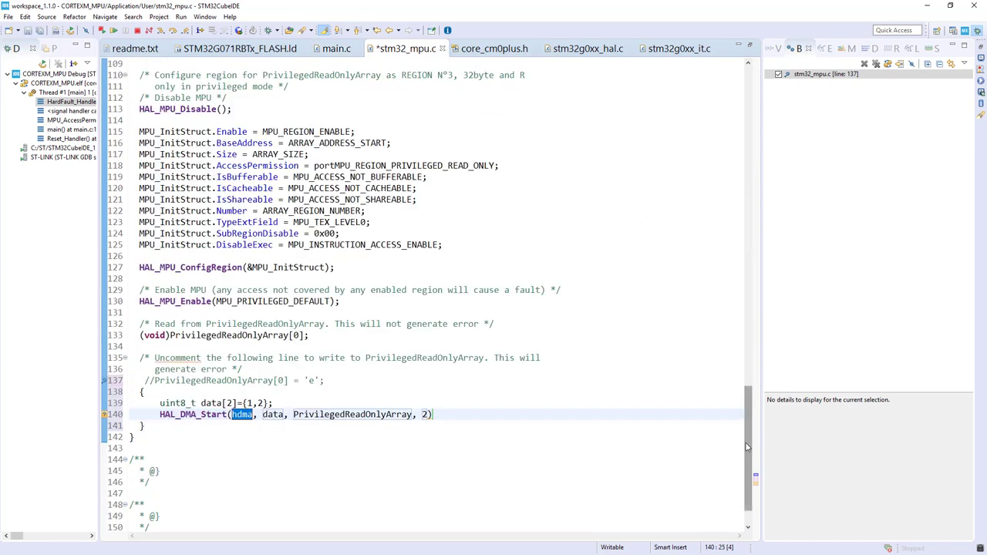
scroll(up, 3)
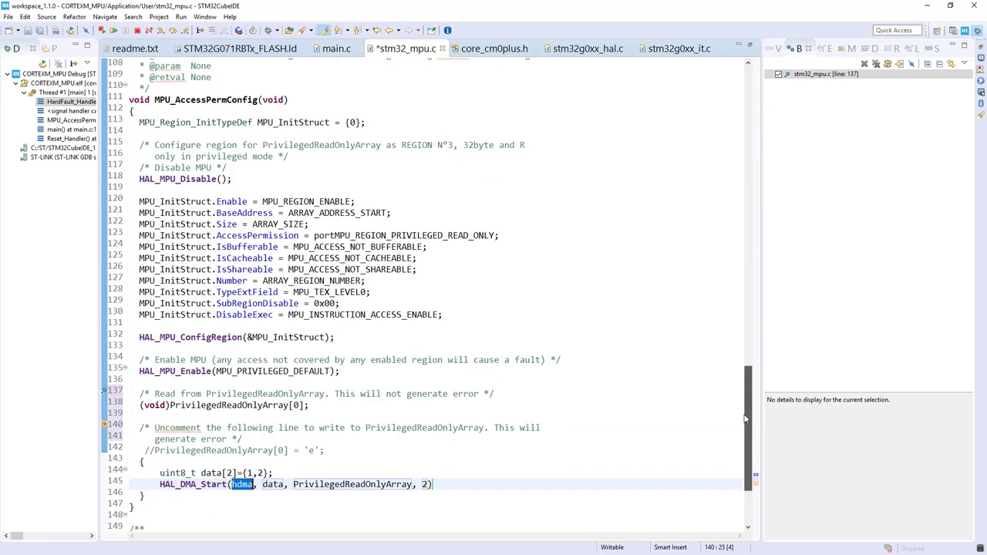
scroll(up, 3)
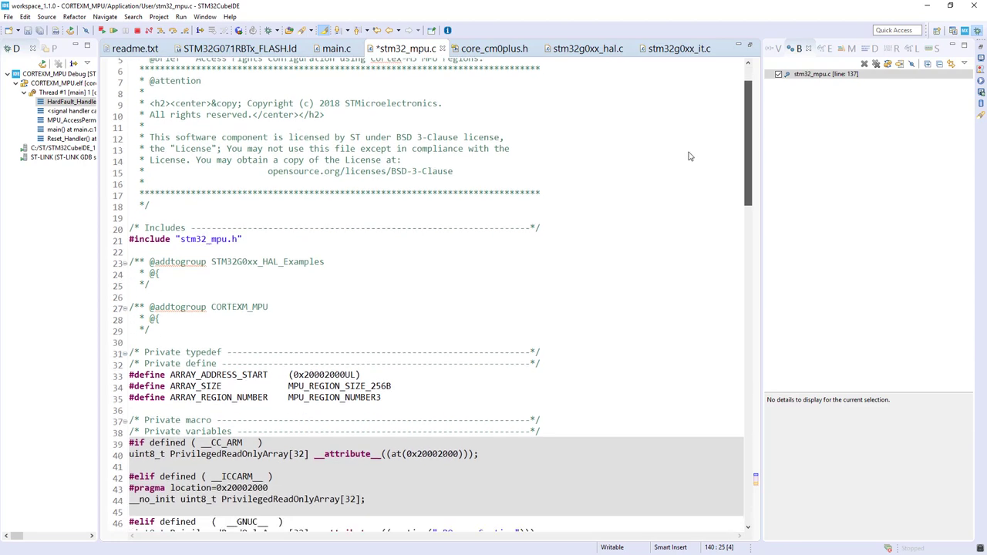
scroll(down, 3)
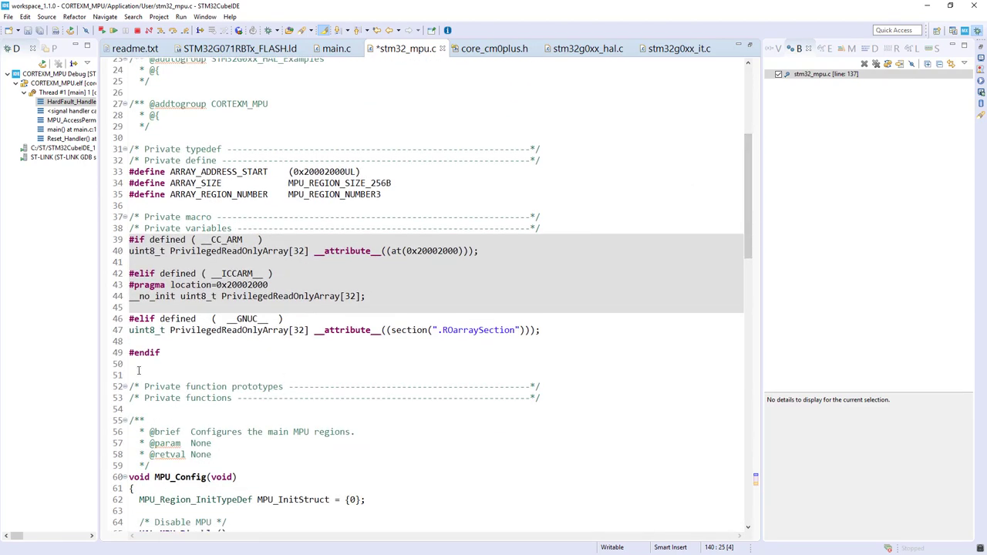
text(DMA_HandleTypeDef hdma_memtomem_dma1_channel1;)
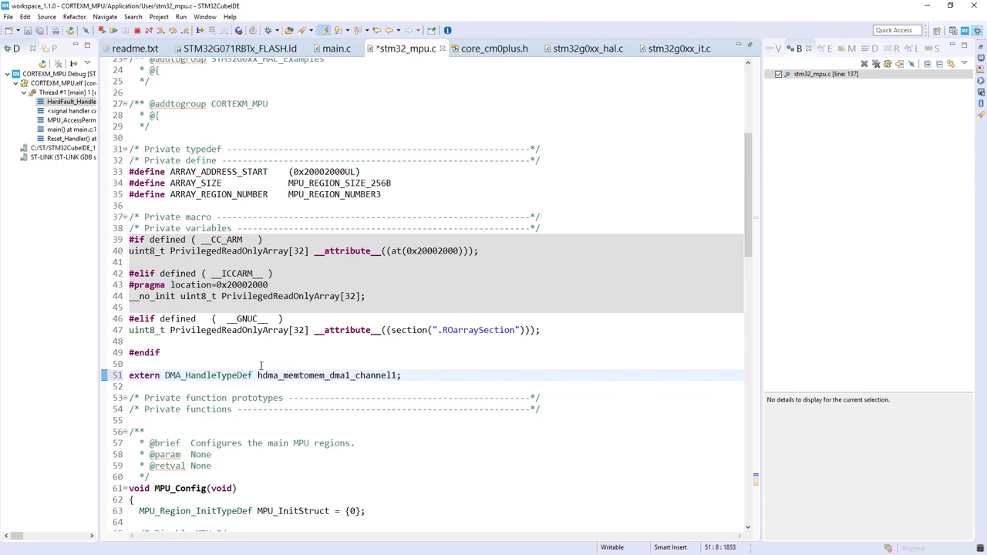
- Replace hdma in the HAL_DMA_Start call with hdma_memtomem_dma1_channel1 and terminate with a semicolon
double_click(326, 376)
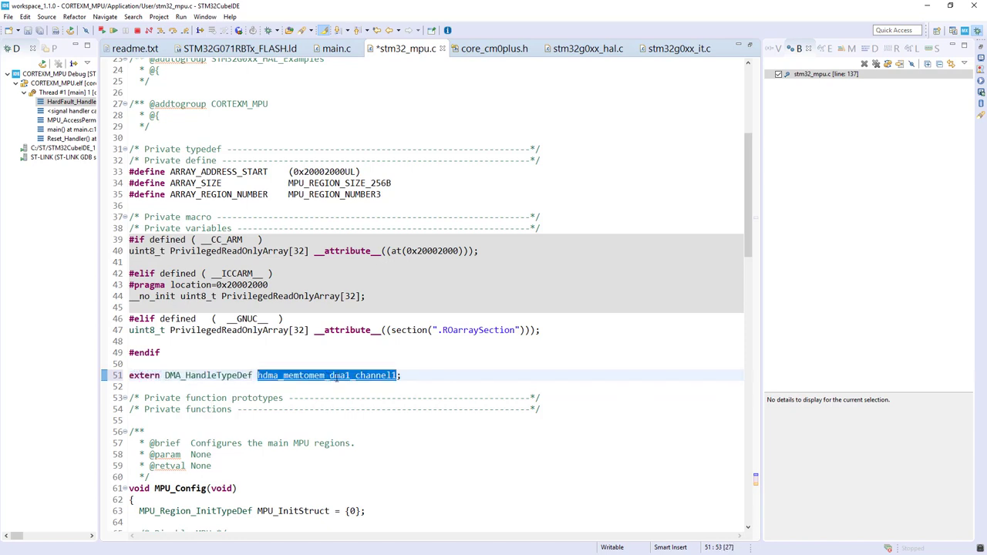
scroll(down, 3)
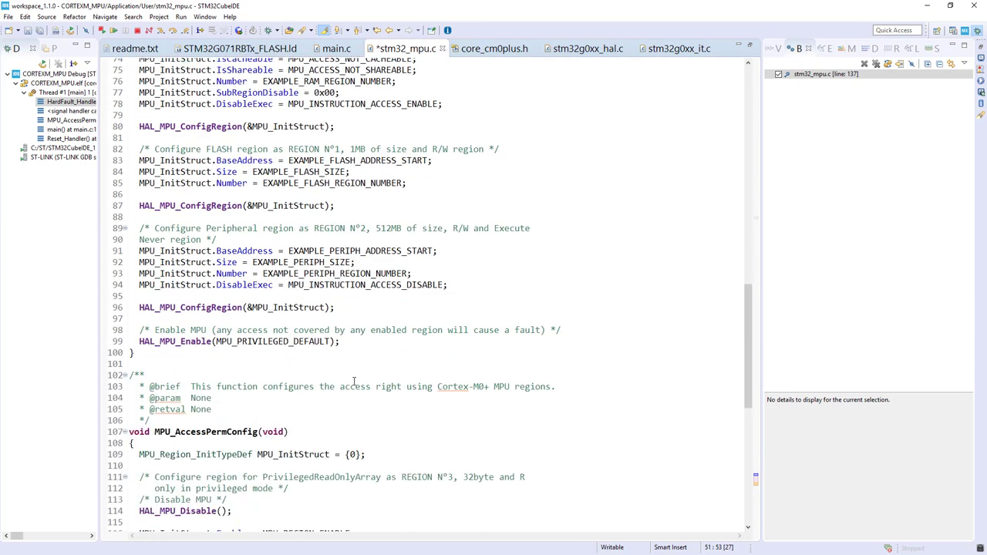
scroll(down, 3)
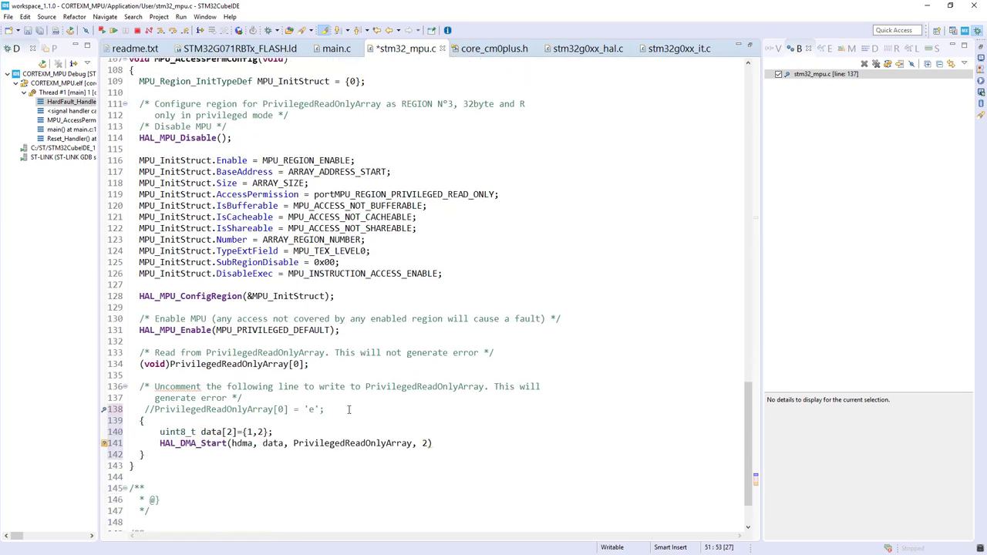
double_click(241, 443)
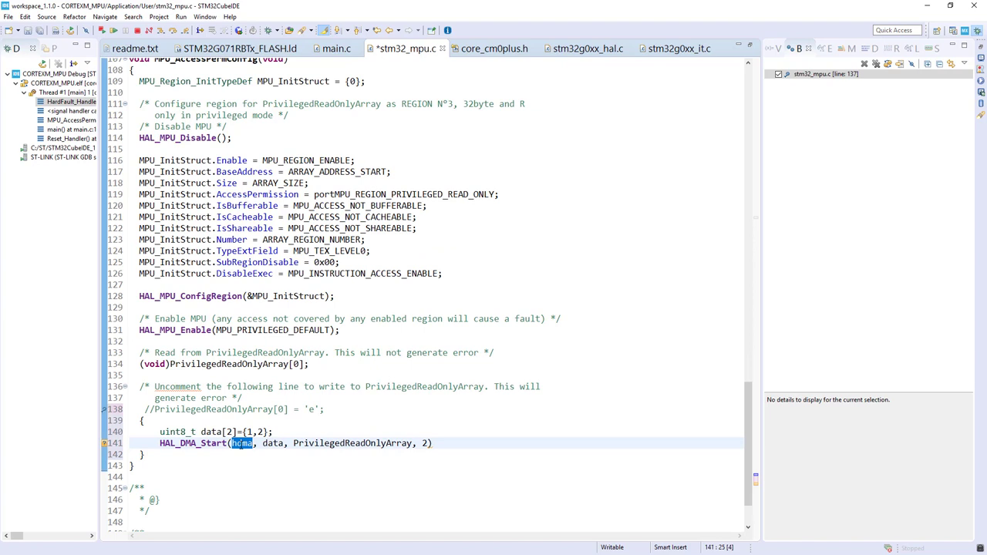
text(hdma_memtomem_dma1_channel1)
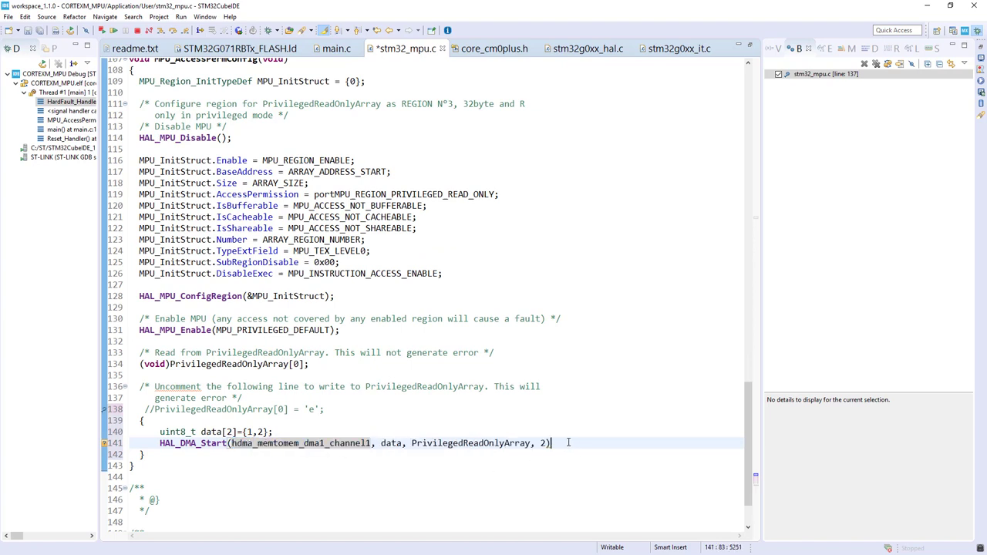
text(;)
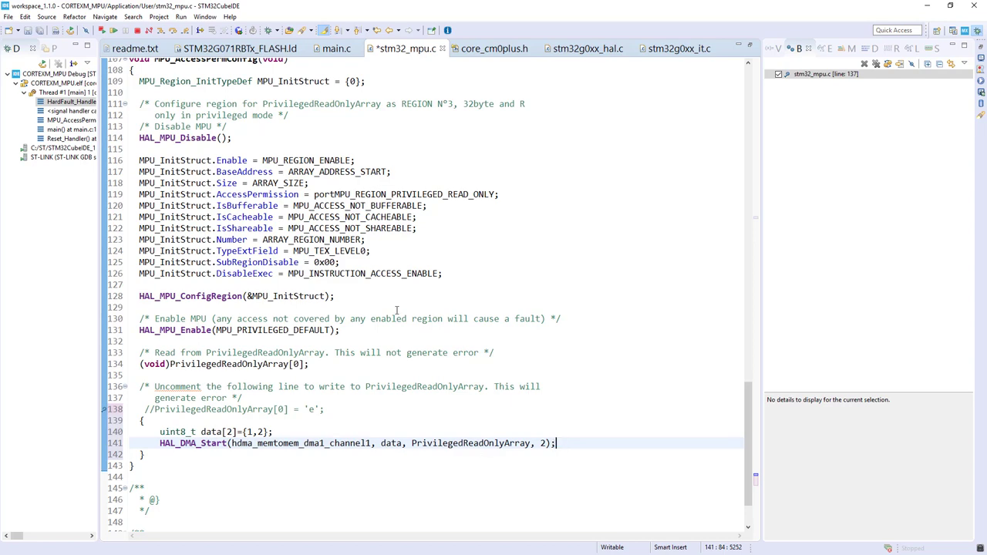
- Terminate and relaunch the debug session, saving the edited stm32_mpu.c
right_click(54, 83)
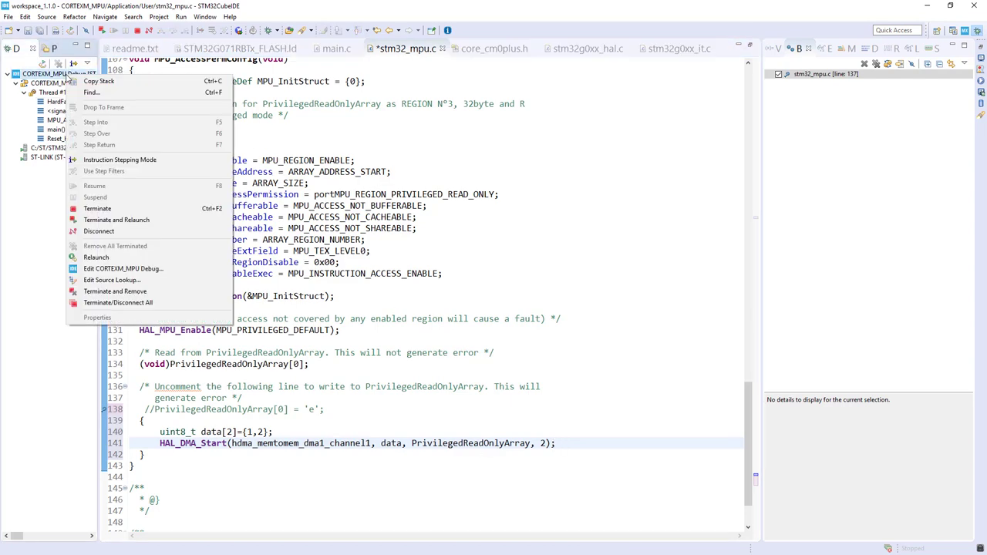
mouse_move(116, 219)
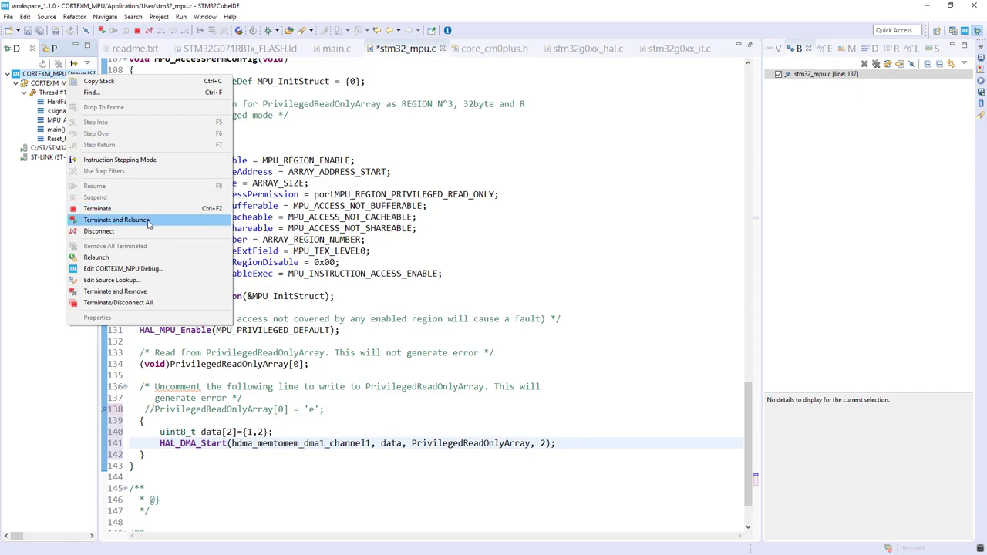
click(116, 219)
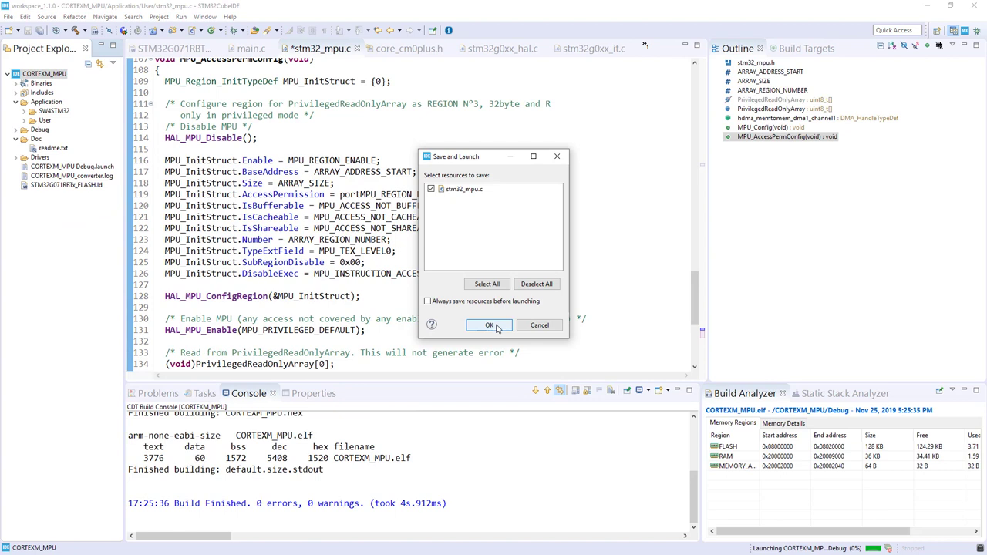
click(489, 324)
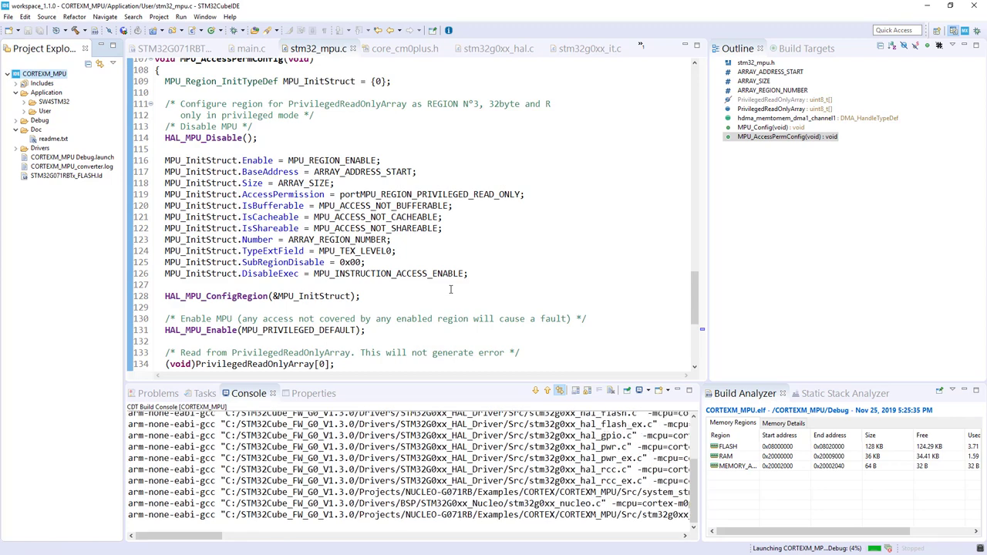
- Cancel the launch and review the console's 2 errors and 2 warnings about HAL_DMA_Start's argument types
scroll(down, 3)
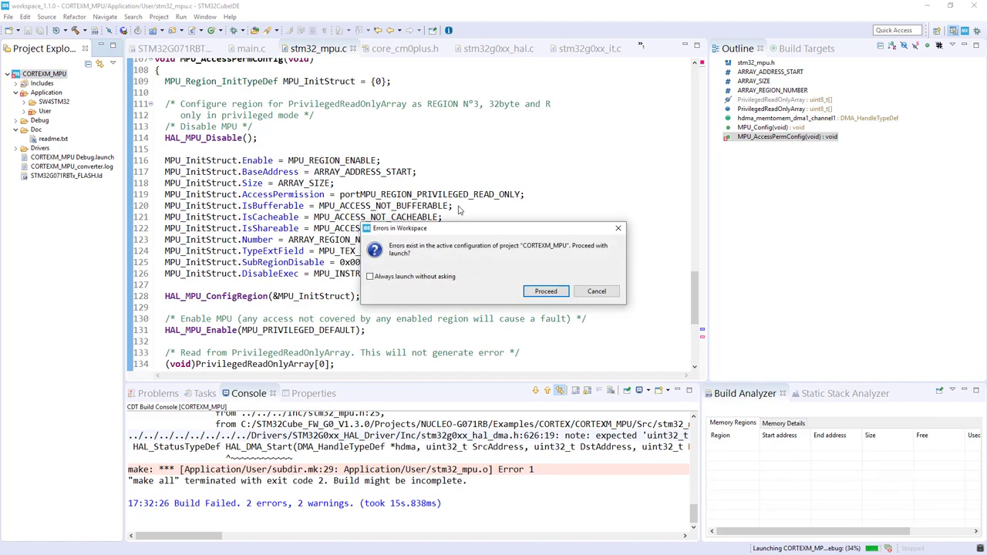
click(546, 290)
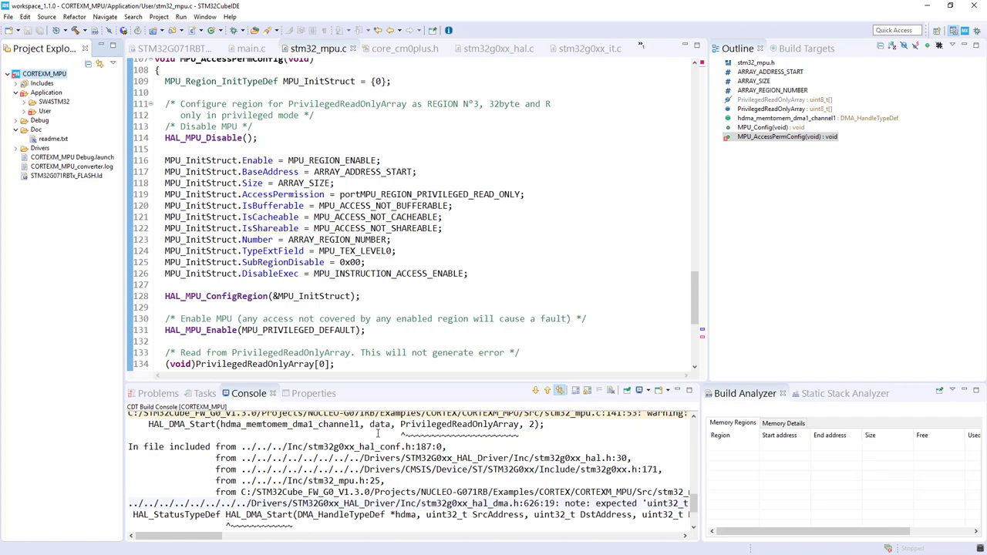
scroll(down, 3)
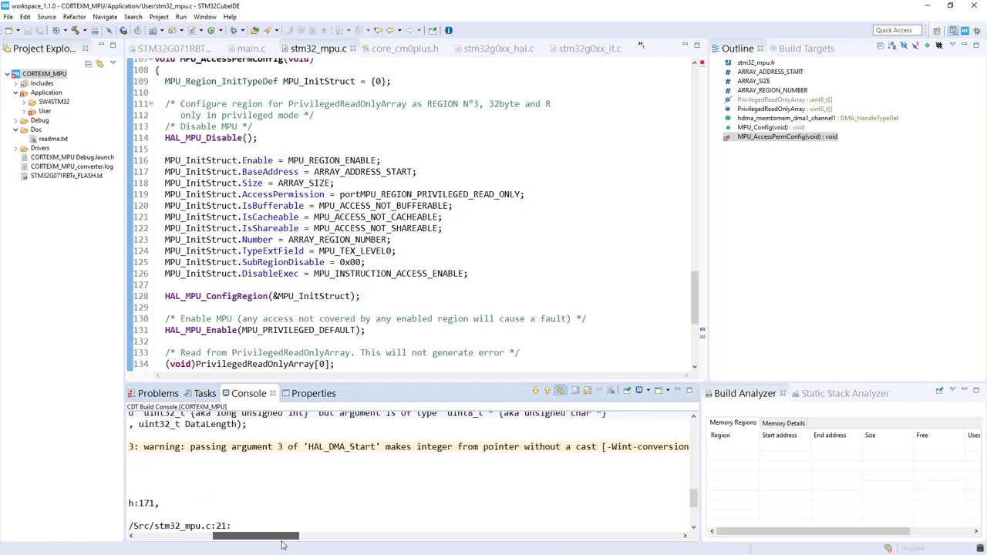
scroll(down, 3)
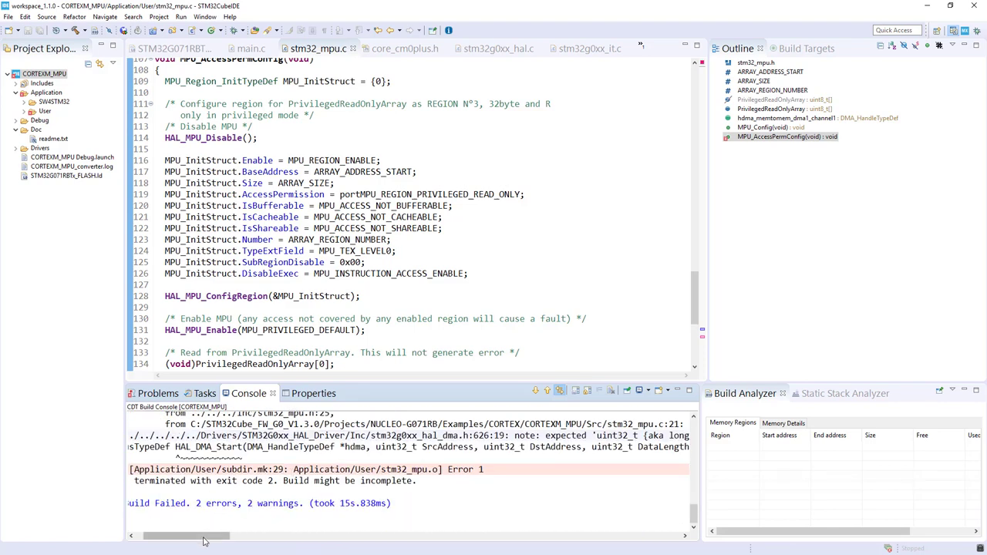
drag(185, 535, 254, 535)
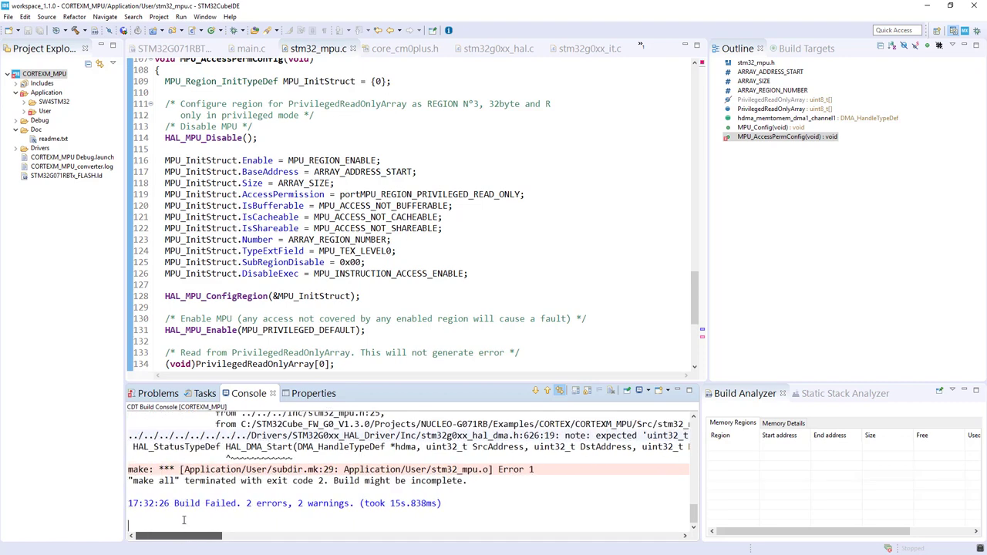
- Add (uint32_t) casts to data and PrivilegedReadOnlyArray and pass &hdma_memtomem_dma1_channel1 to HAL_DMA_Start
scroll(down, 3)
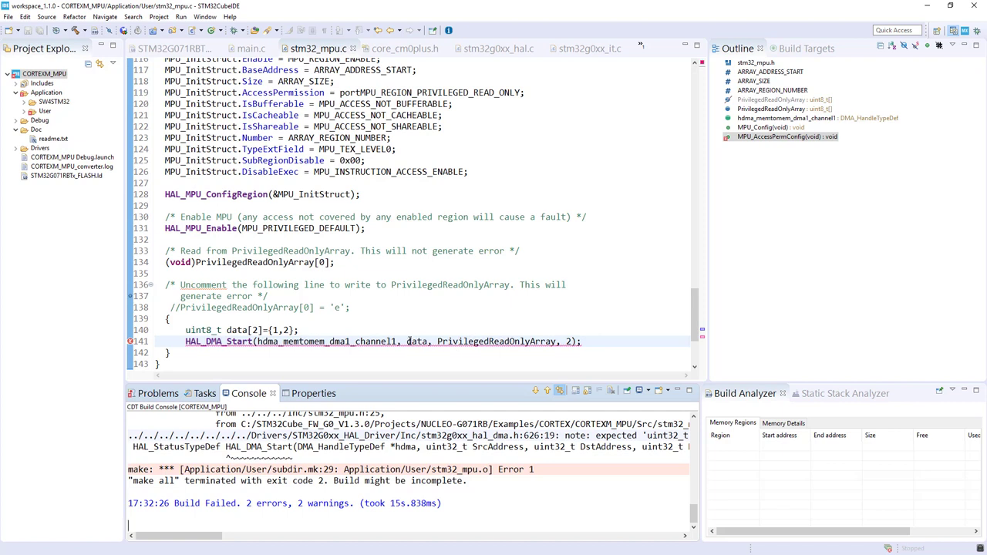
text(()
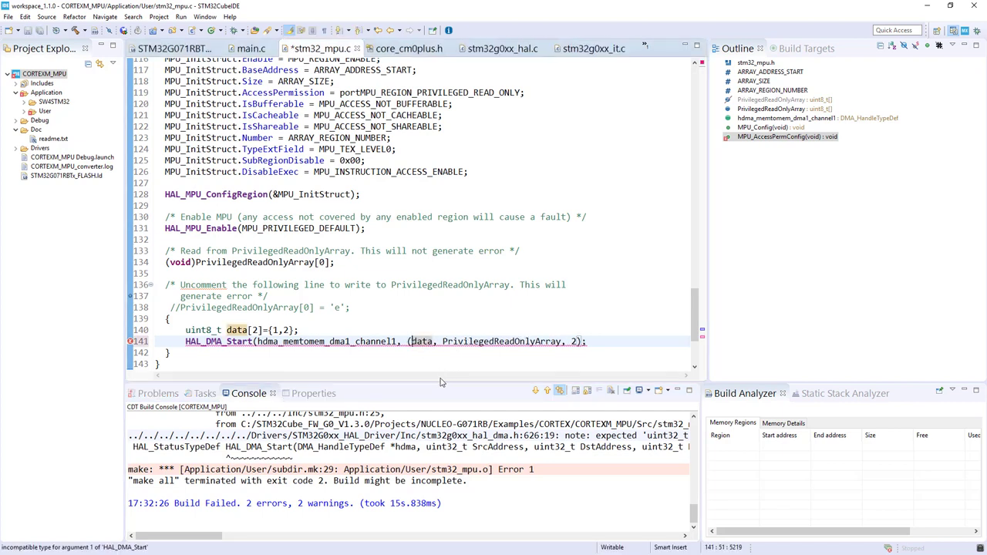
text(uint32_t)
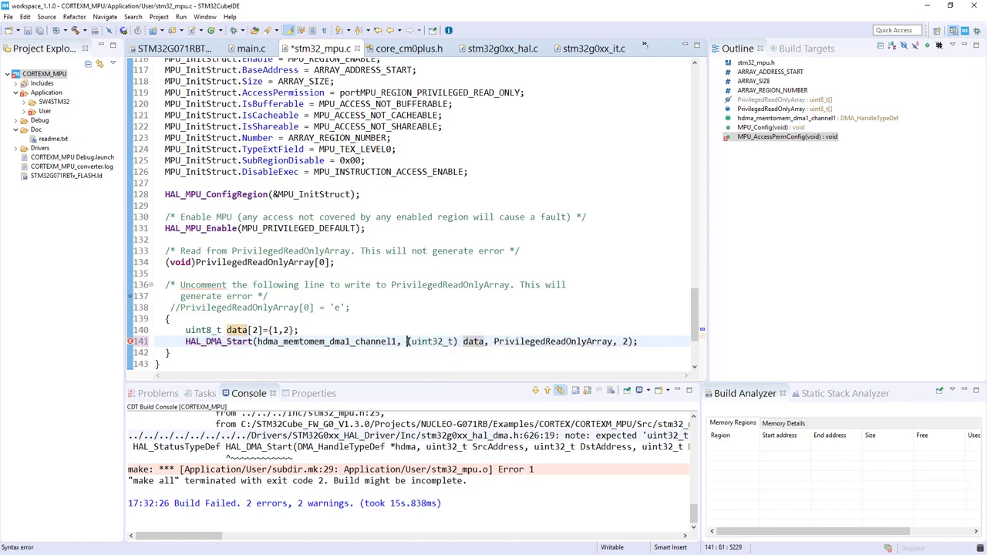
double_click(431, 341)
text((uint32_t) )
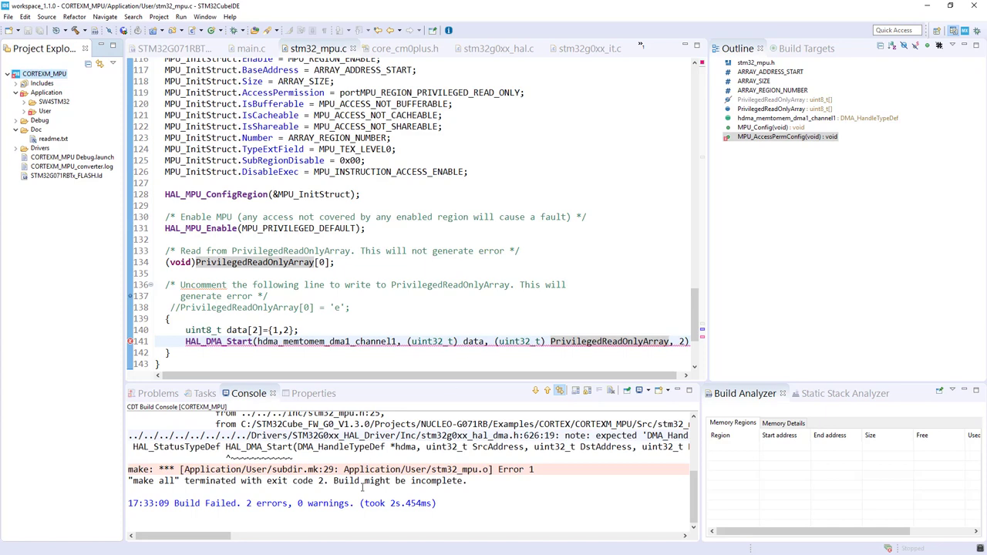
drag(155, 535, 200, 535)
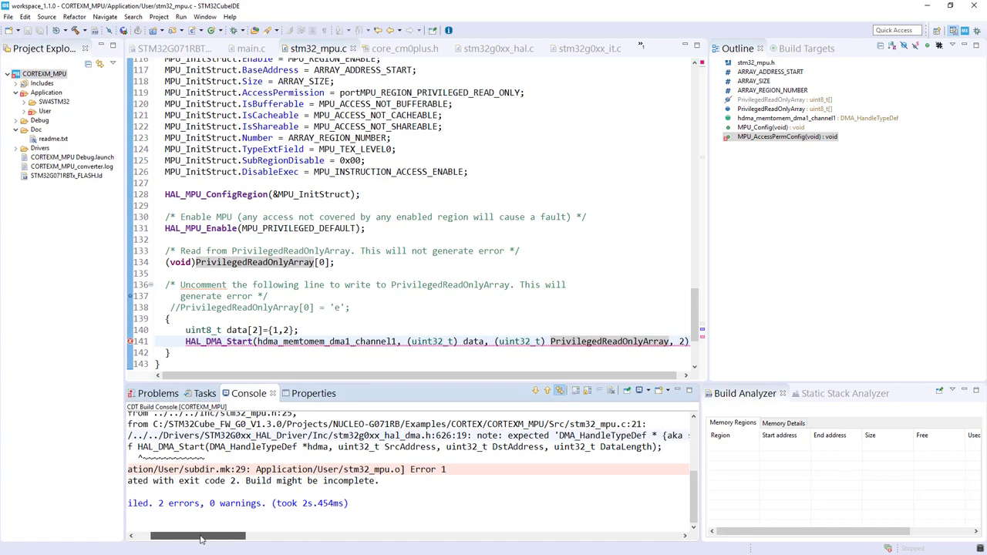
drag(198, 537, 234, 537)
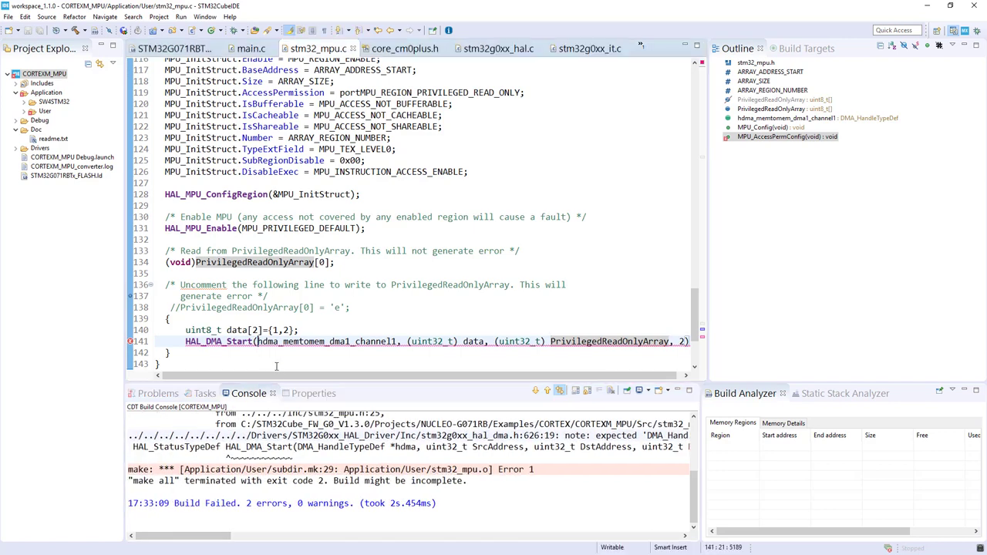
text(&)
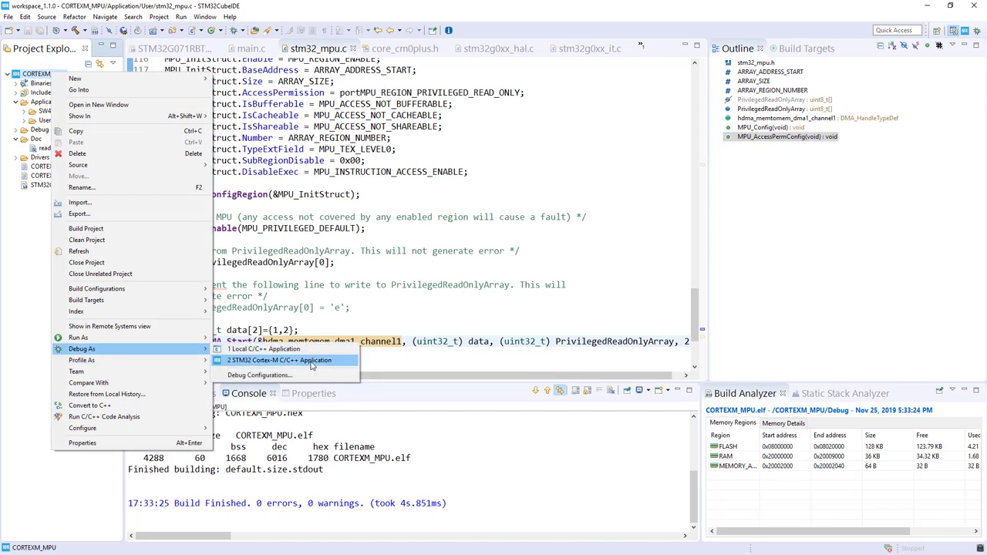
- Launch CORTEXM_MPU as an STM32 Cortex-M application and check PrivilegedReadOnlyArray at 0x20002000 holds 1 and 2
click(279, 361)
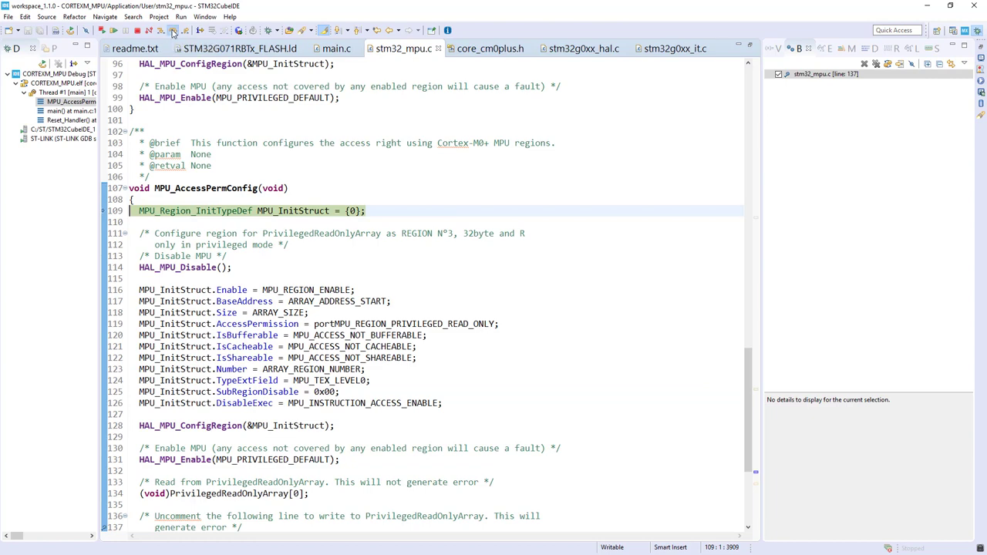
scroll(down, 3)
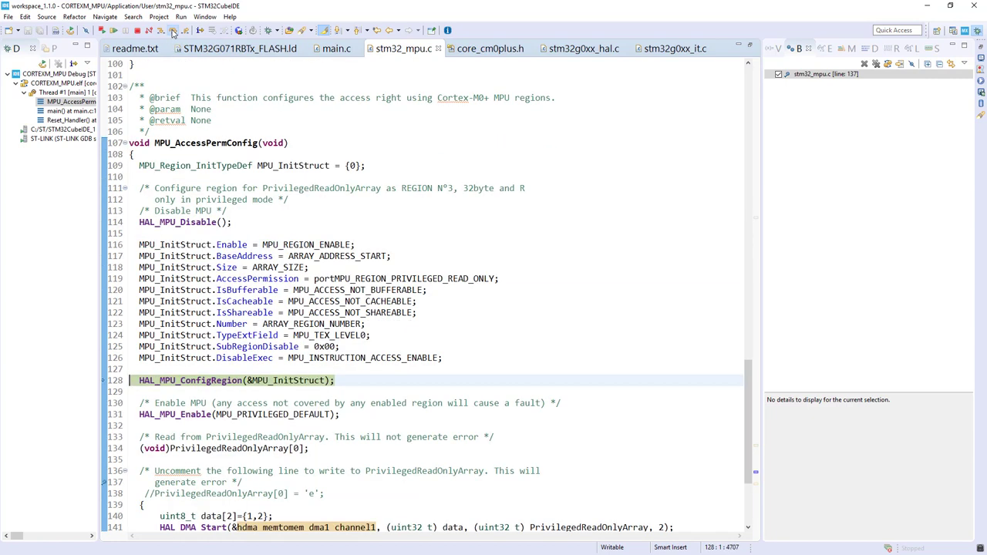
scroll(down, 3)
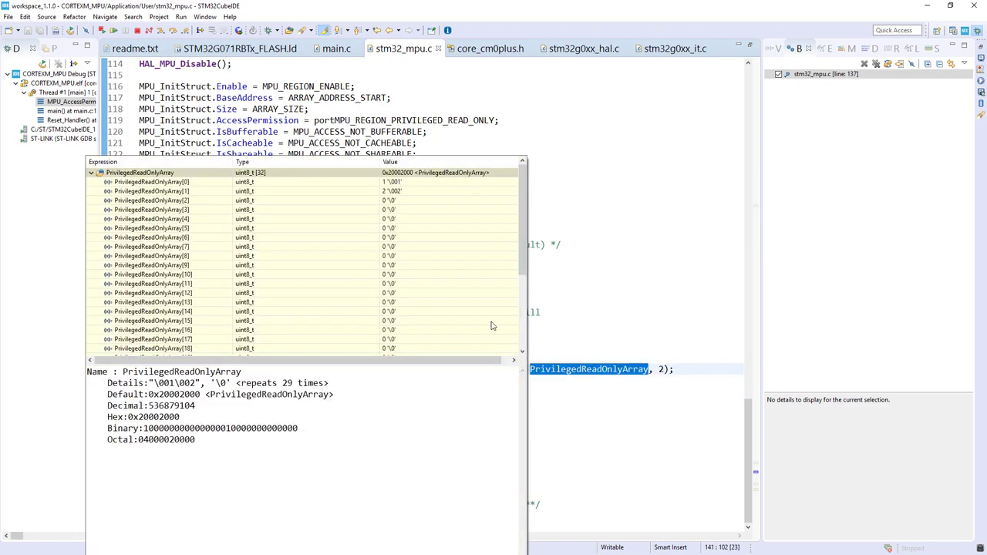
click(91, 173)
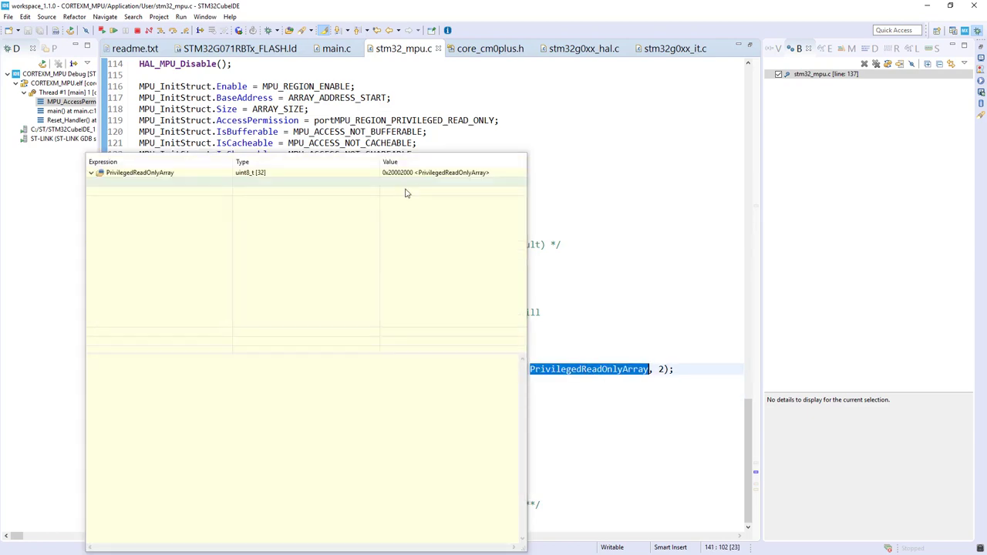
click(91, 173)
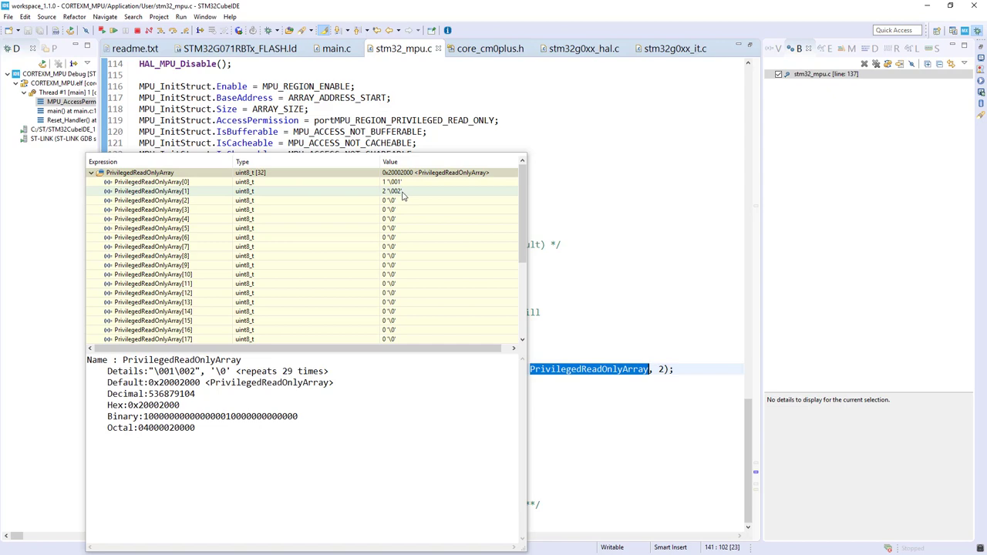
mouse_move(438, 196)
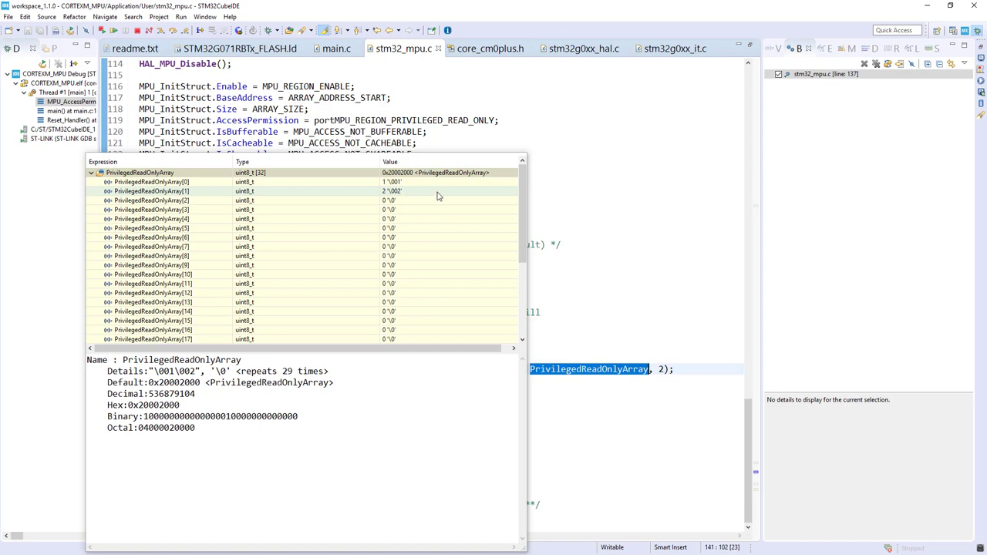